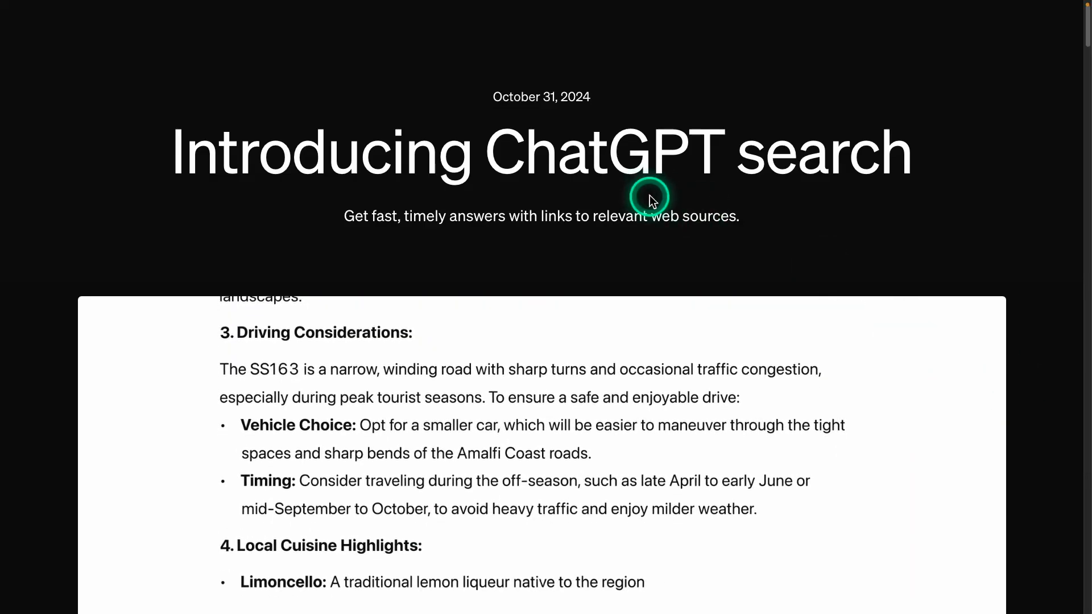
# Draft a 'help me plan a road trip' message in the ChatGPT chat.
pyautogui.scroll(-3)
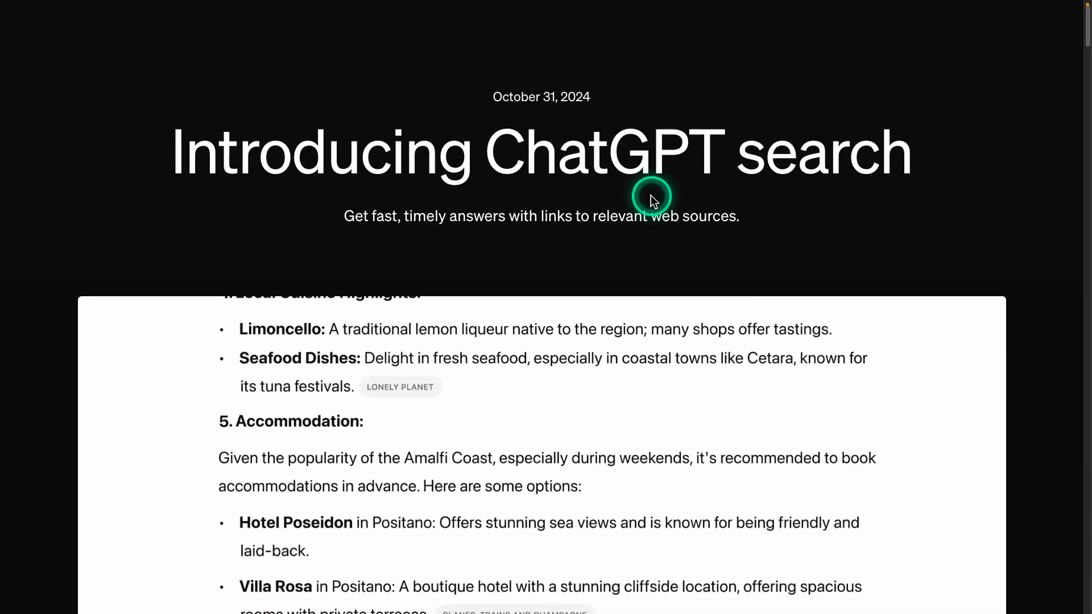
pyautogui.scroll(-3)
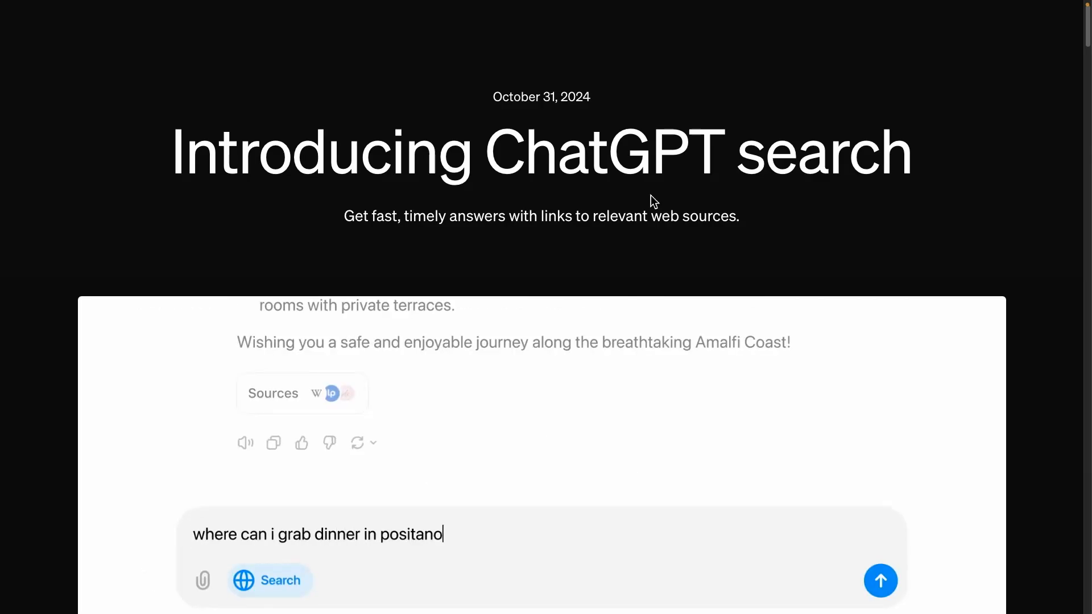
pyautogui.click(880, 580)
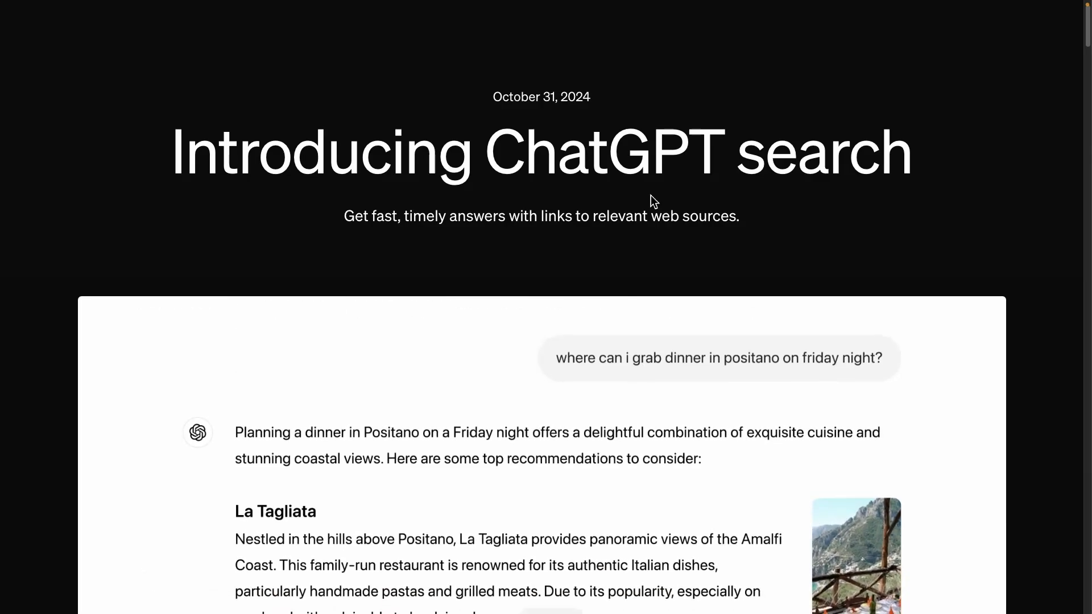
pyautogui.scroll(-3)
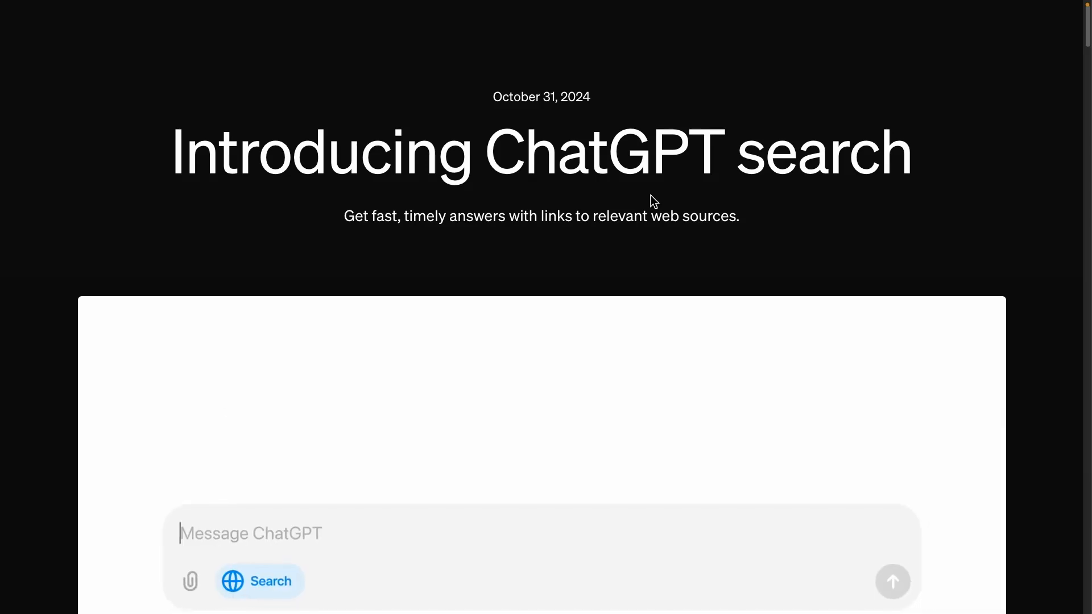
pyautogui.write('help me plan a road trip')
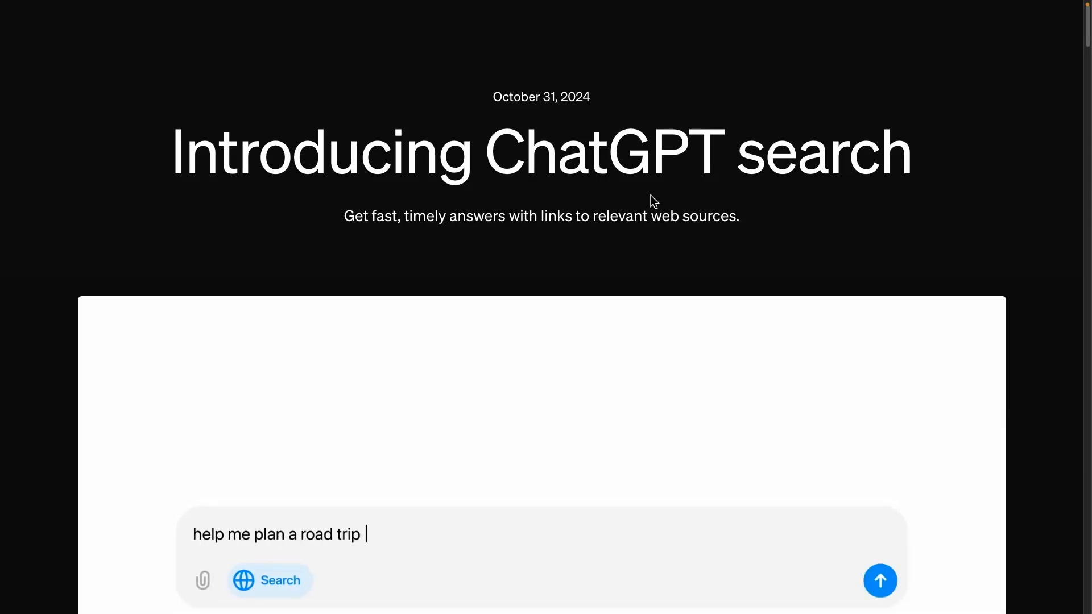
pyautogui.click(879, 580)
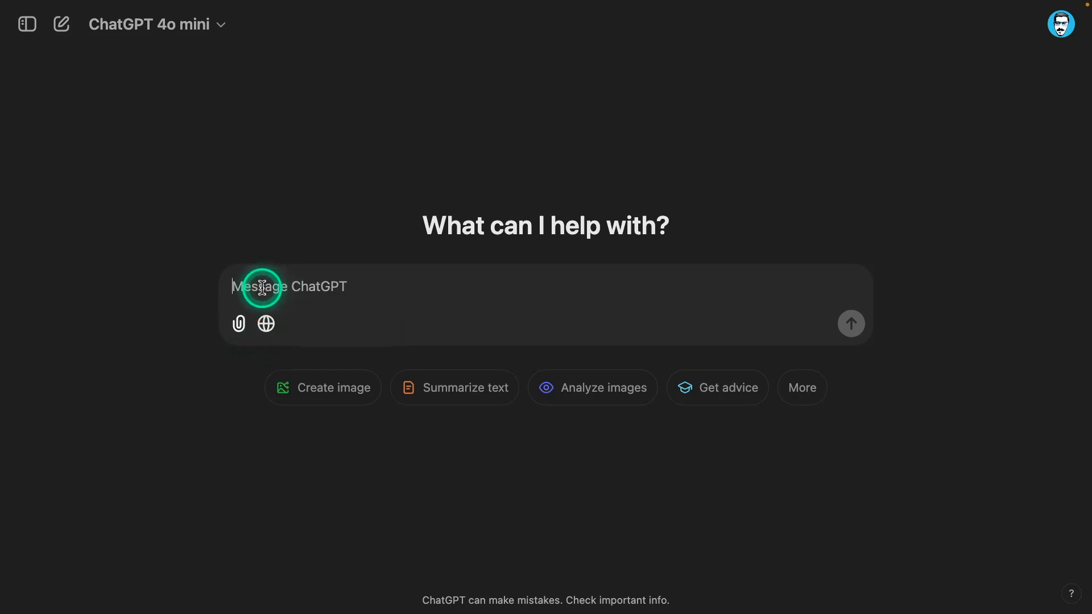
pyautogui.moveTo(427, 279)
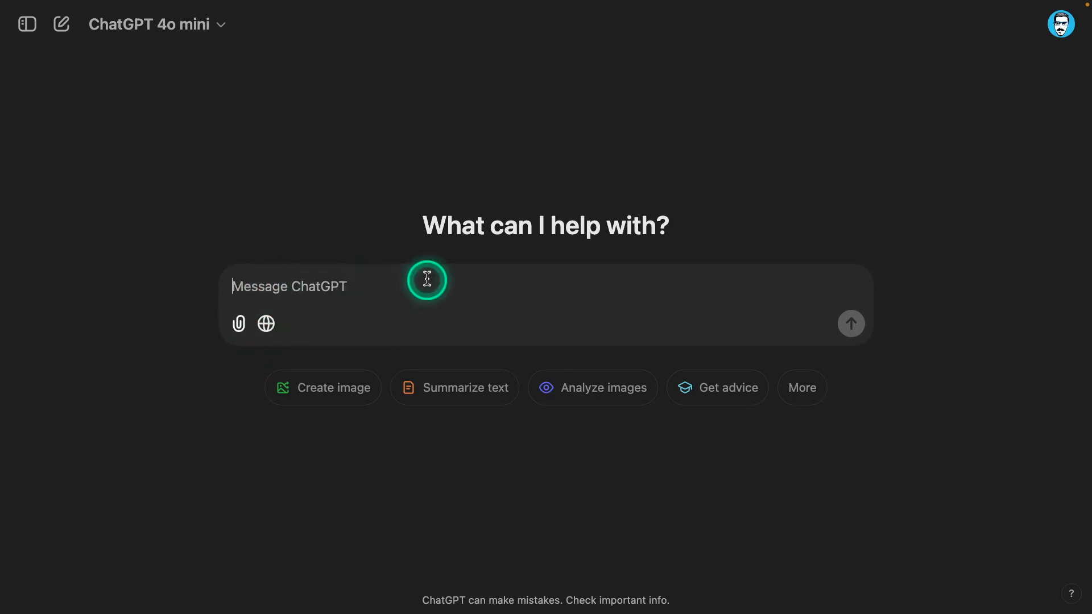
pyautogui.moveTo(287, 293)
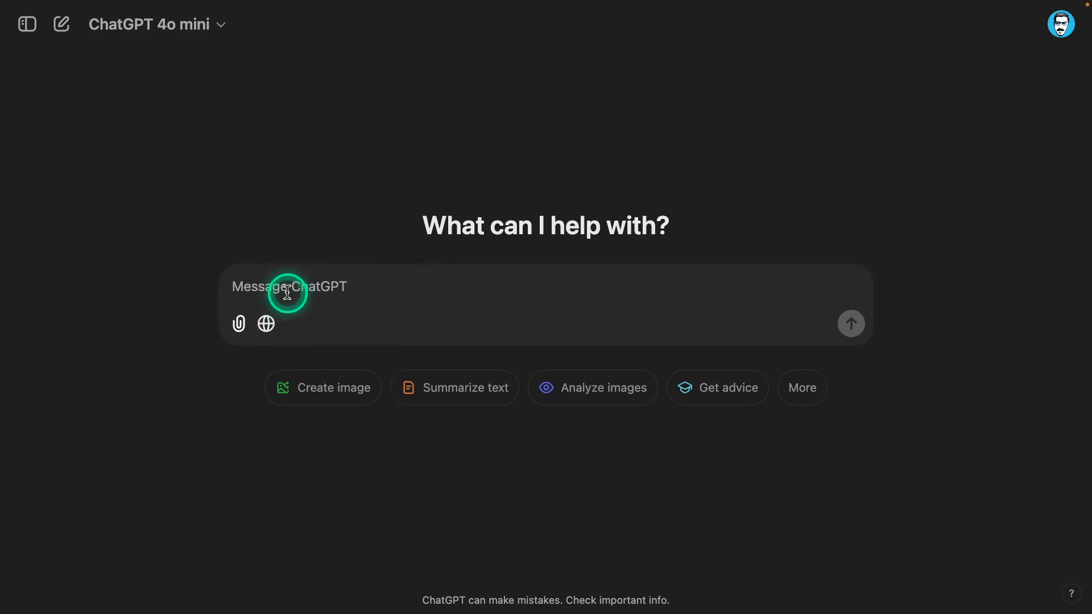
pyautogui.moveTo(265, 325)
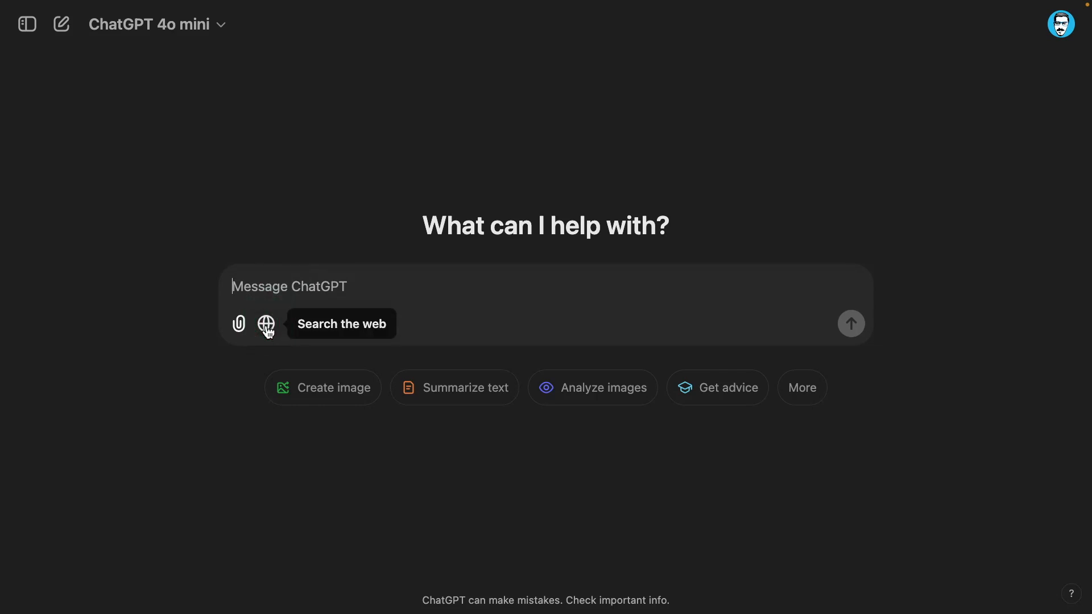
# Switch the chat to the GPT-4o model and turn on web search.
pyautogui.click(173, 24)
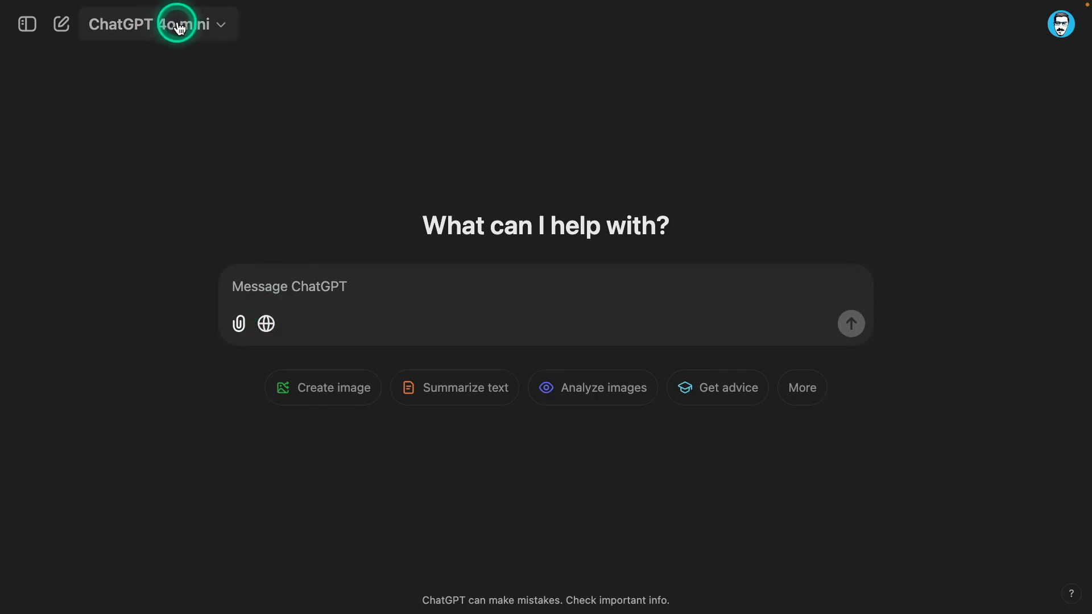
pyautogui.click(157, 24)
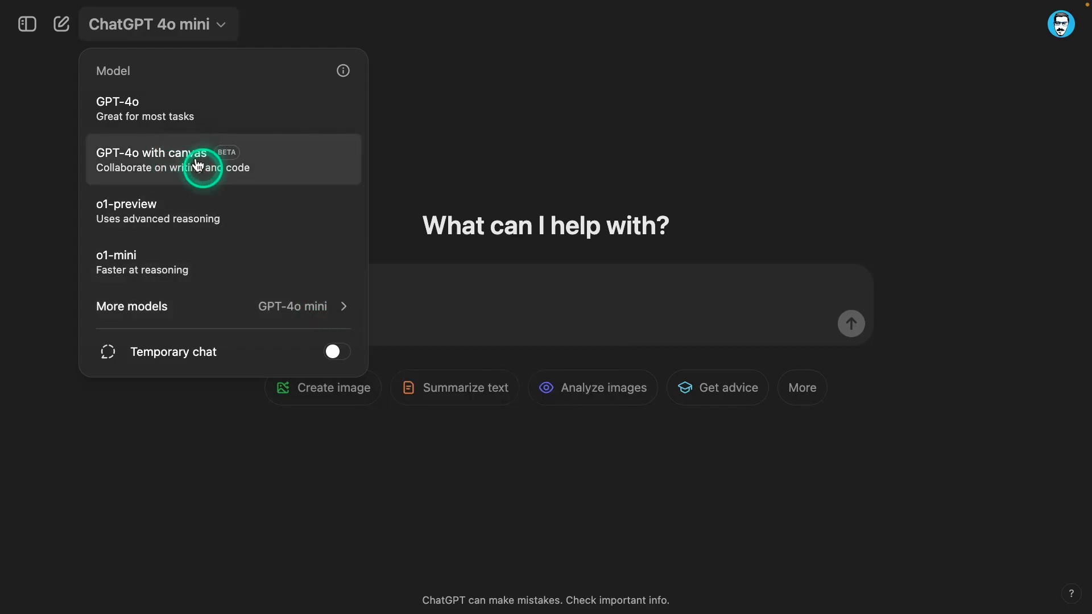
pyautogui.click(302, 340)
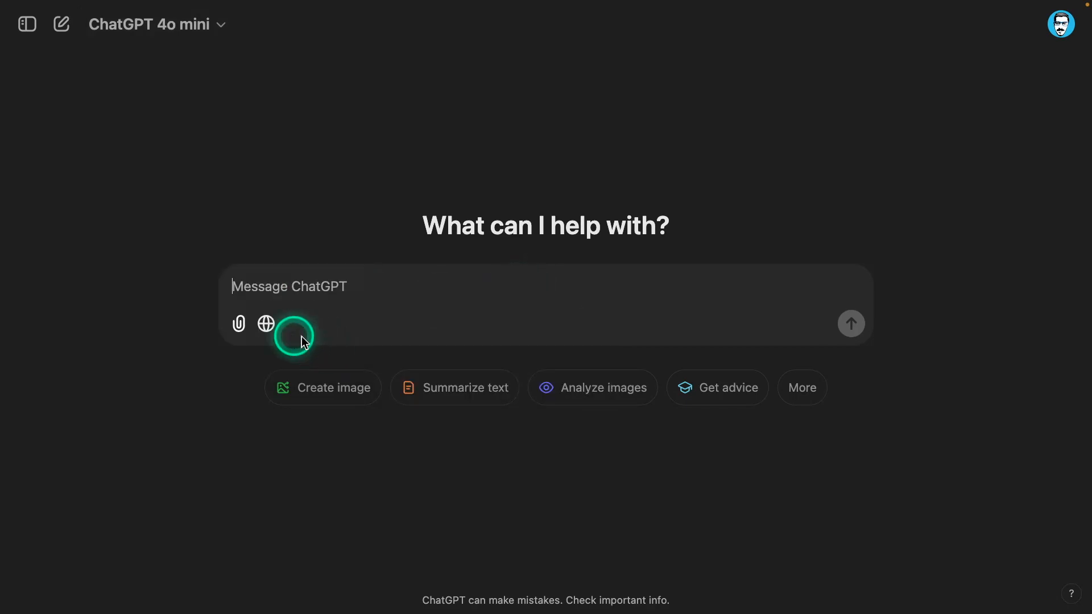
pyautogui.click(265, 323)
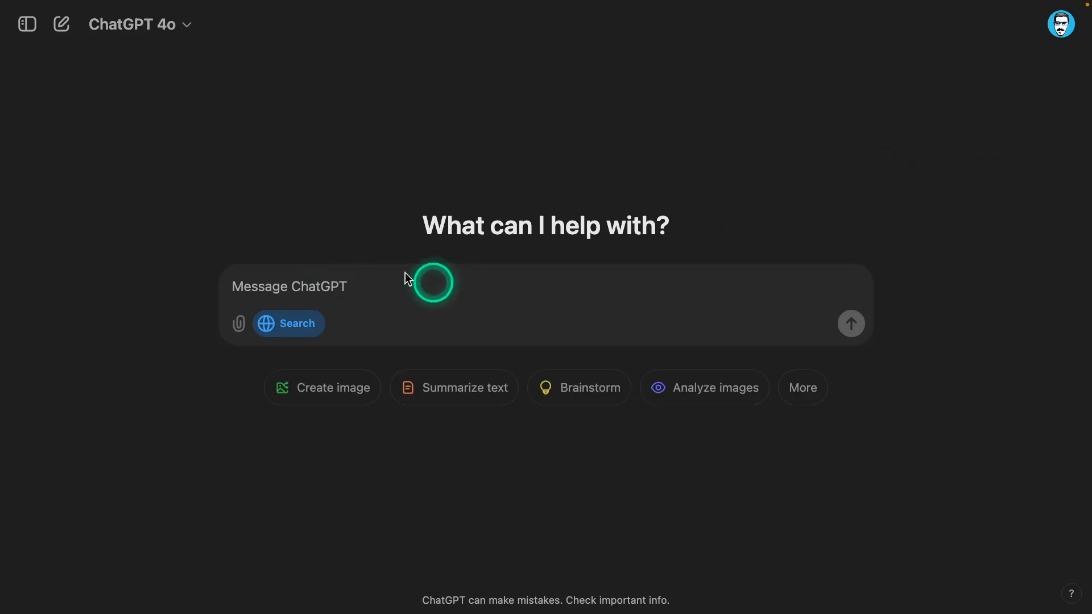
# Send the web-search query 'NBA results' to get October 30, 2024 game scores.
pyautogui.write('NBA results')
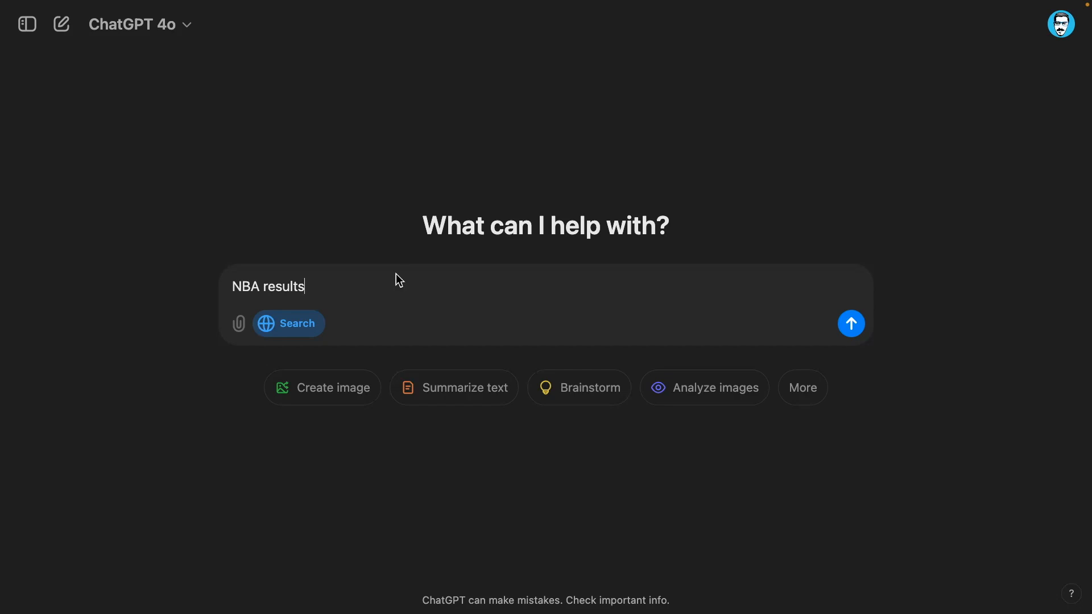
pyautogui.click(318, 287)
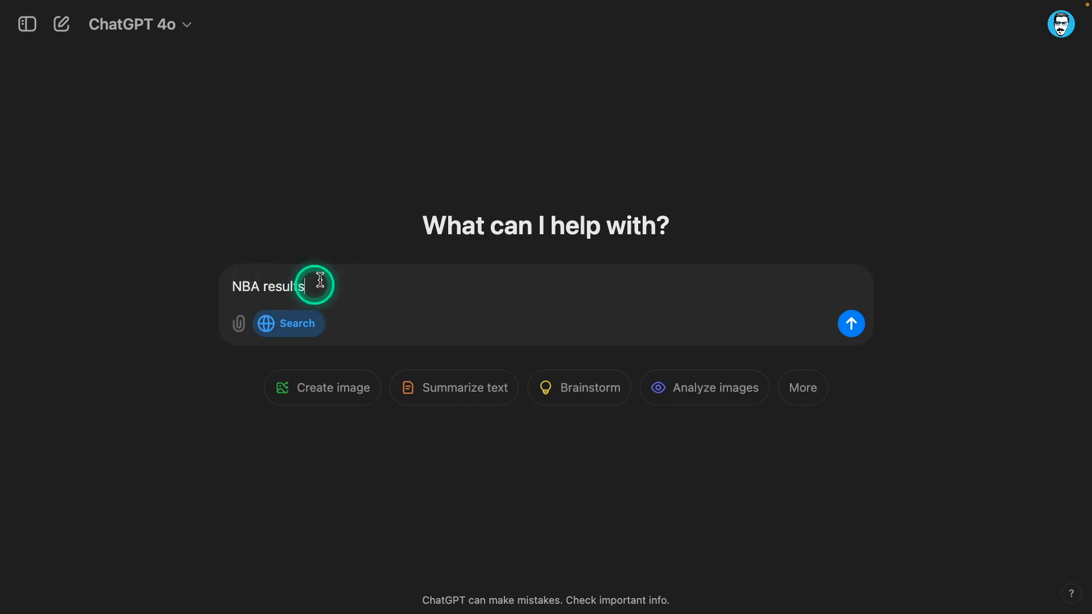
pyautogui.click(851, 323)
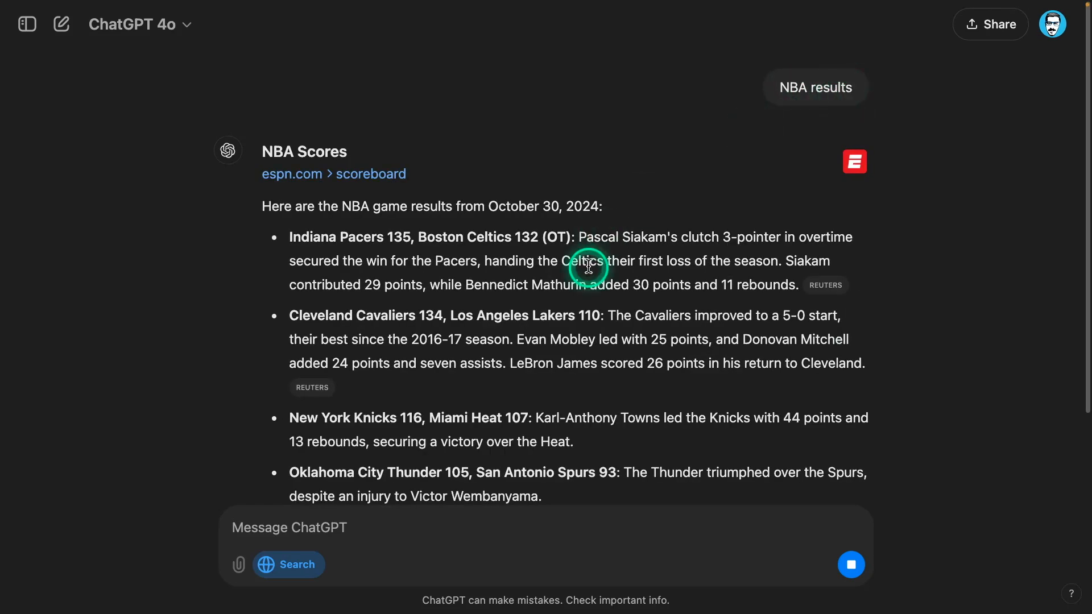
# Scroll through the NBA results answer and its Reuters citations list.
pyautogui.scroll(-3)
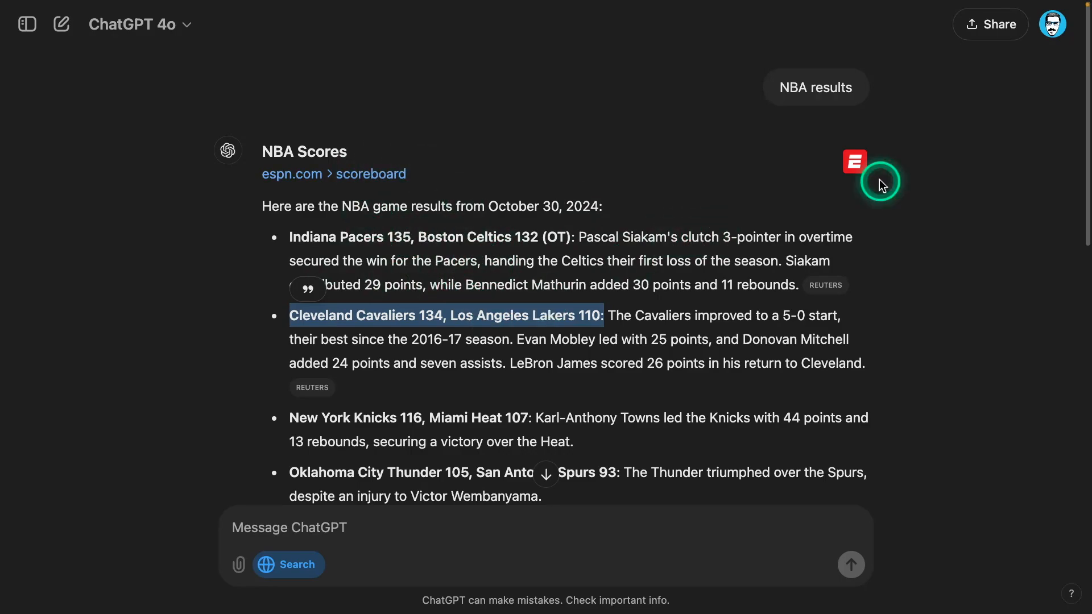
pyautogui.moveTo(491, 282)
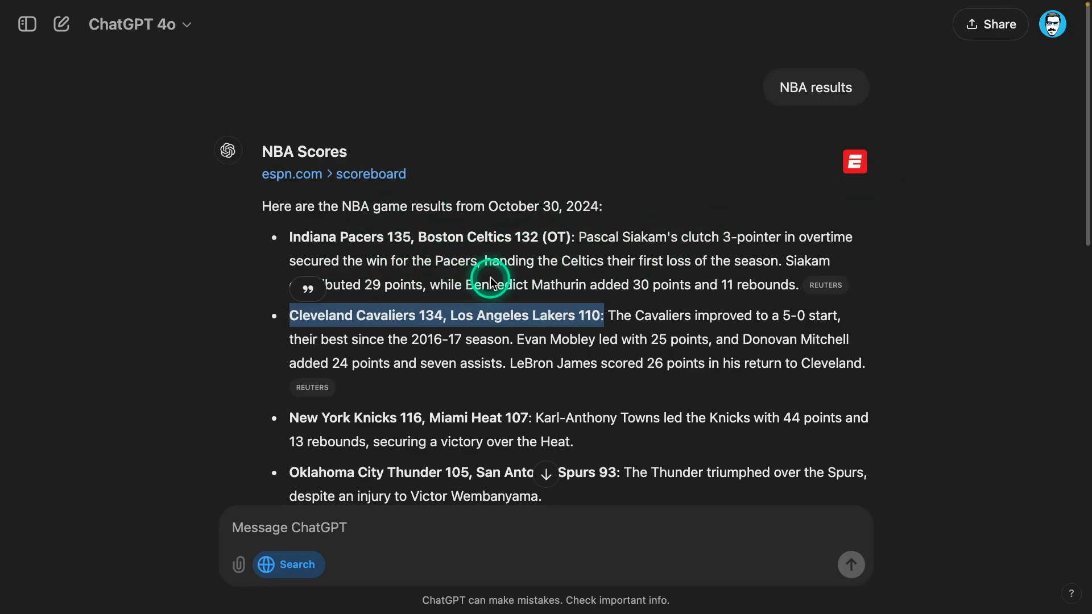
pyautogui.scroll(-3)
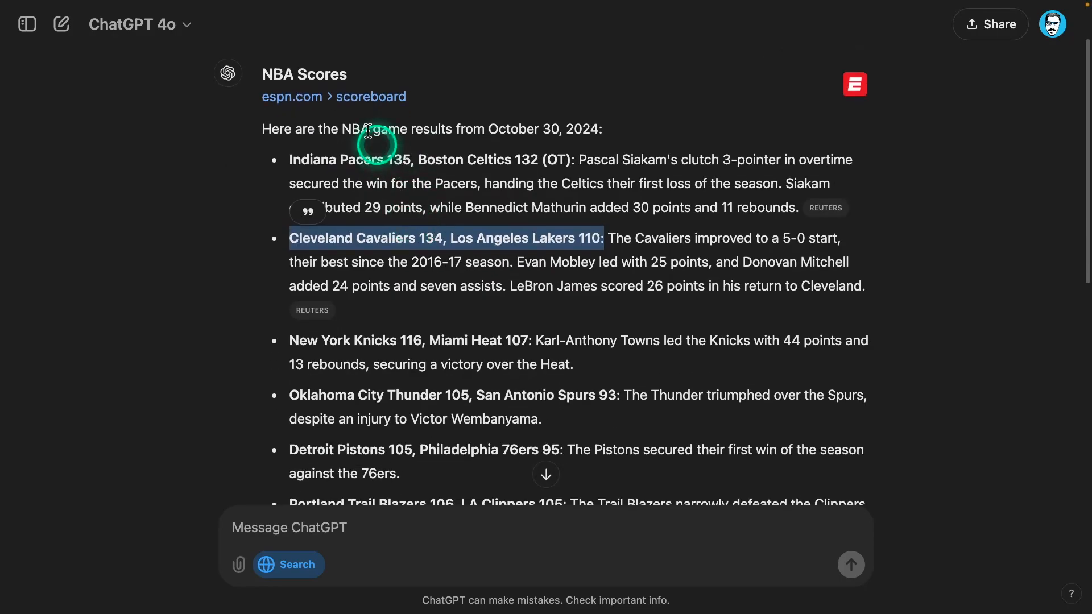
pyautogui.scroll(-3)
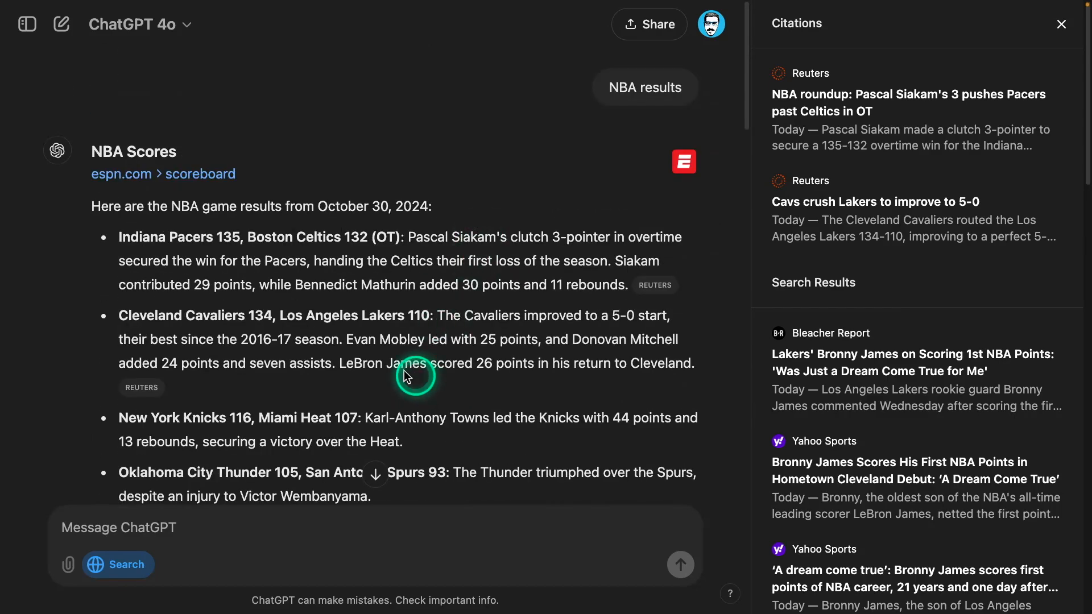
pyautogui.moveTo(67, 32)
pyautogui.write("What's the latest news from OpenAI?")
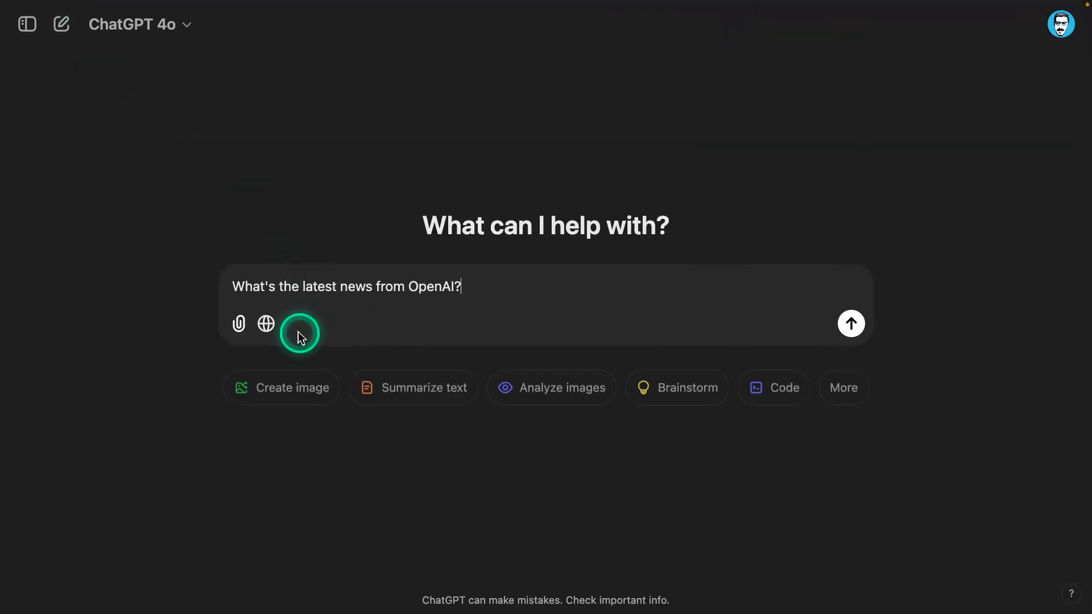
# Send the OpenAI latest news question with web search enabled.
pyautogui.click(265, 323)
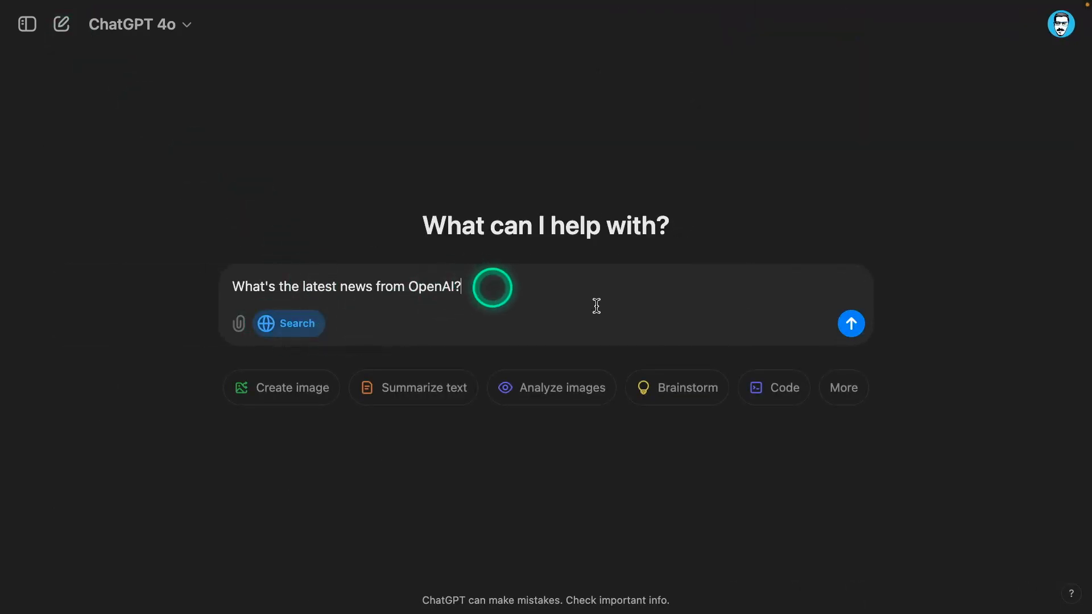
pyautogui.click(850, 323)
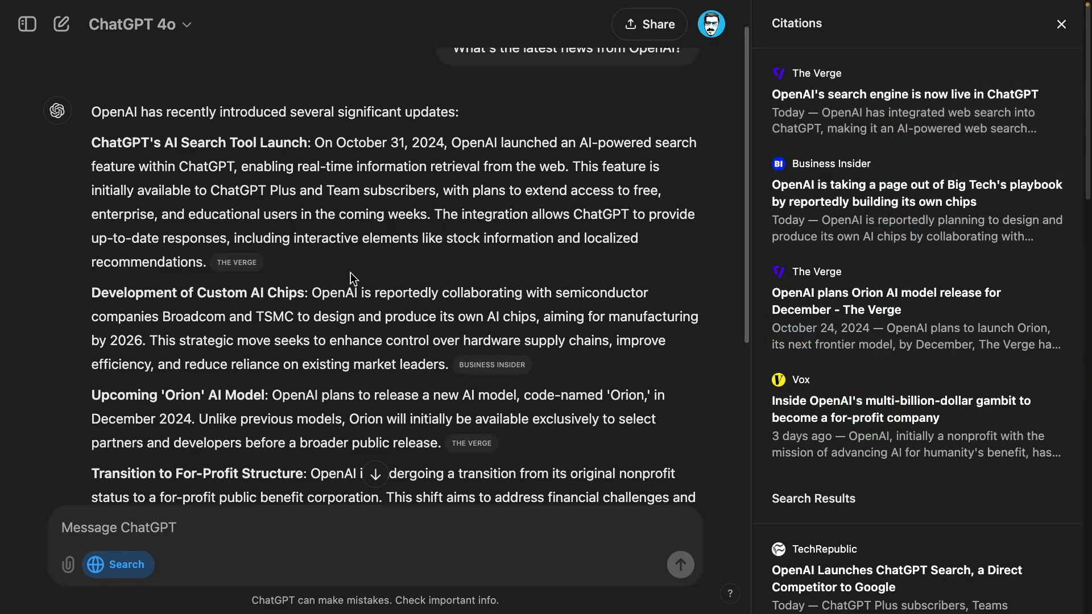
pyautogui.click(376, 306)
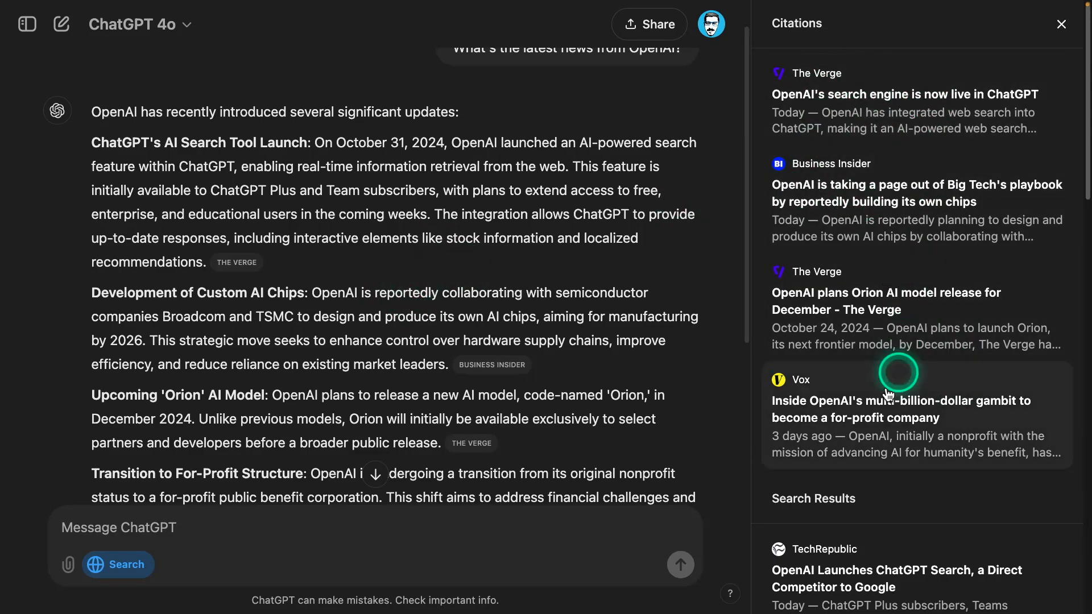
pyautogui.moveTo(429, 259)
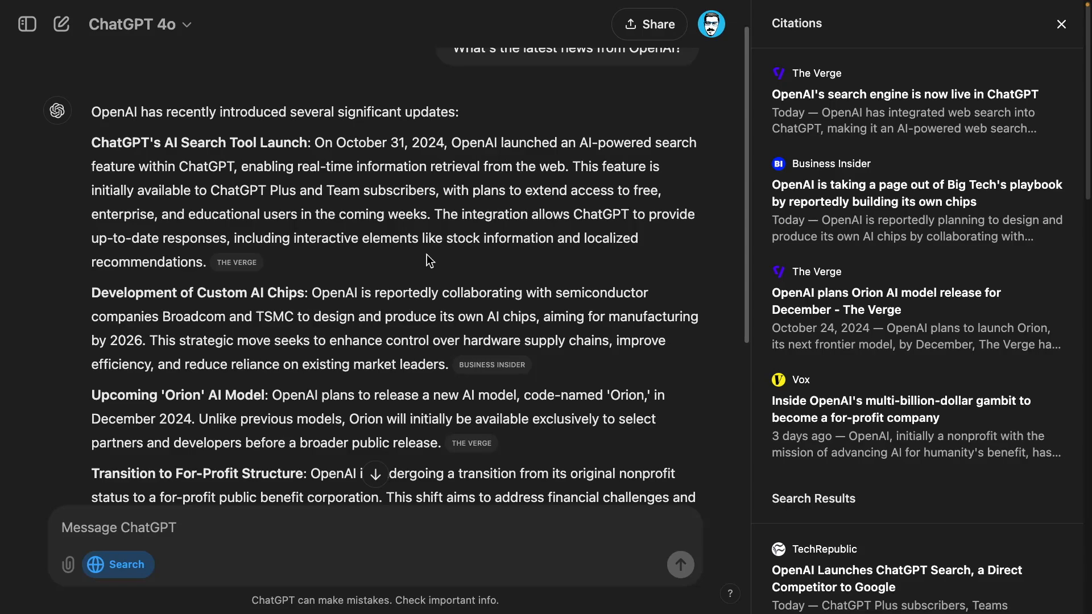
pyautogui.scroll(-3)
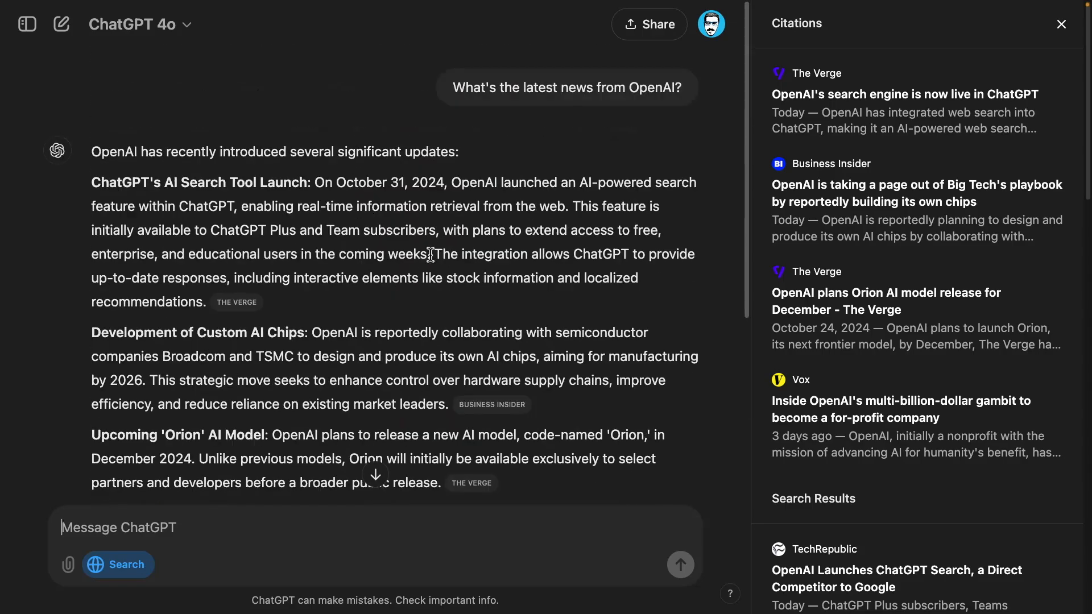
pyautogui.click(124, 197)
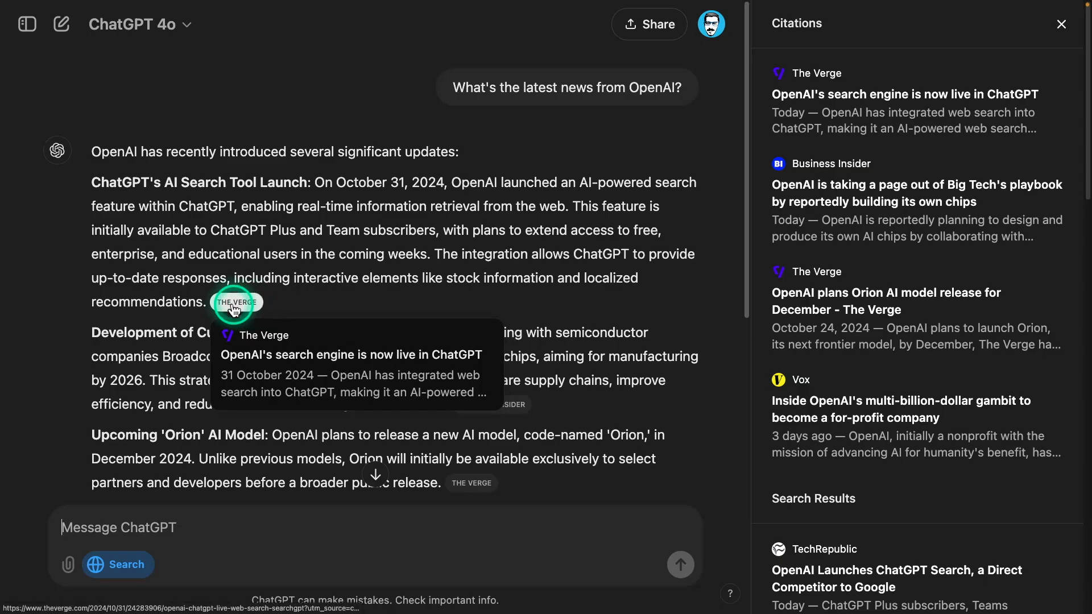
pyautogui.scroll(-3)
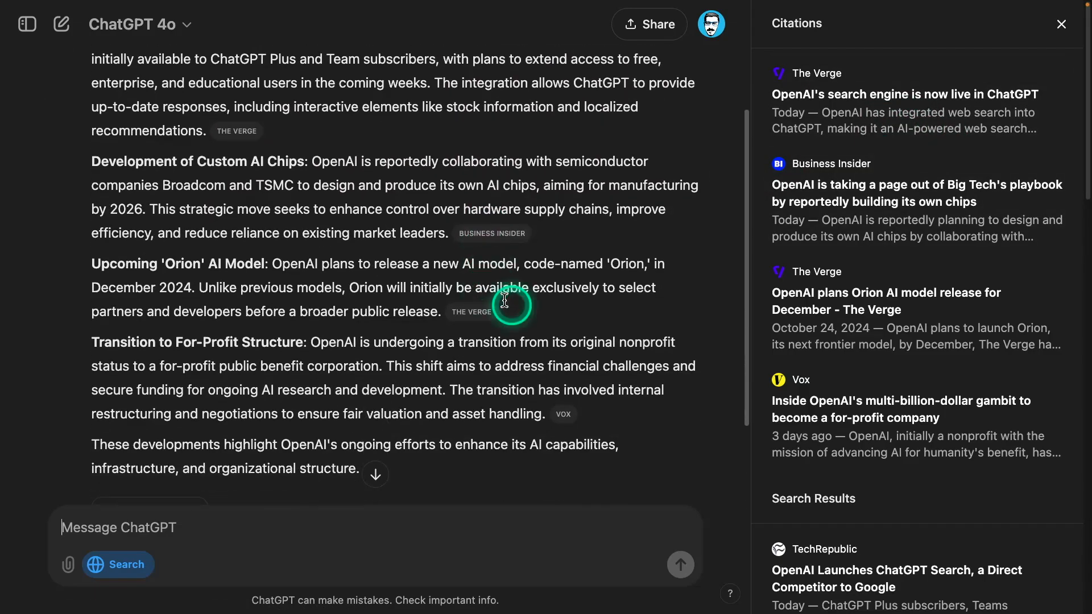
pyautogui.scroll(-3)
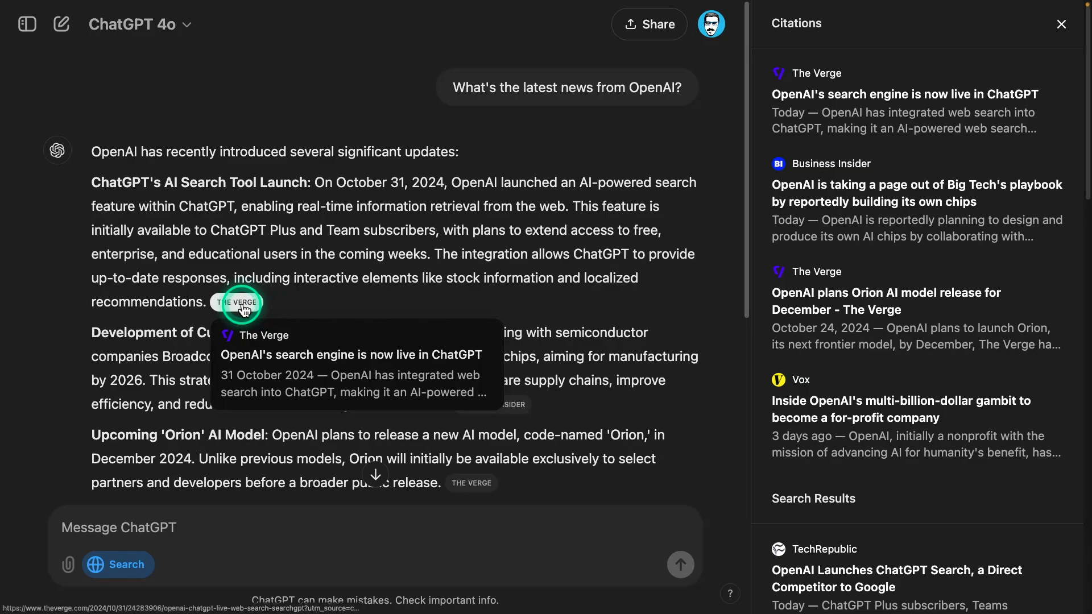
pyautogui.moveTo(493, 405)
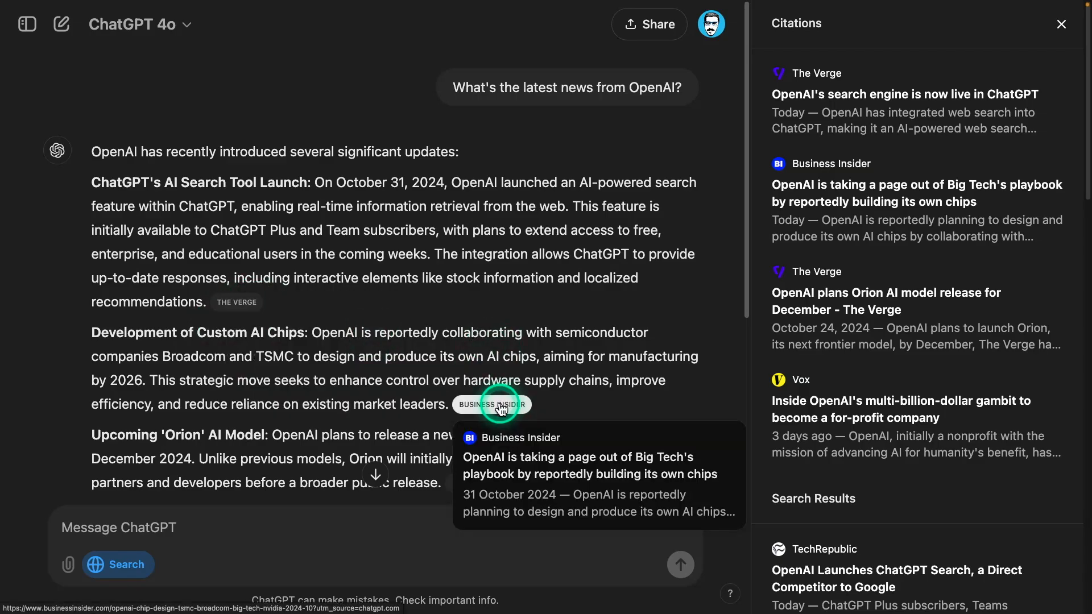
pyautogui.moveTo(488, 410)
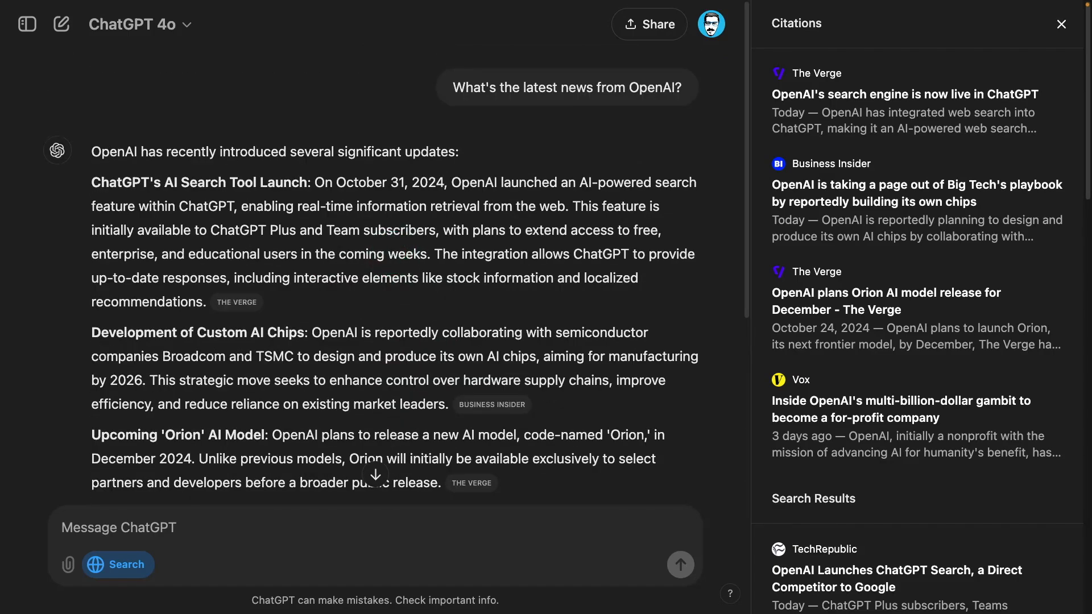
# In a new chat, draft the Belize jungle wedding venue request with a $5000 budget and web search on.
pyautogui.click(62, 24)
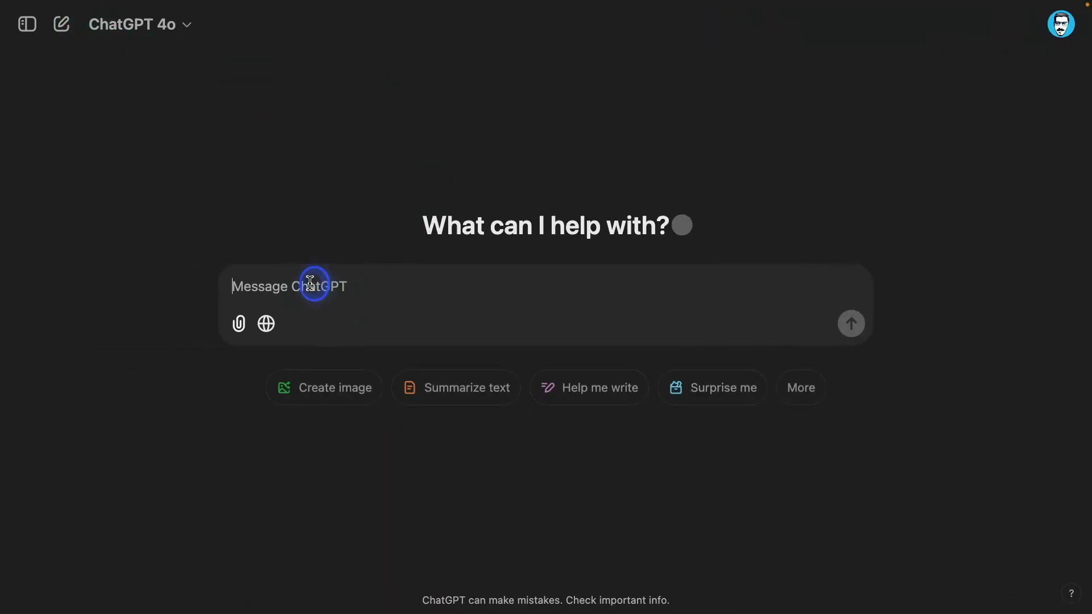
pyautogui.write('I am planning a wedding event in Belize. Looking for a place with jungle scenery and close to the city. I have a budget of $5000')
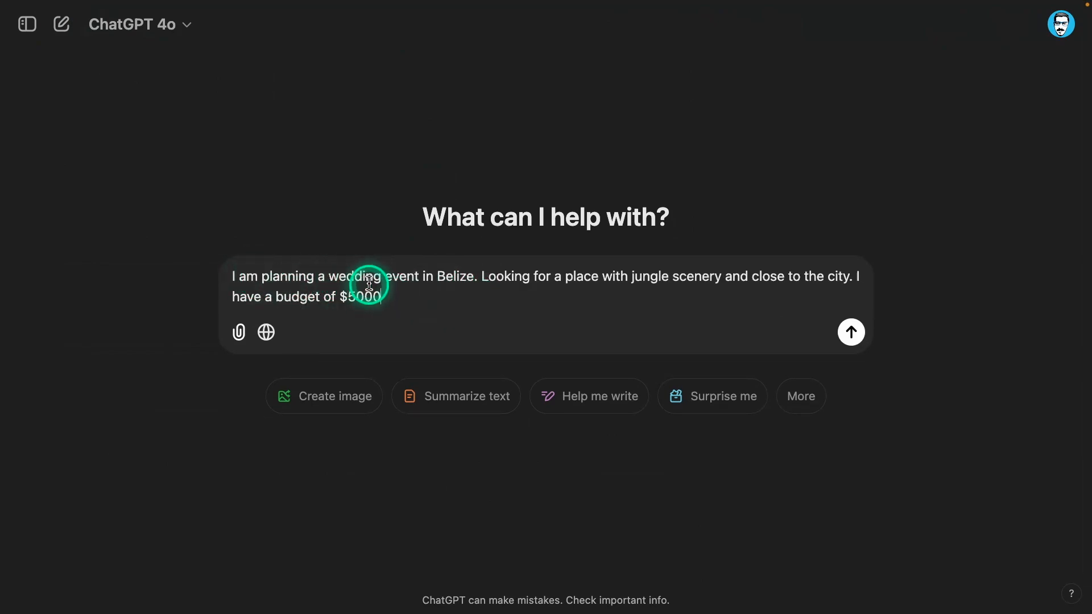
pyautogui.moveTo(486, 277)
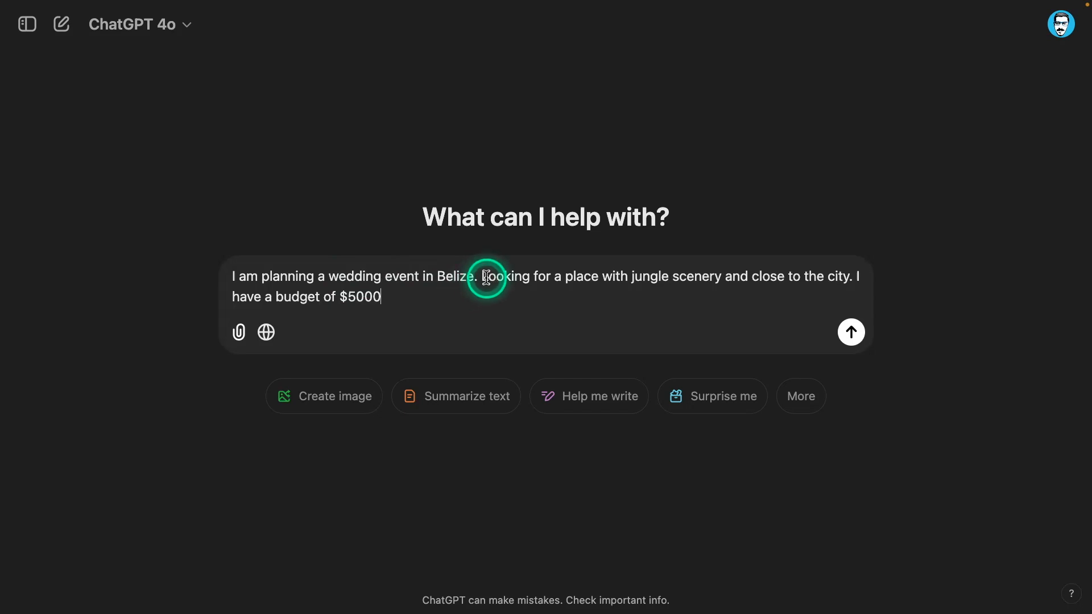
pyautogui.moveTo(789, 277)
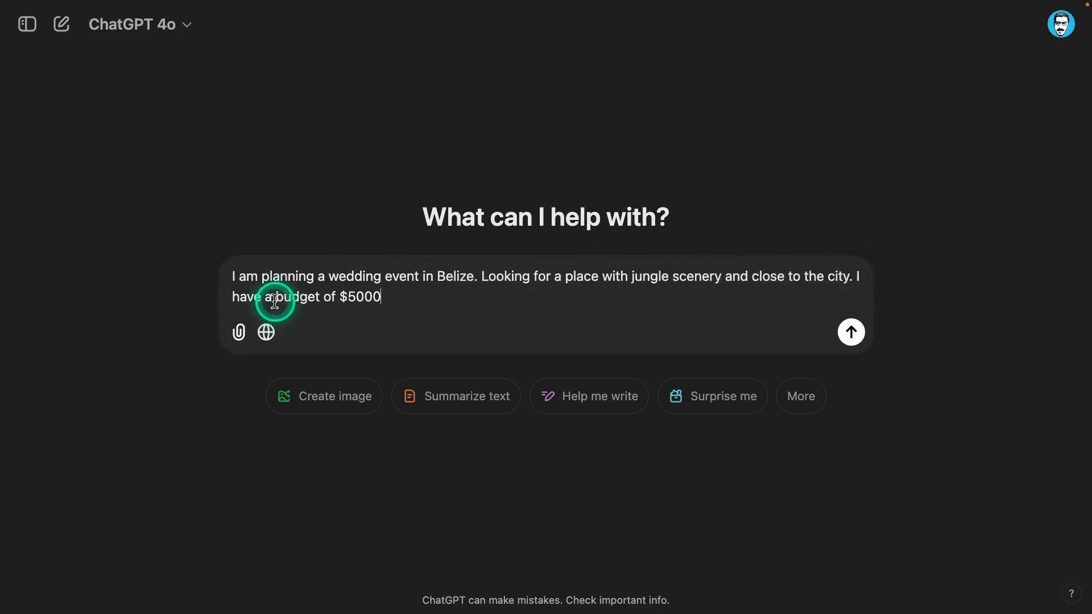
pyautogui.moveTo(830, 275)
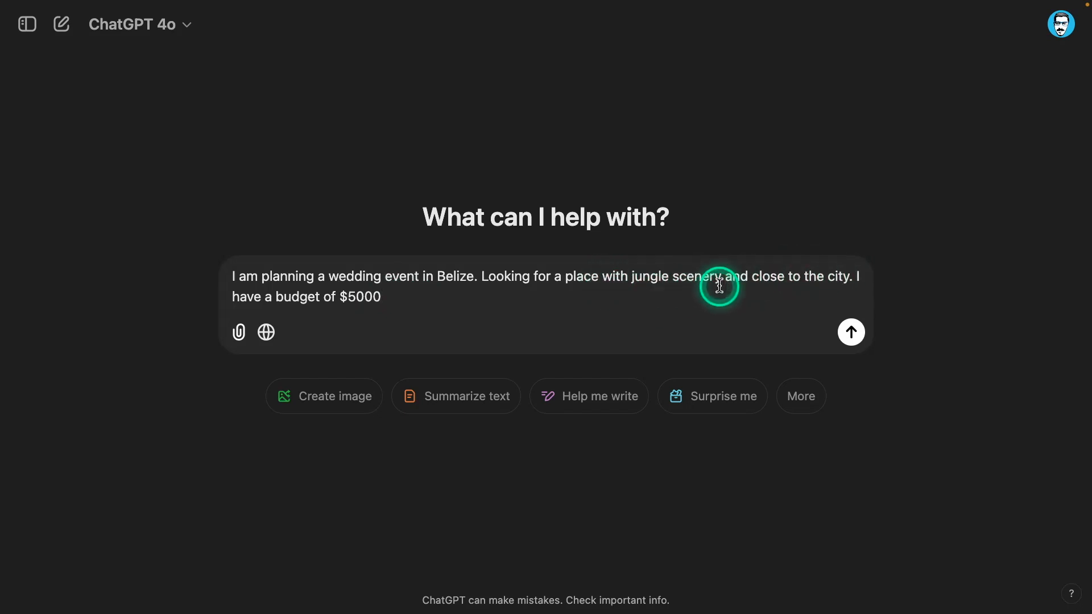
pyautogui.moveTo(839, 275)
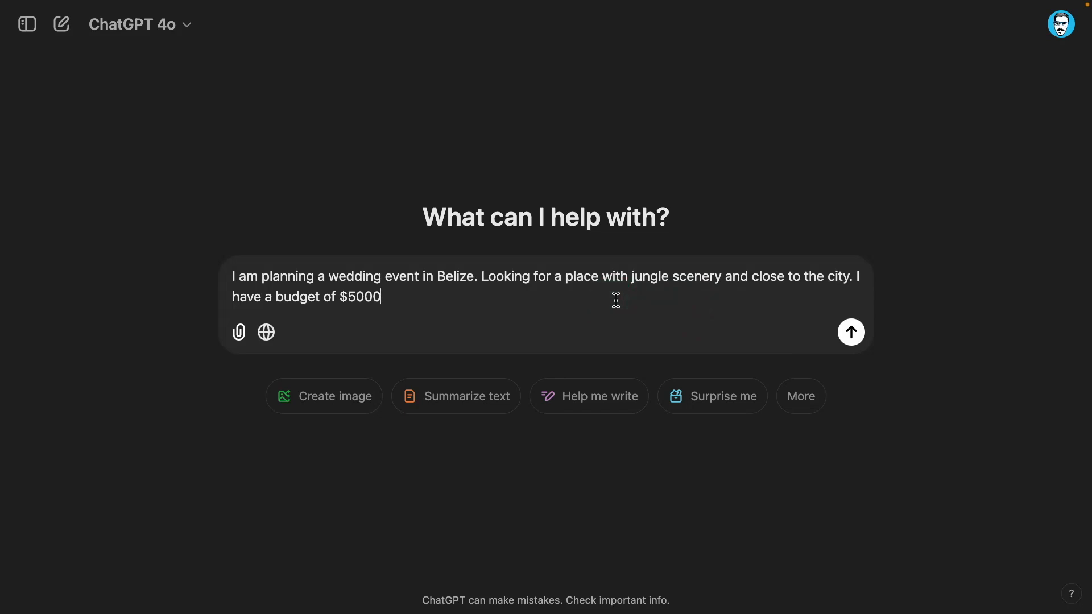
pyautogui.click(391, 299)
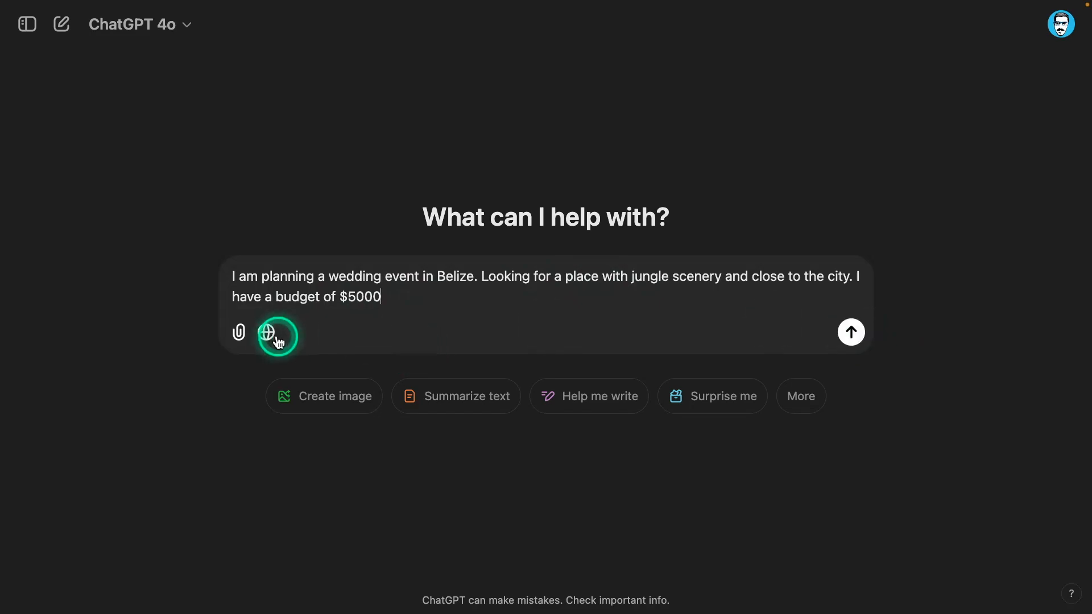
pyautogui.click(266, 331)
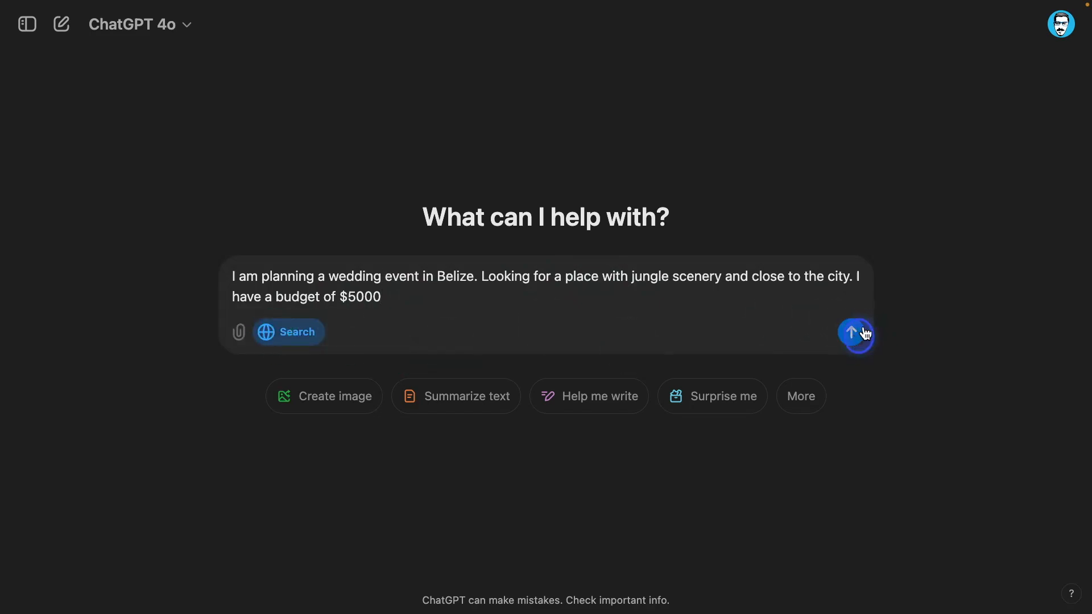
# Send the wedding request and read the Belize jungle venue answer with its citations.
pyautogui.click(855, 332)
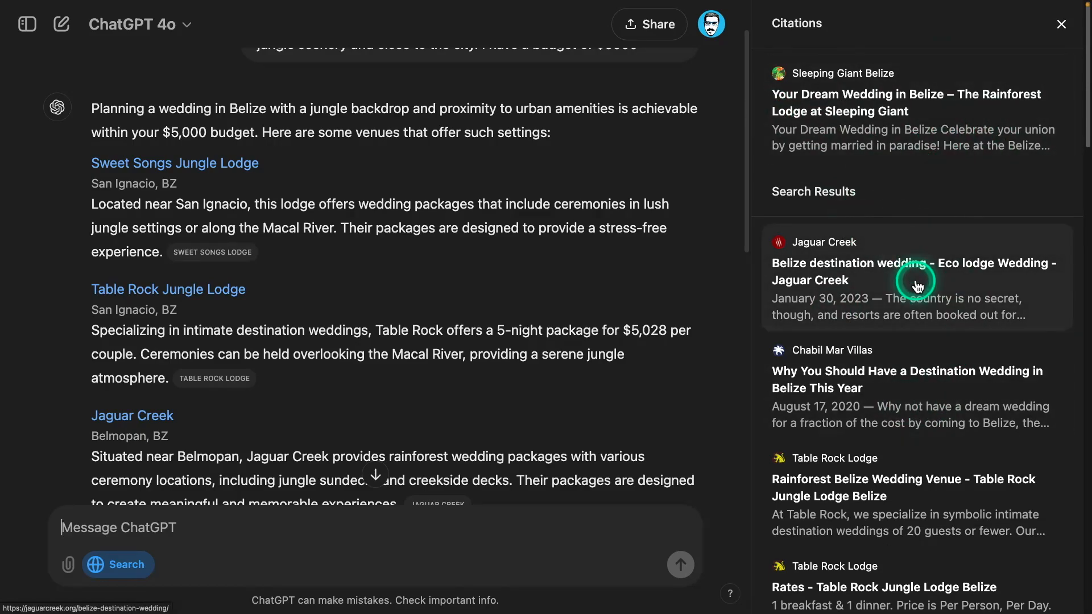
pyautogui.scroll(-3)
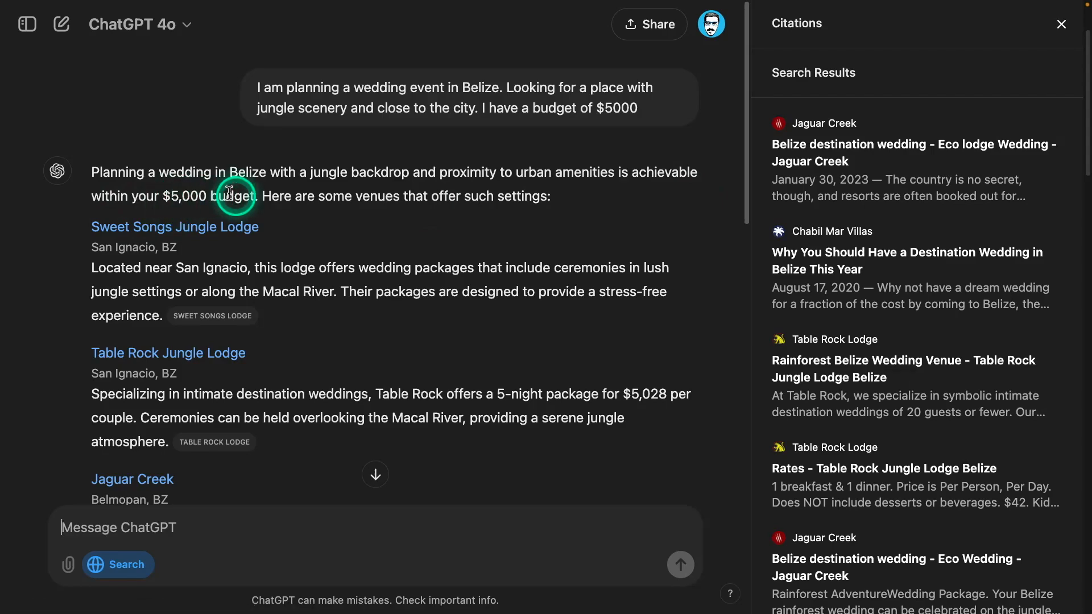
pyautogui.scroll(-3)
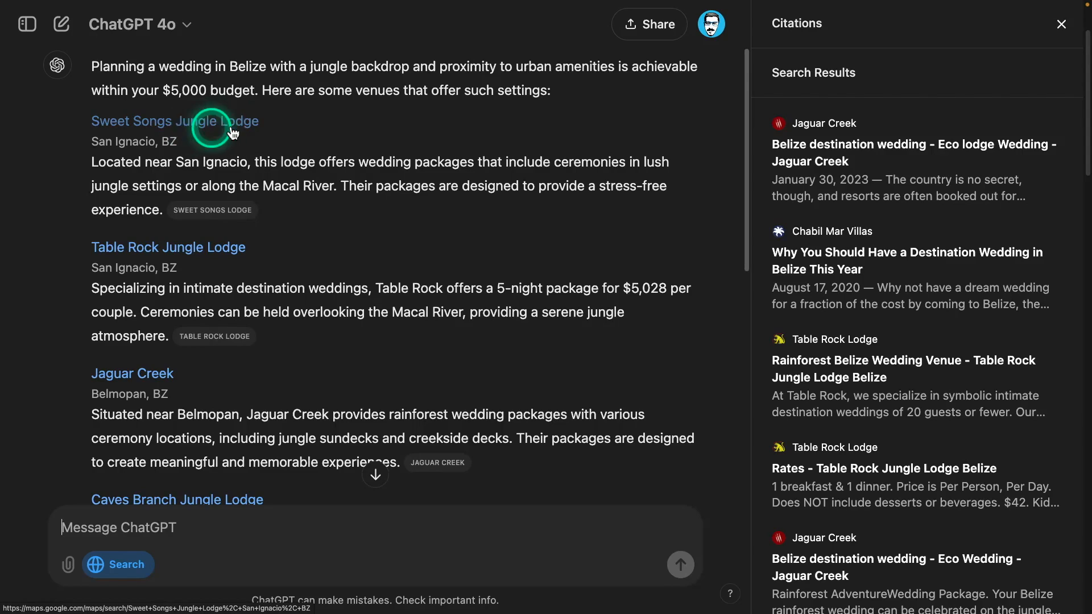
pyautogui.moveTo(213, 256)
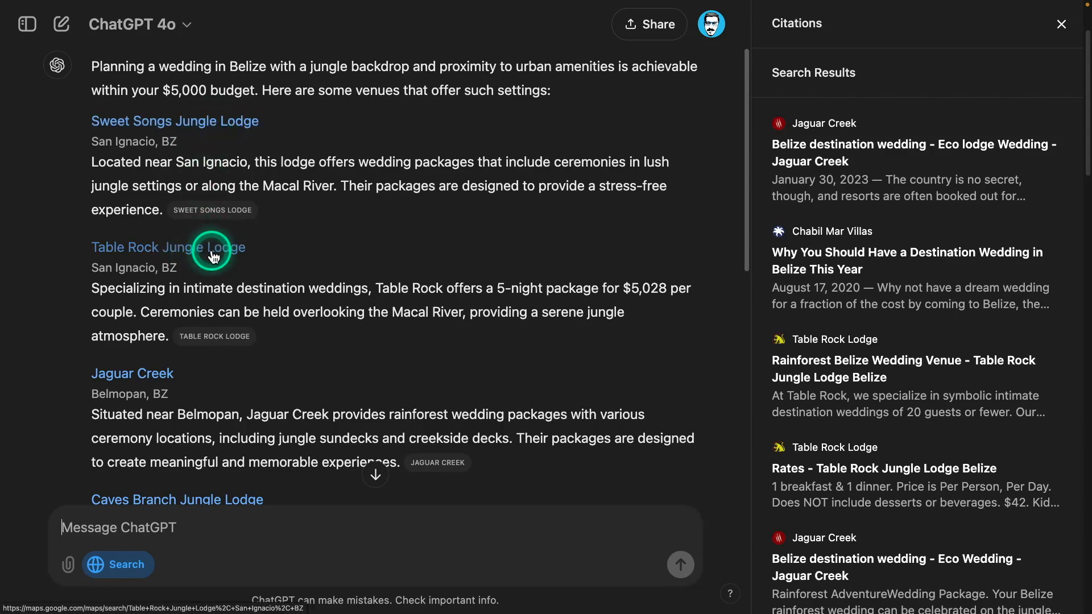
pyautogui.moveTo(127, 125)
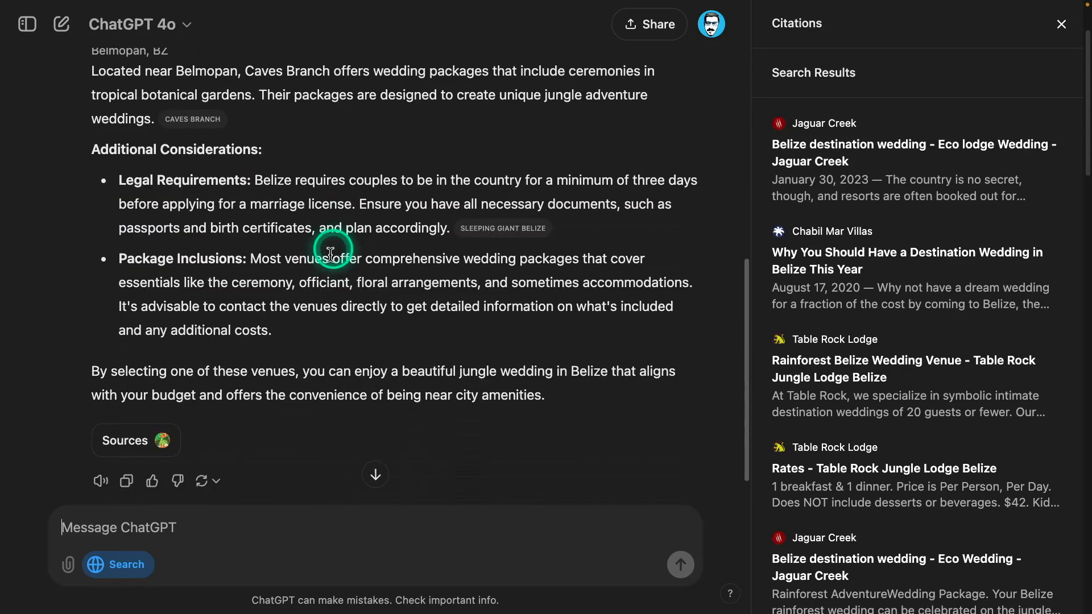
pyautogui.scroll(-3)
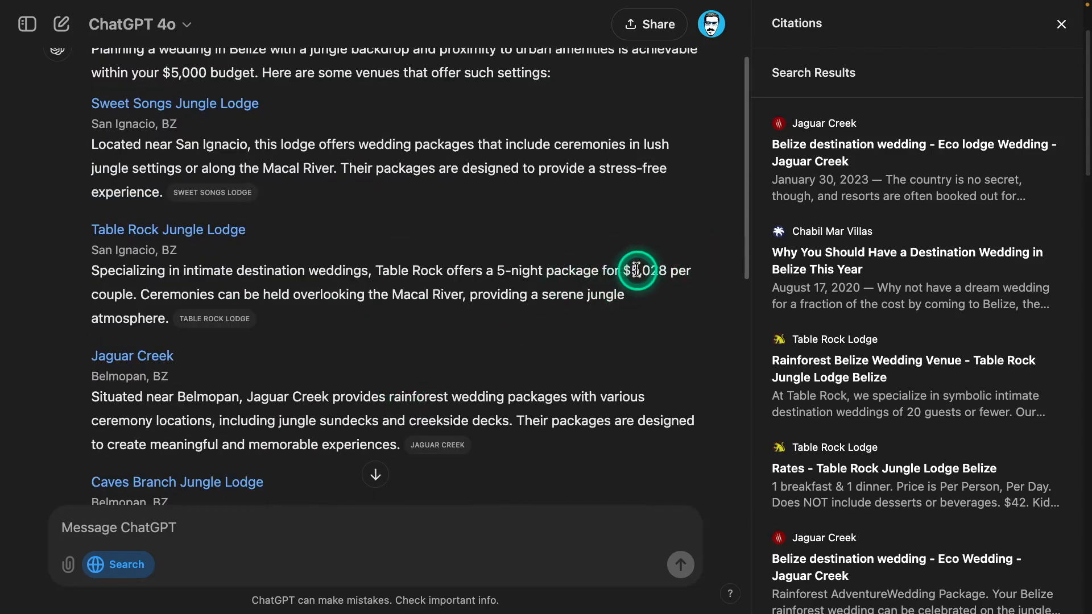
# Highlight Table Rock's description and its 5-night package for $5,028.
pyautogui.moveTo(634, 271); pyautogui.dragTo(306, 271)
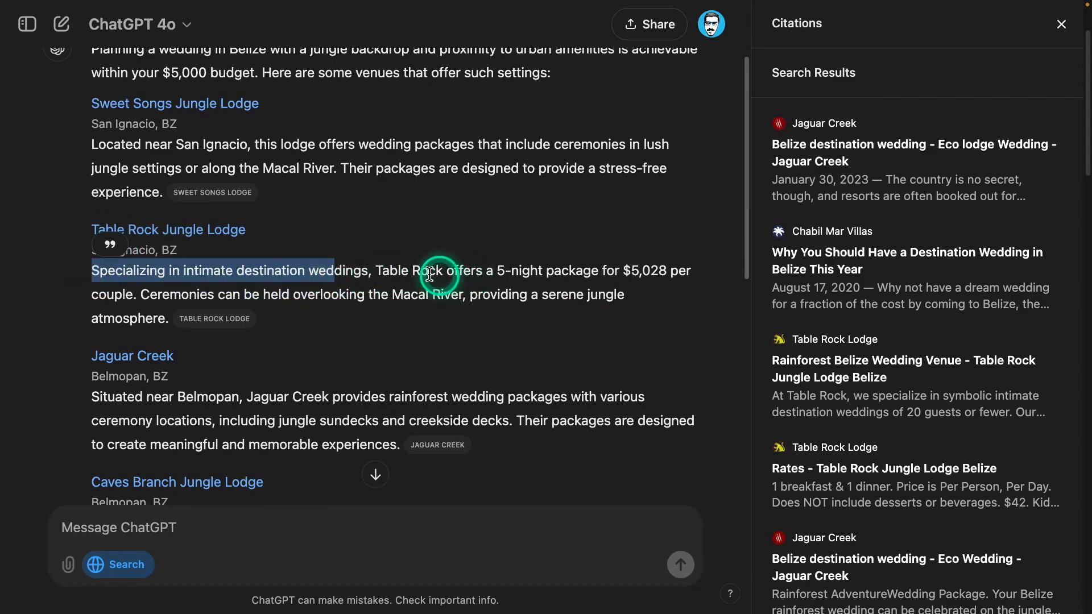
pyautogui.moveTo(428, 270); pyautogui.dragTo(653, 271)
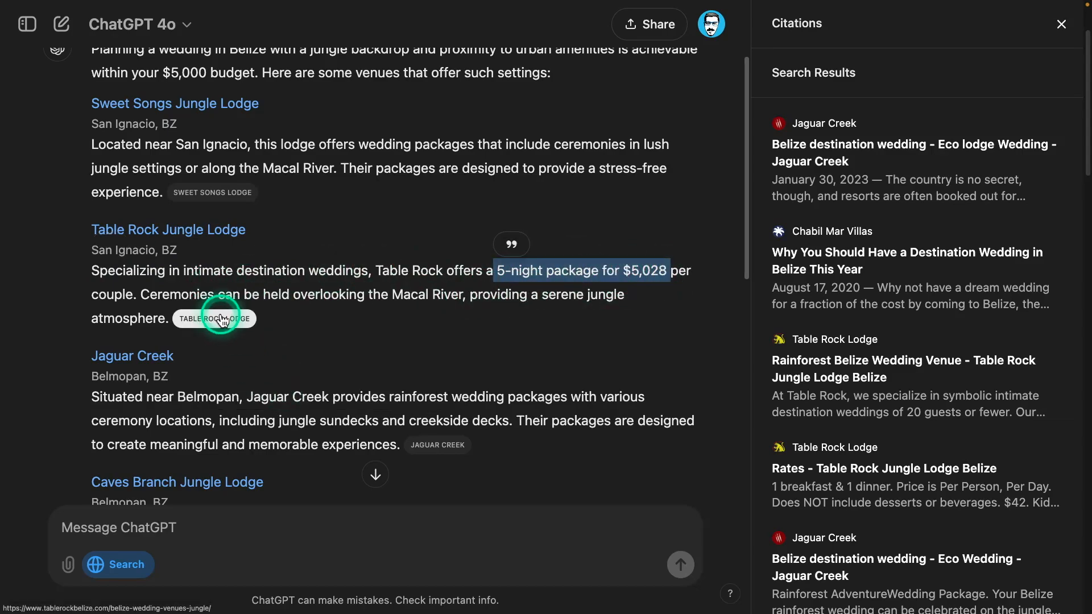
# Open the Table Rock Lodge source page and highlight the US $5,028 per couple package price.
pyautogui.click(214, 319)
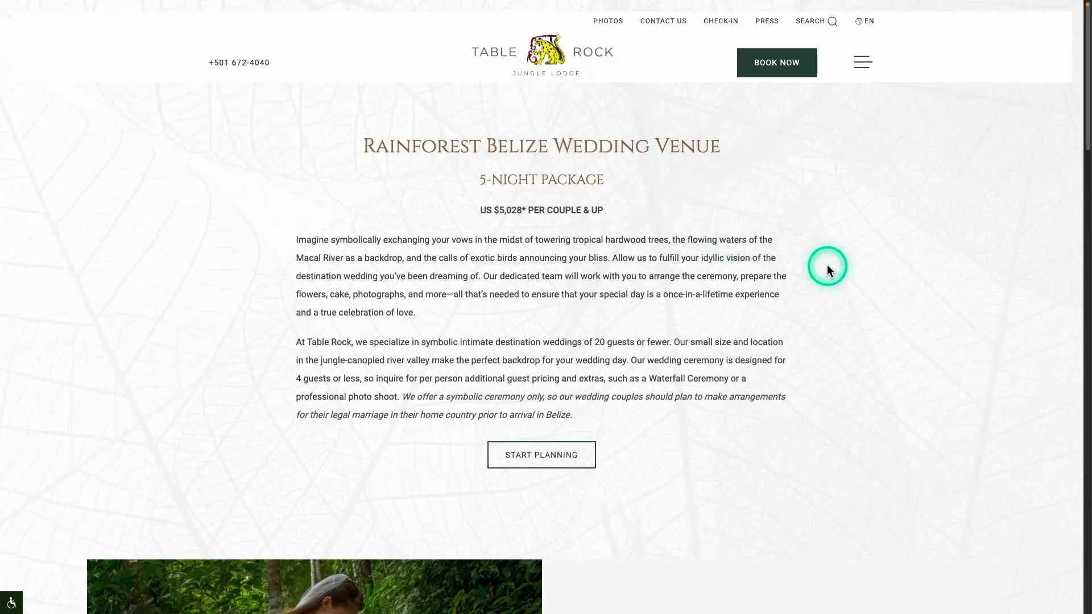
pyautogui.scroll(-3)
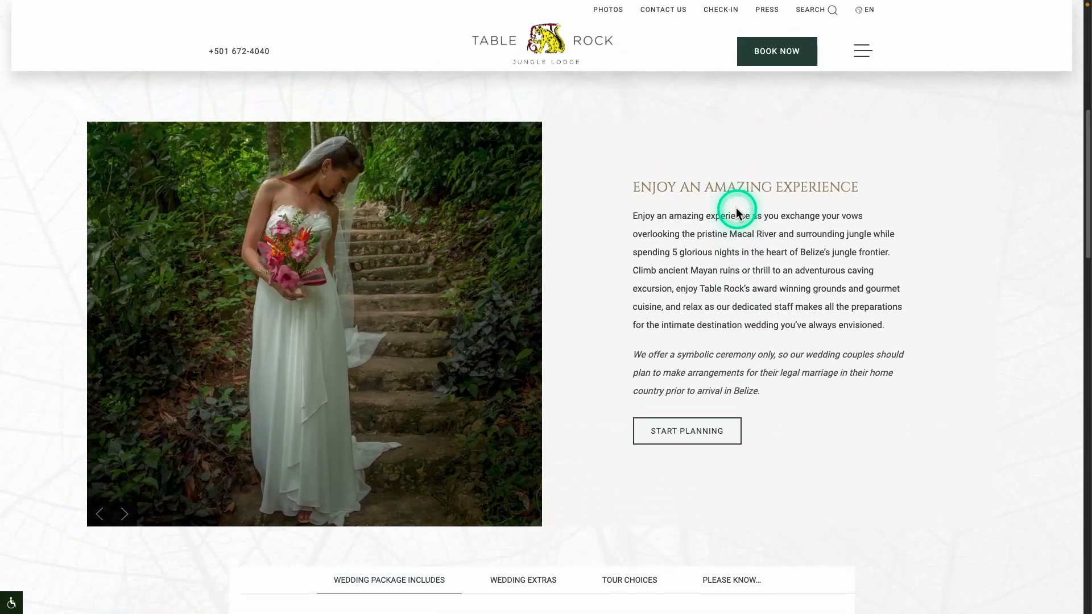
pyautogui.scroll(-3)
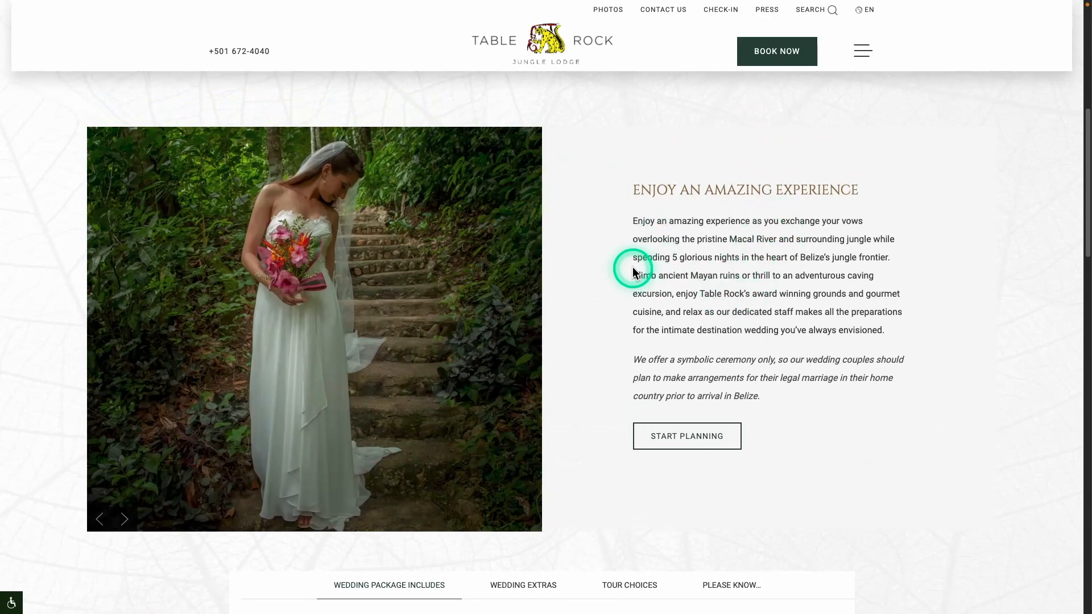
pyautogui.scroll(3)
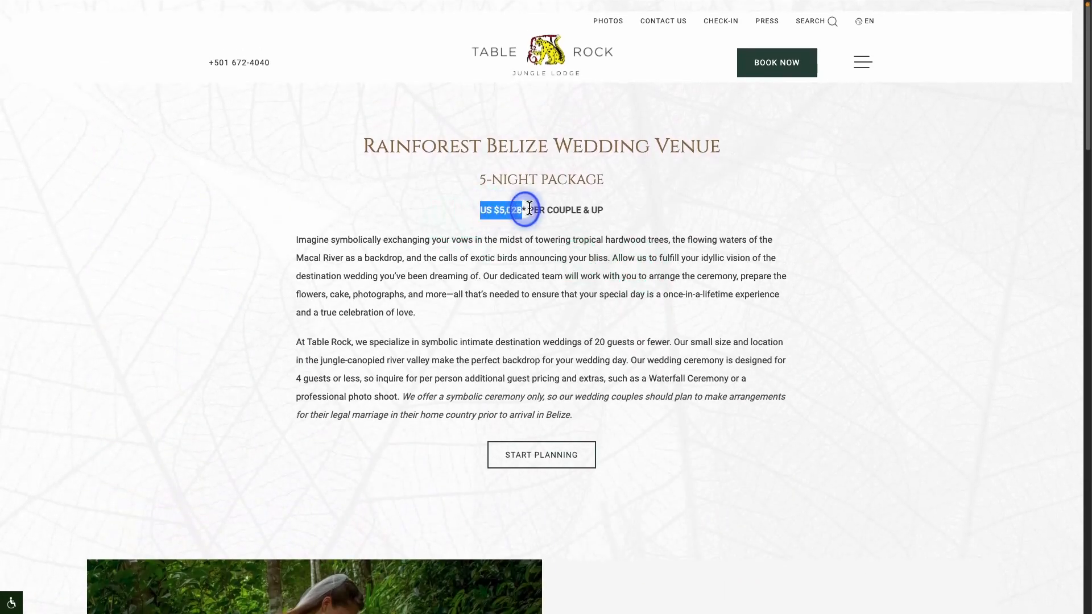
pyautogui.moveTo(519, 210); pyautogui.dragTo(602, 209)
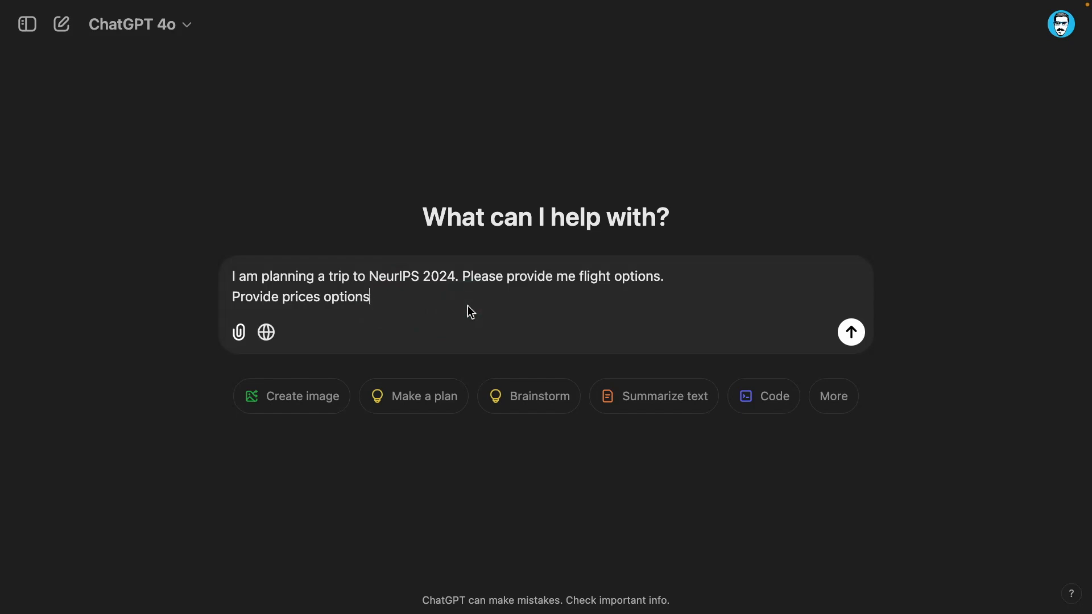
# Send the NeurIPS 2024 flight options with prices request.
pyautogui.click(371, 309)
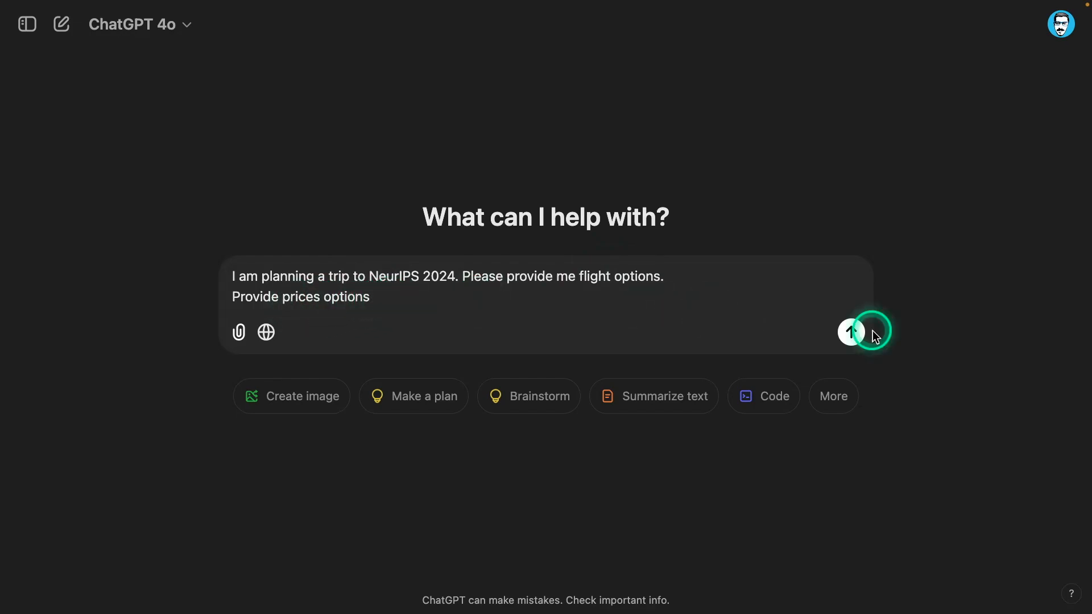
pyautogui.click(851, 331)
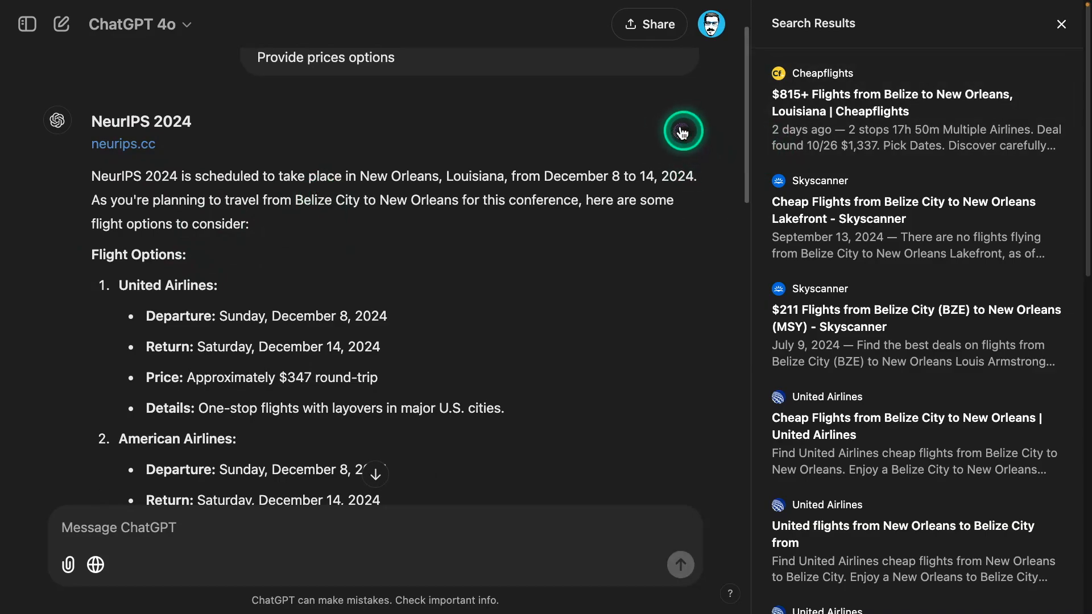
# Read the Belize City–New Orleans flight answer and review its Cheapflights, Skyscanner and United sources.
pyautogui.scroll(-3)
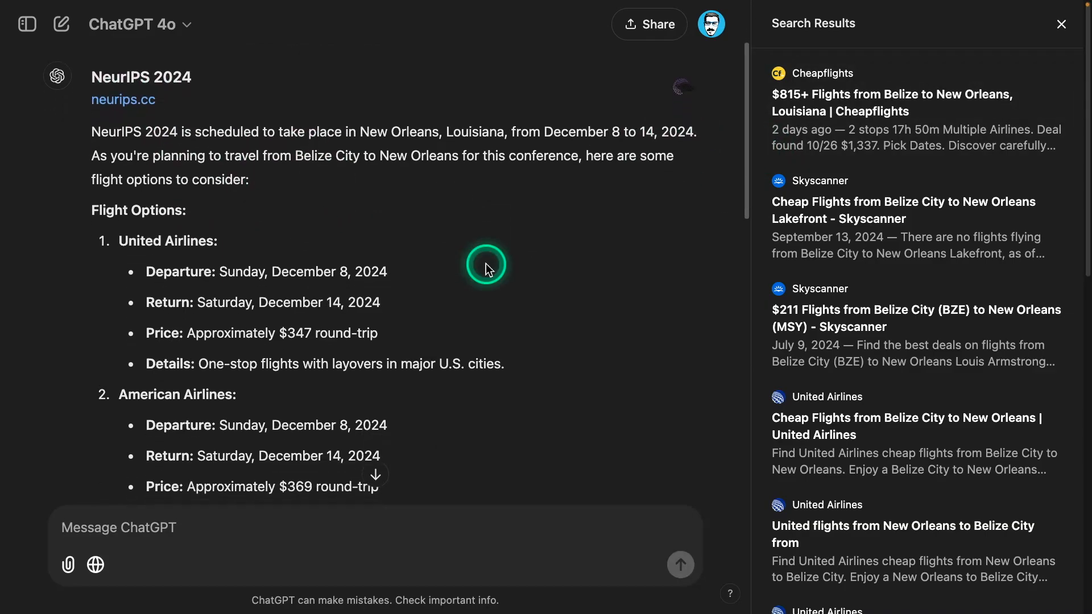
pyautogui.scroll(-3)
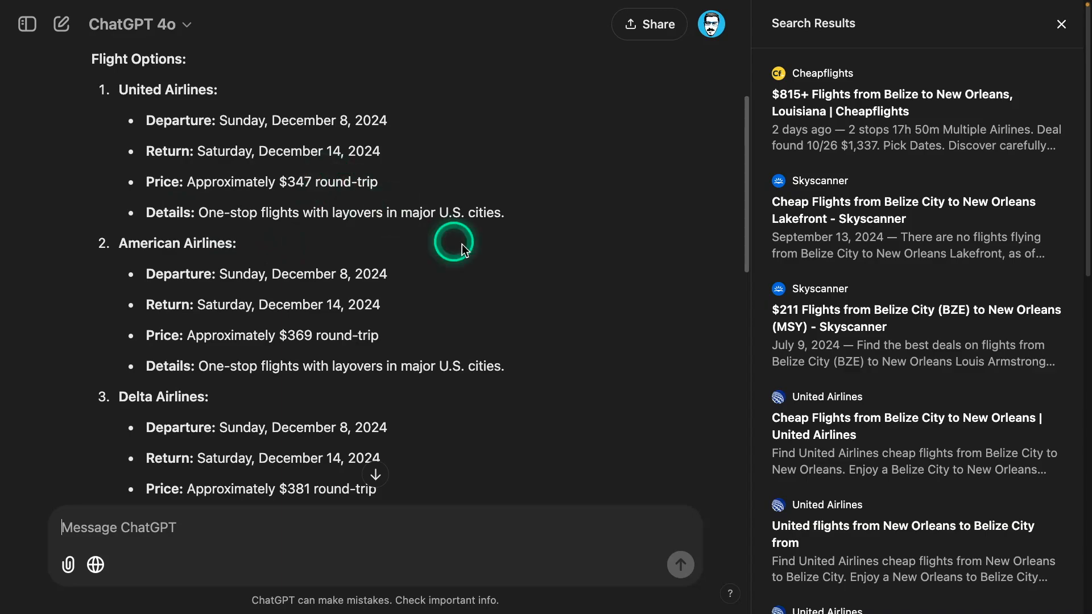
pyautogui.scroll(-3)
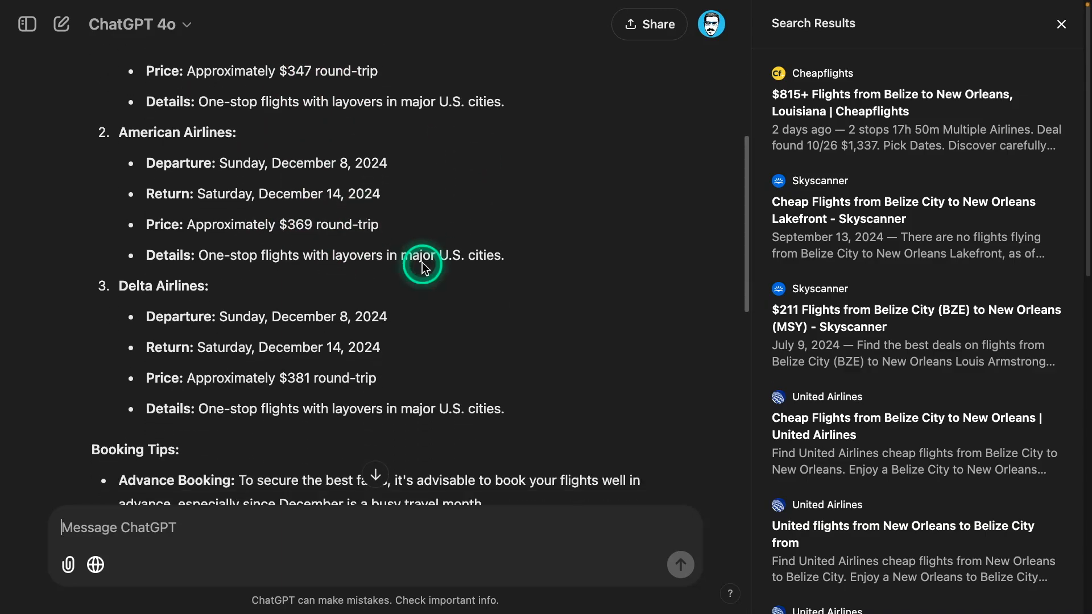
pyautogui.scroll(-3)
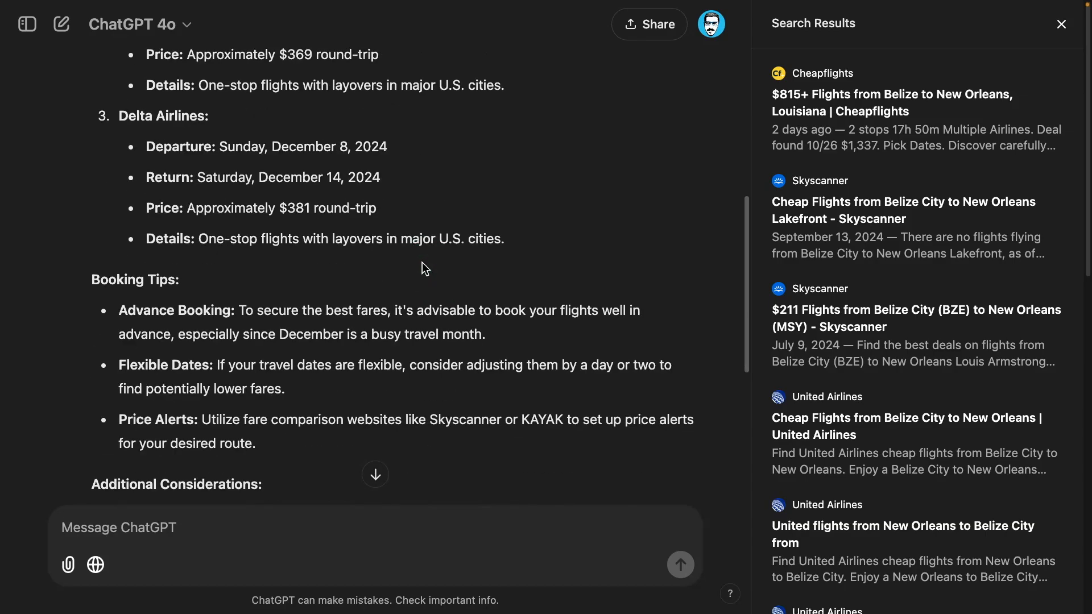
pyautogui.scroll(3)
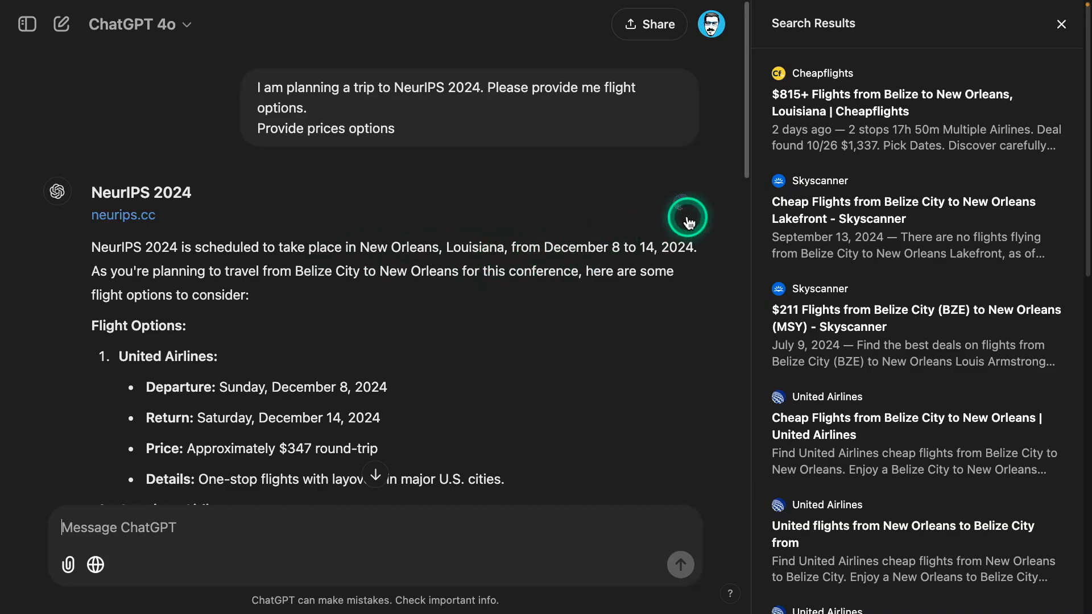
pyautogui.click(123, 215)
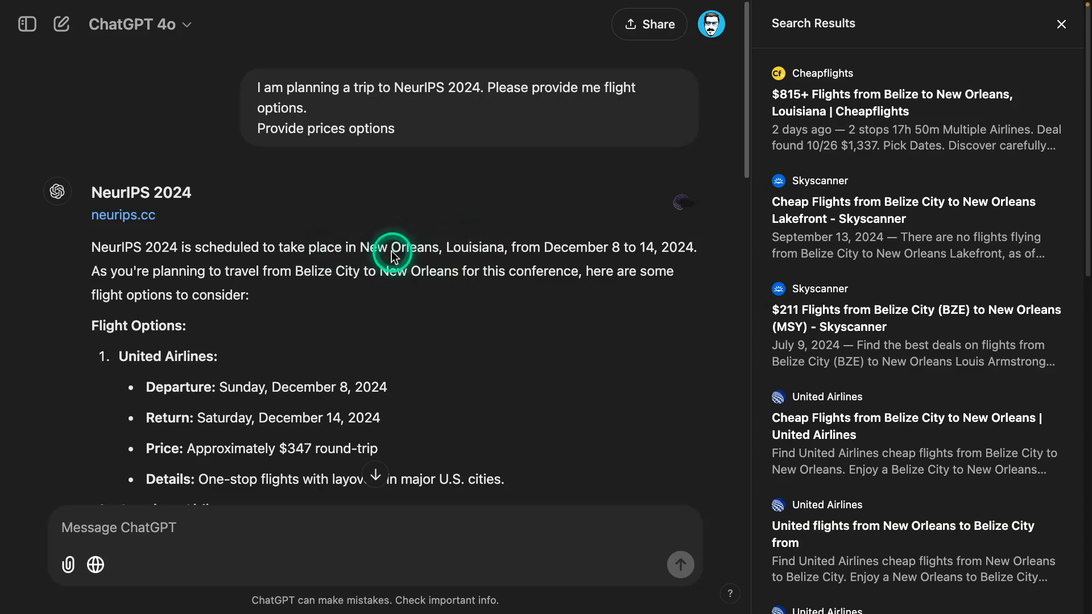
pyautogui.moveTo(454, 274)
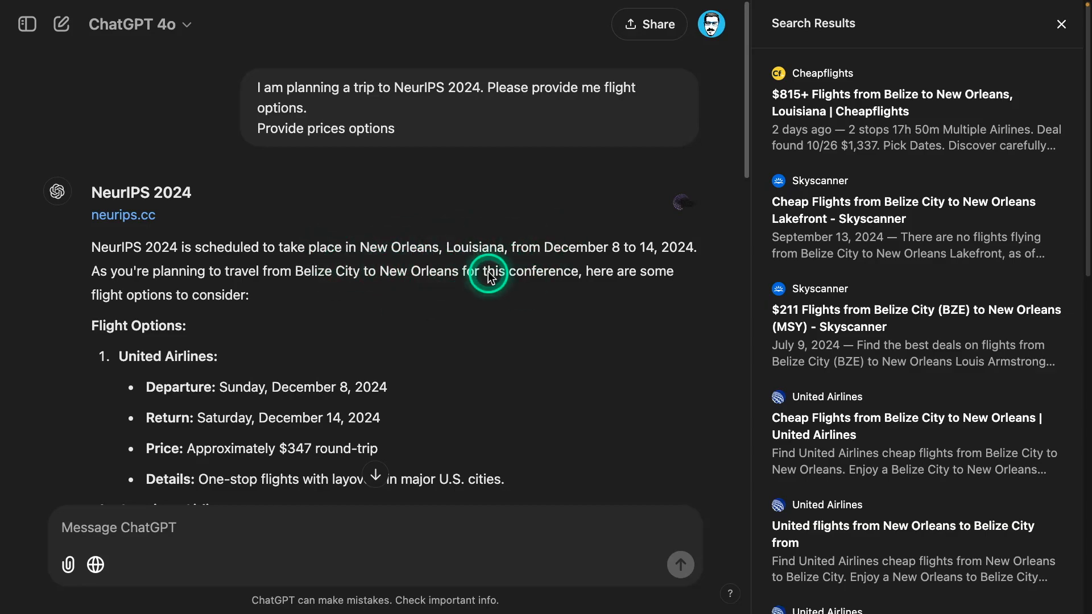
pyautogui.scroll(-3)
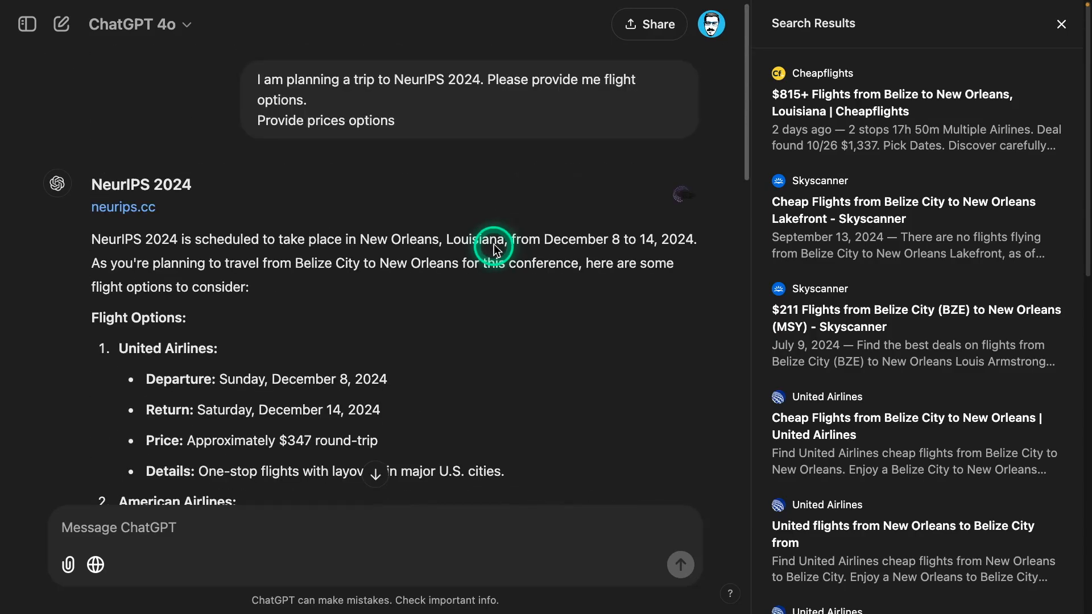
pyautogui.moveTo(432, 244)
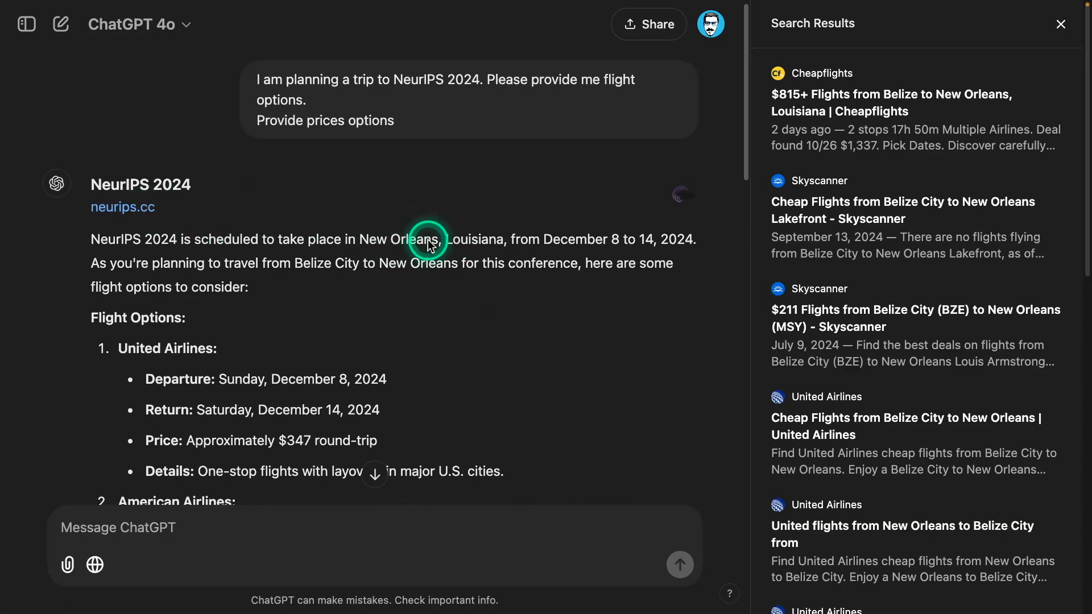
pyautogui.moveTo(480, 245)
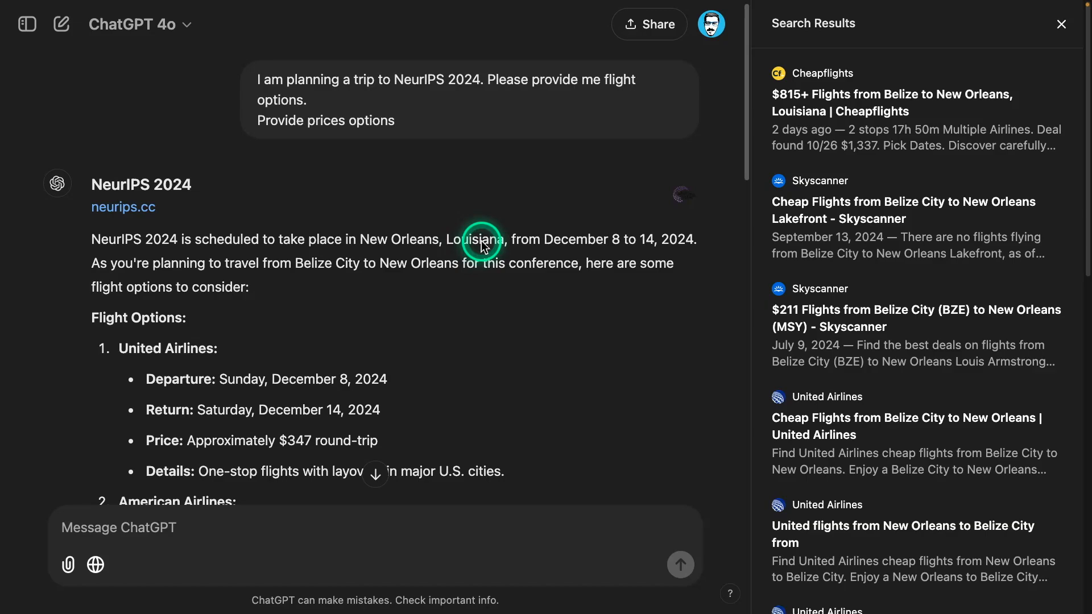
pyautogui.moveTo(399, 271)
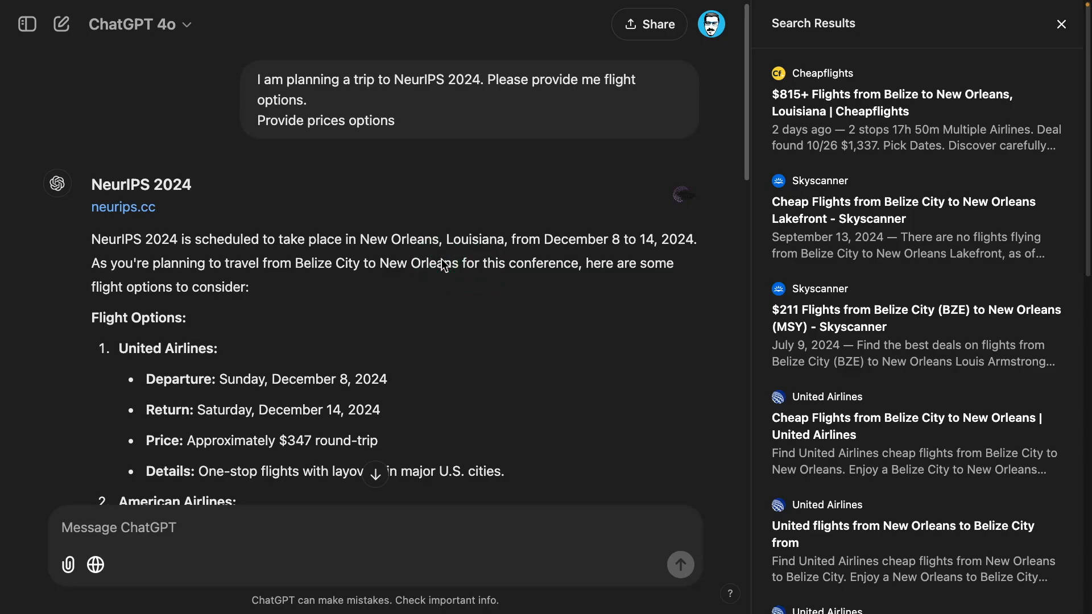
pyautogui.click(444, 263)
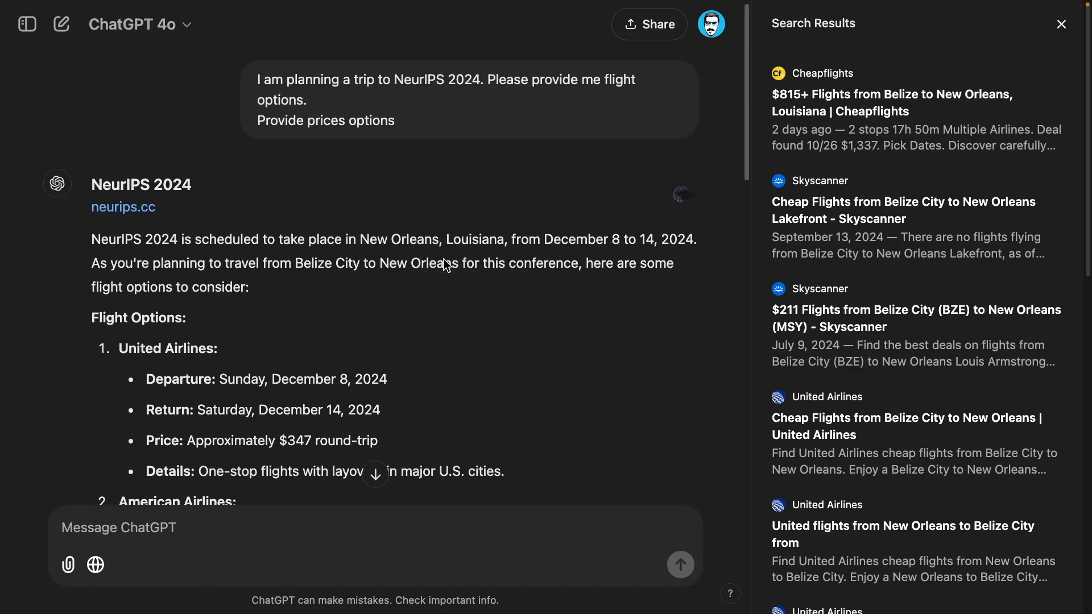
# Start a new empty conversation.
pyautogui.click(61, 24)
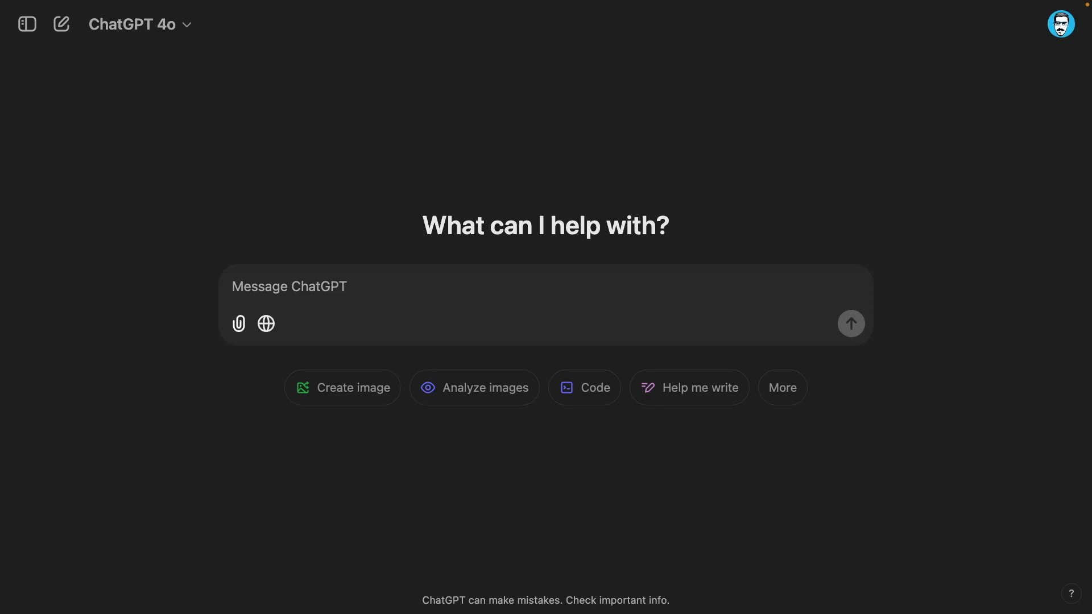
# Draft 'Generate a valid code example for using o1-preview in an agentic setting.'.
pyautogui.write('Generate a valid code example for using o1-preview in an agentic setting.')
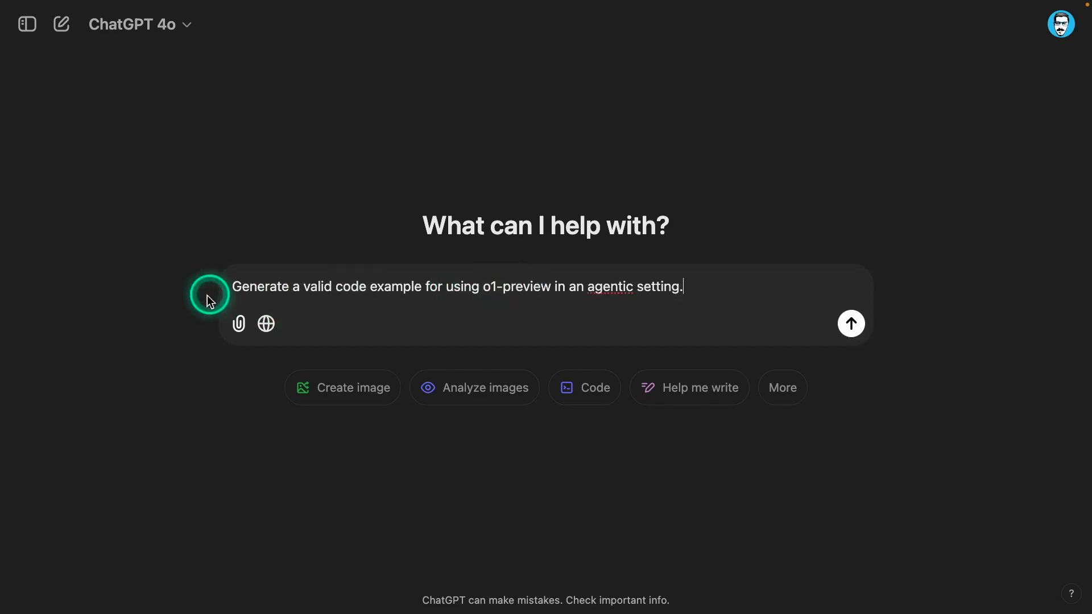
pyautogui.moveTo(453, 296)
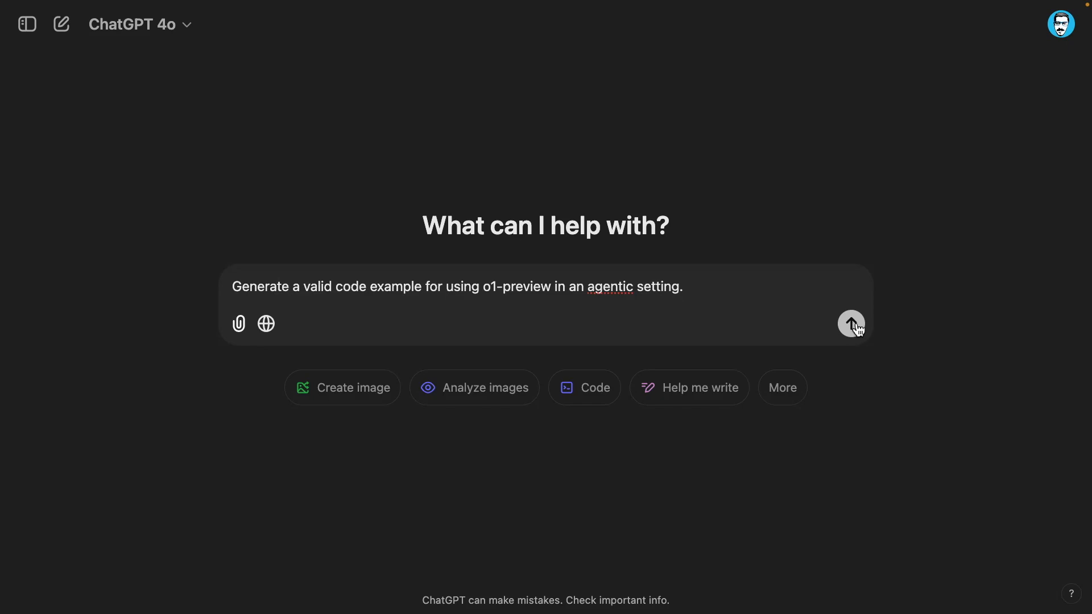
# Send the o1-preview agentic code request and scroll the non-search Python answer.
pyautogui.click(851, 323)
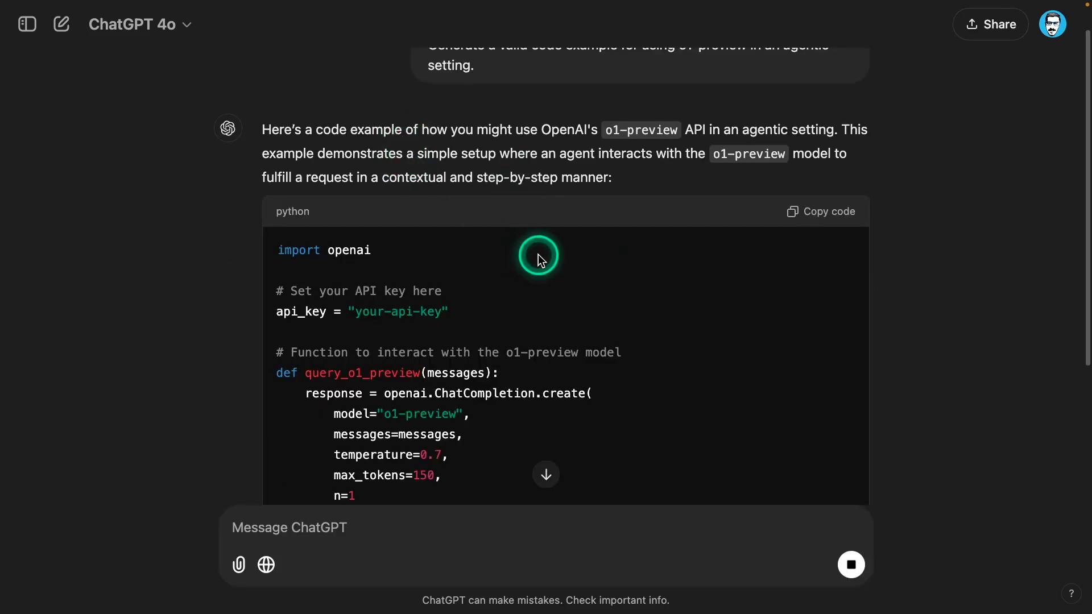
pyautogui.moveTo(267, 566)
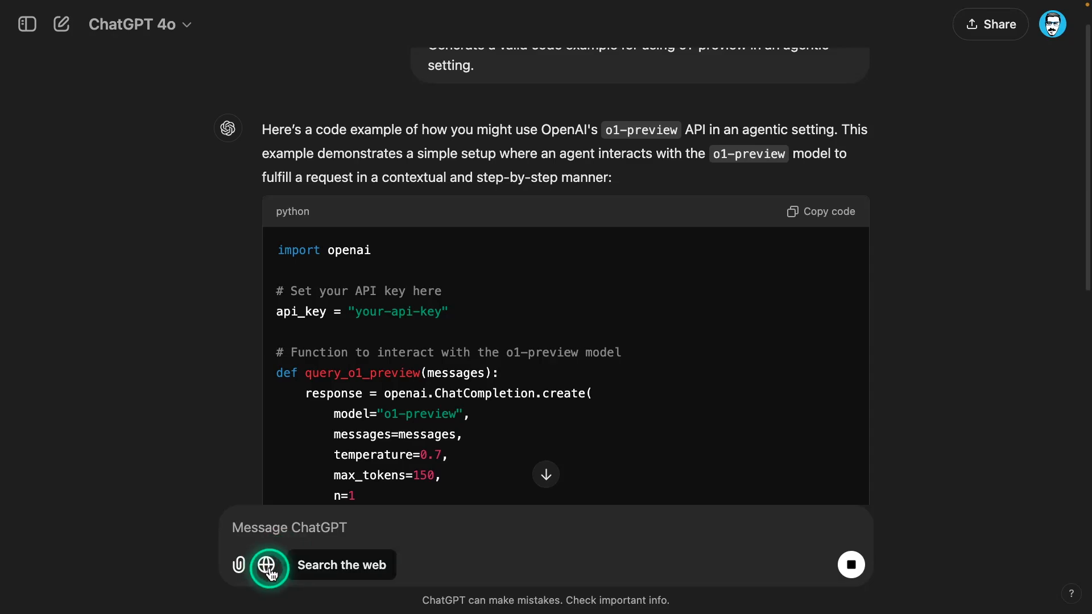
pyautogui.scroll(-3)
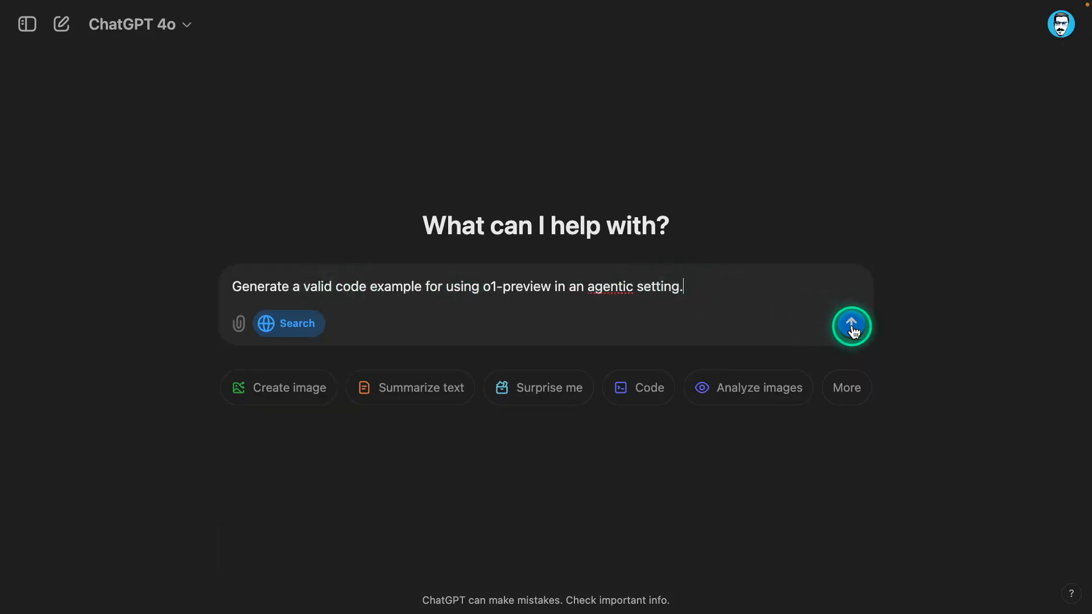
# Send the request with web search on and read through the cited o1-preview code guide.
pyautogui.click(851, 326)
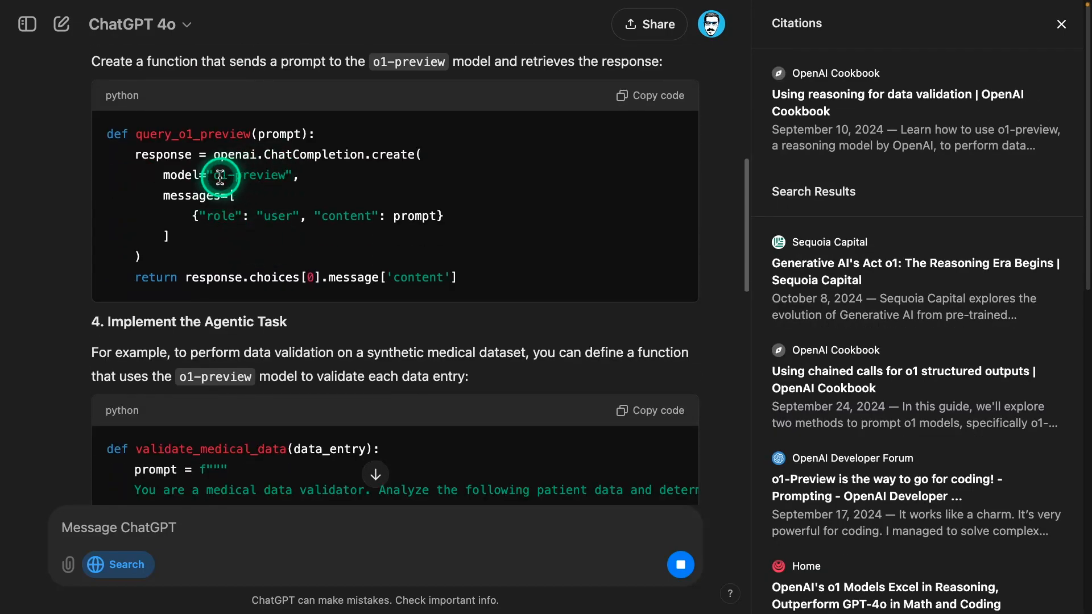
pyautogui.doubleClick(253, 175)
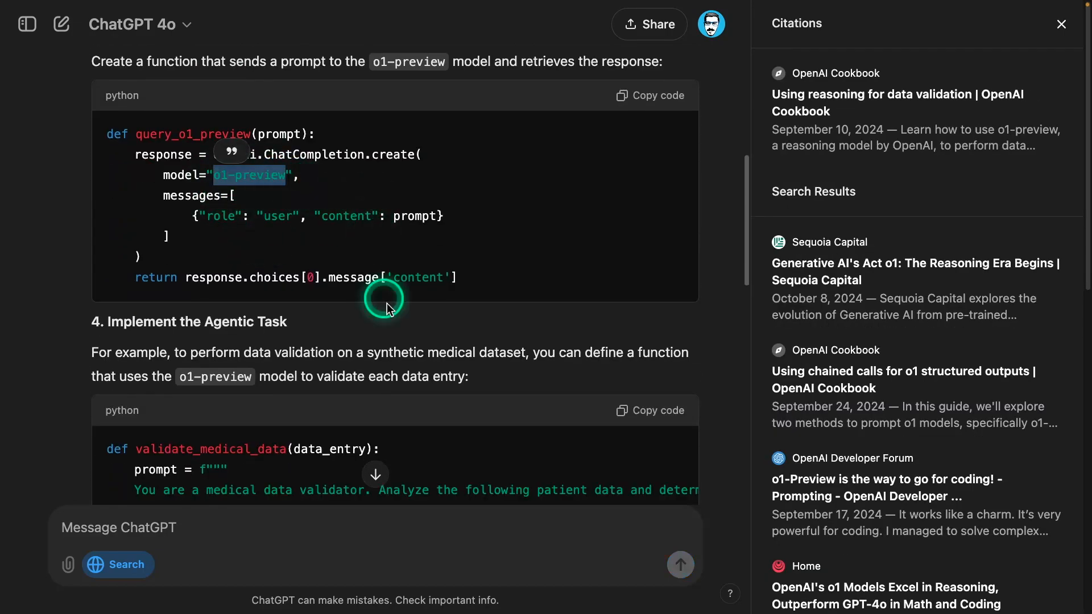
pyautogui.scroll(-3)
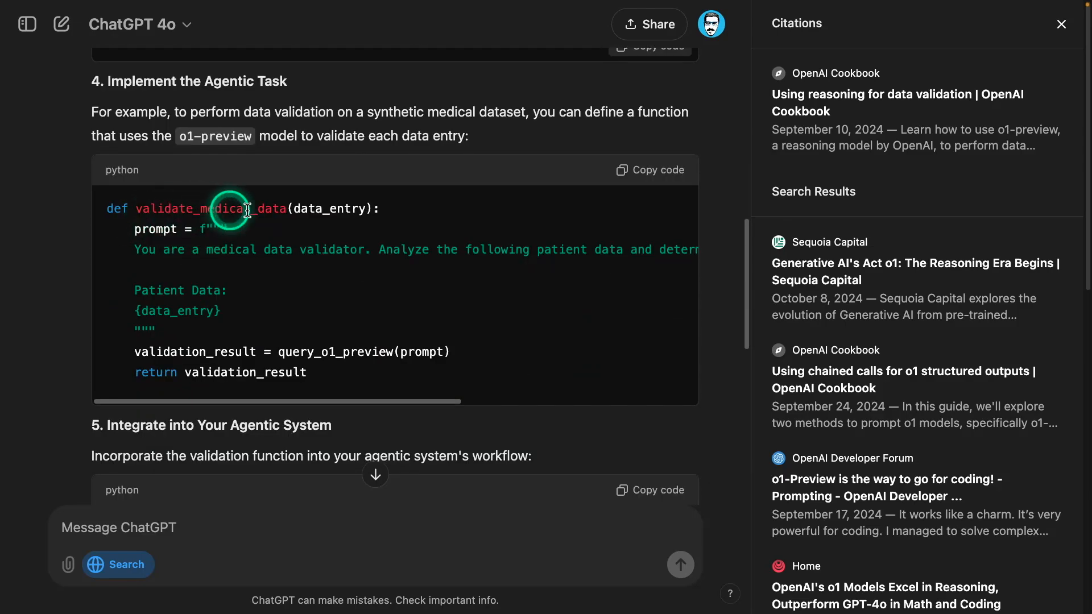
pyautogui.hscroll(3)
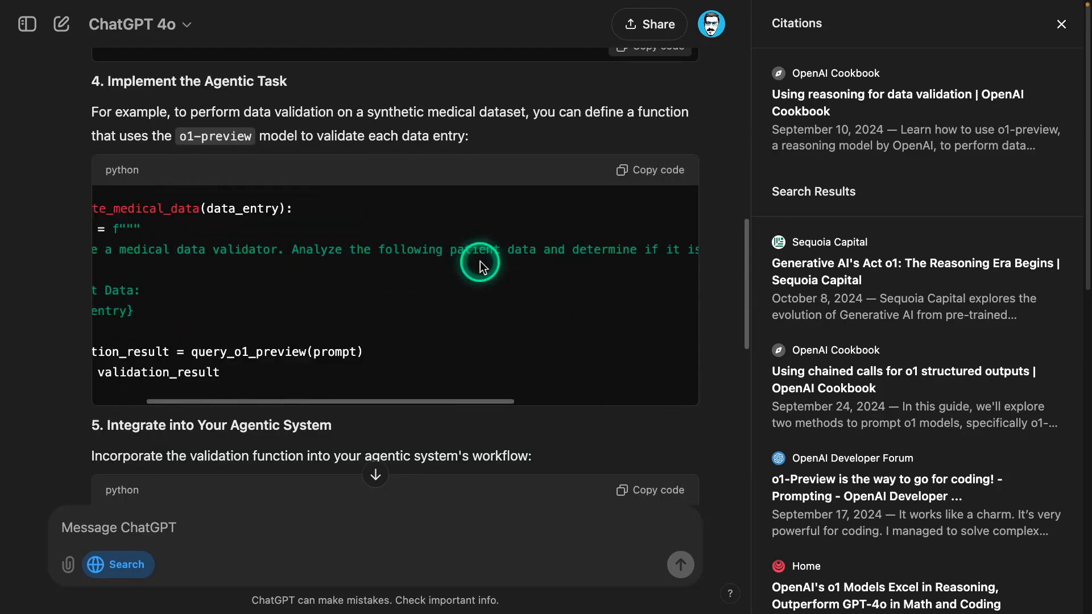
pyautogui.scroll(-3)
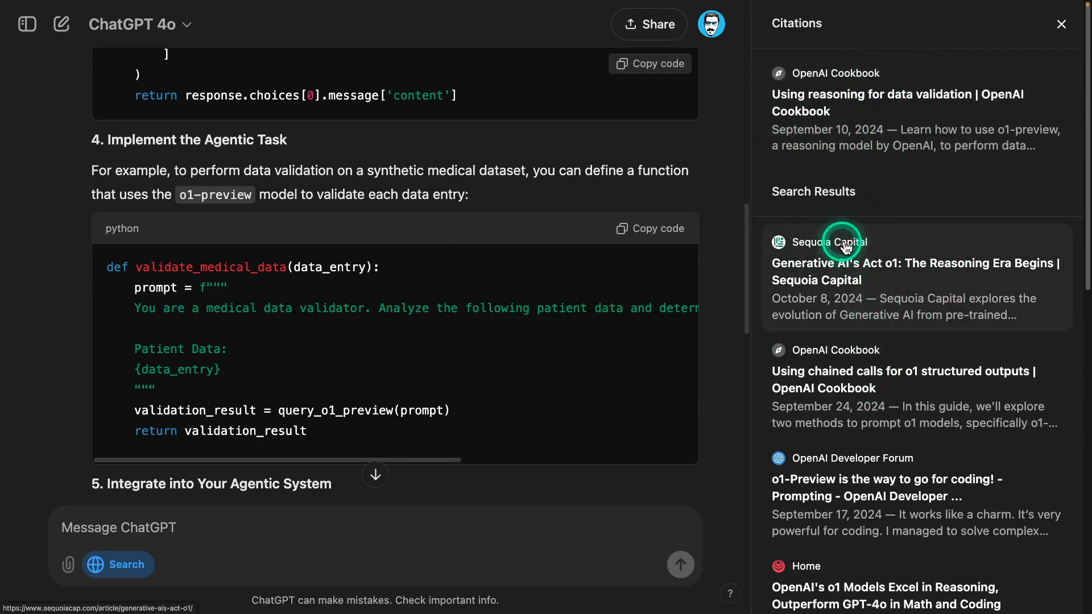
pyautogui.scroll(-3)
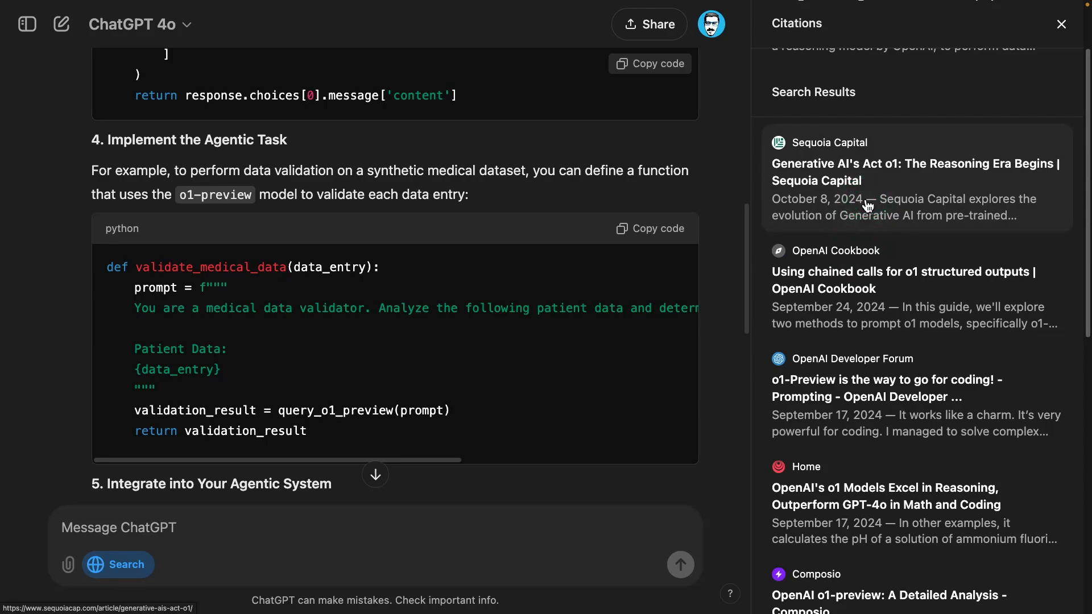
# Check the Sequoia Capital article on o1 from the Citations panel and finish reading the answer.
pyautogui.click(860, 195)
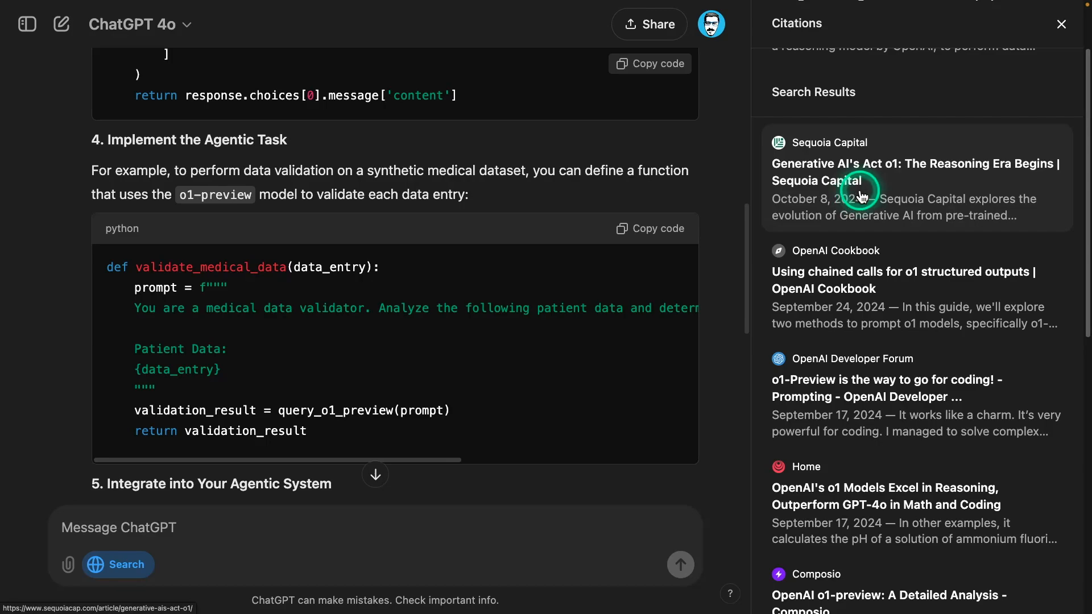
pyautogui.moveTo(420, 188)
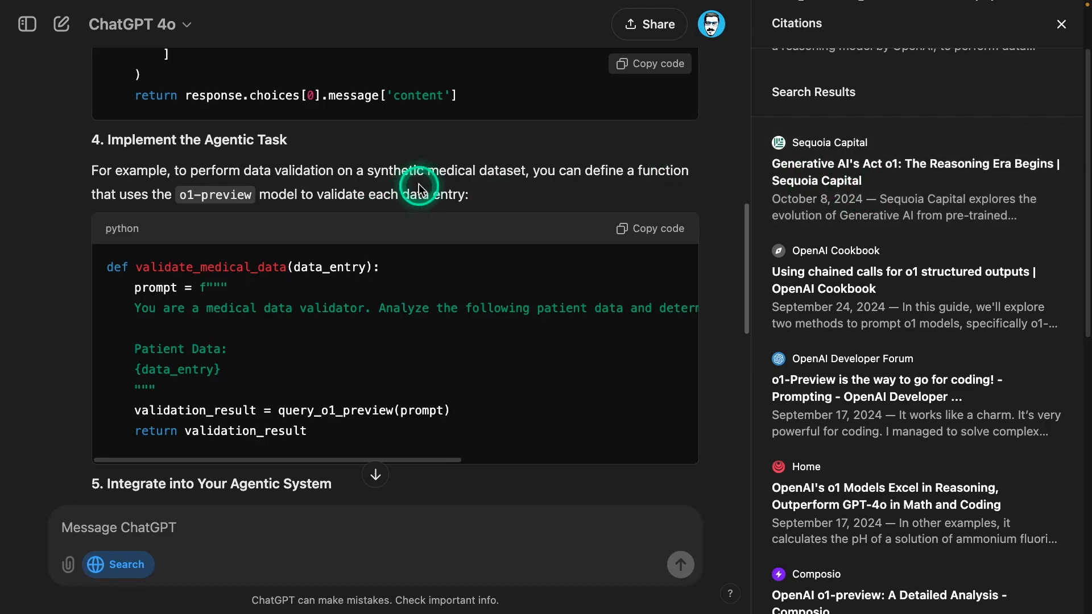
pyautogui.moveTo(184, 259)
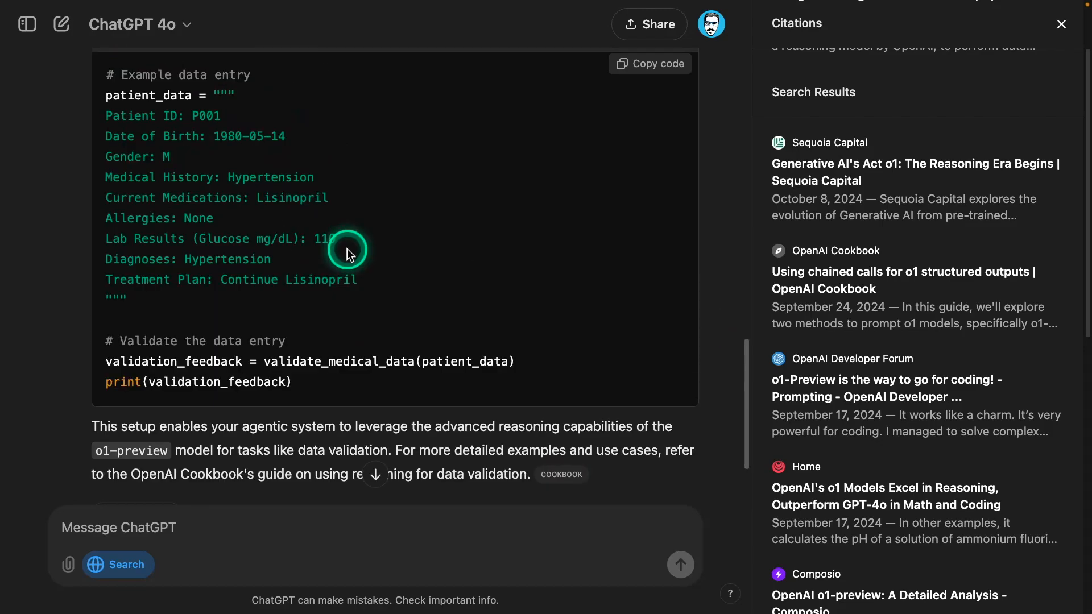
pyautogui.scroll(-3)
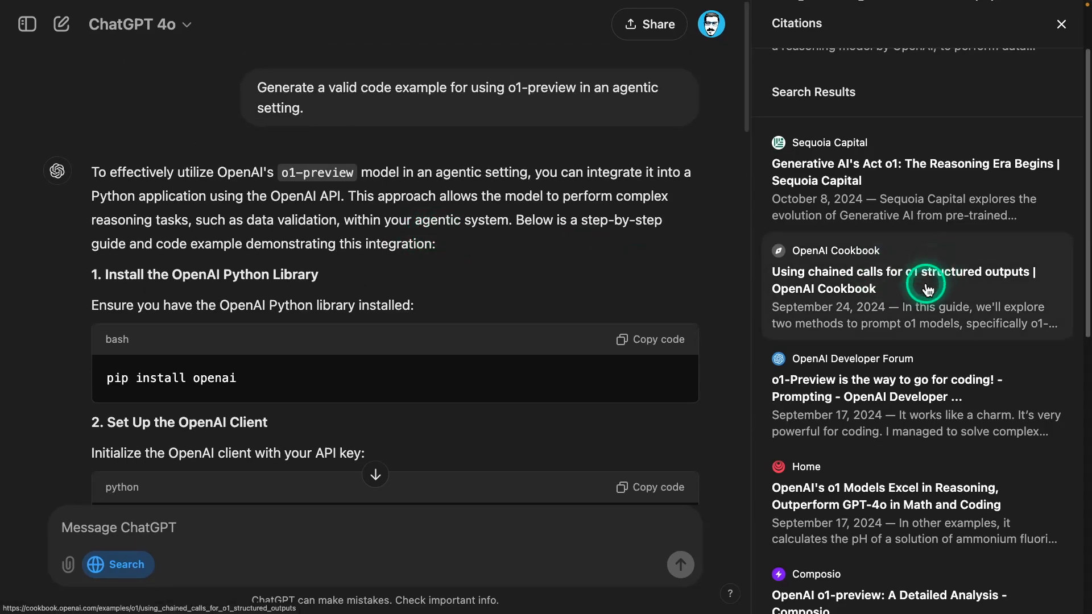
pyautogui.scroll(-3)
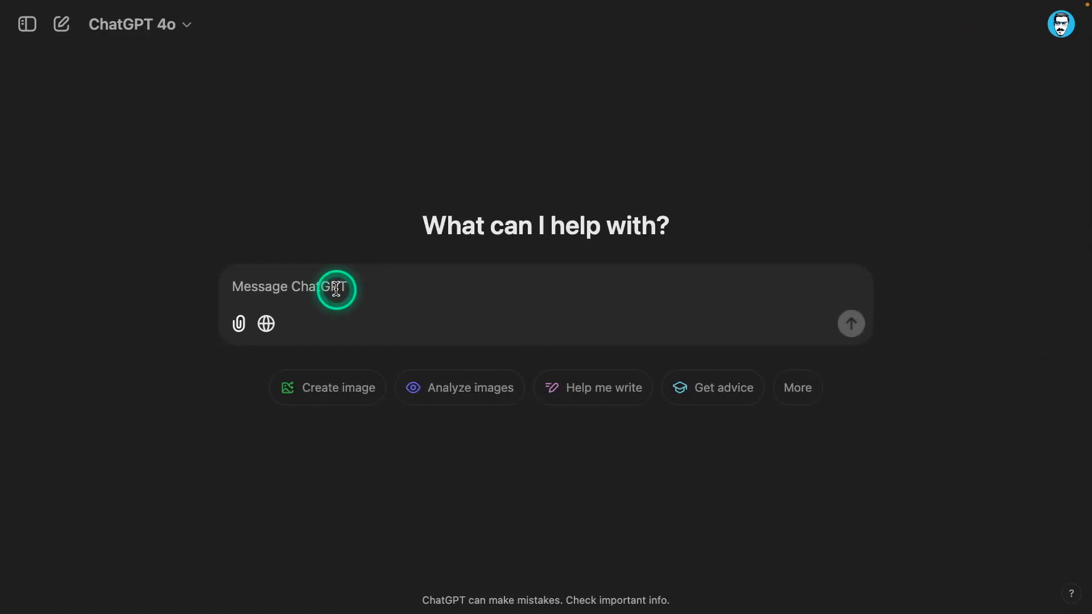
# Ask "What's the latest on AI agentic workflows?" and view the cited answer.
pyautogui.write("What's the latest on AI agentic workflows?")
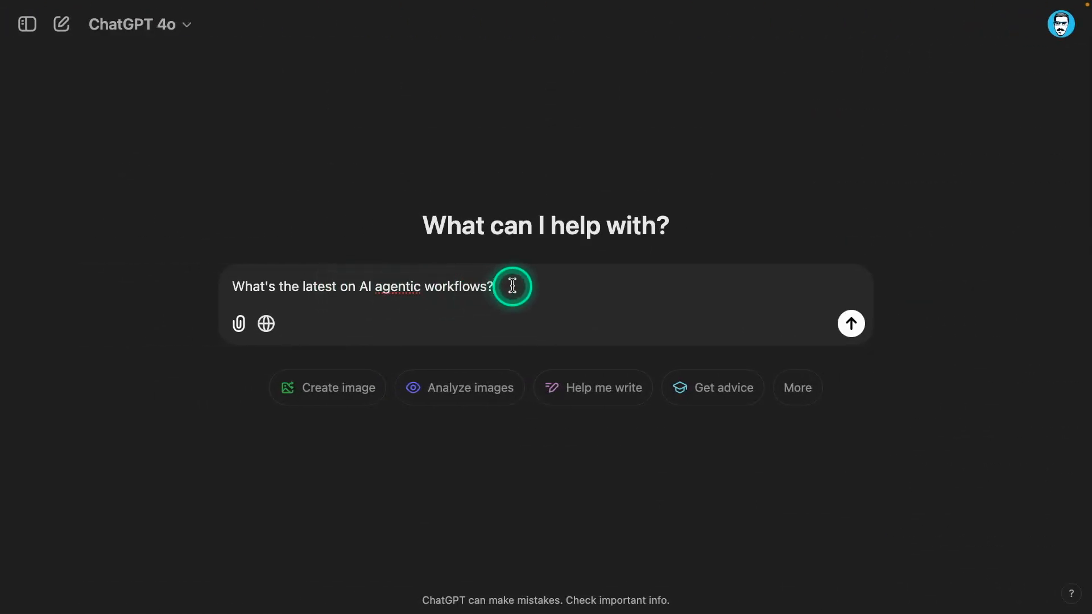
pyautogui.click(849, 323)
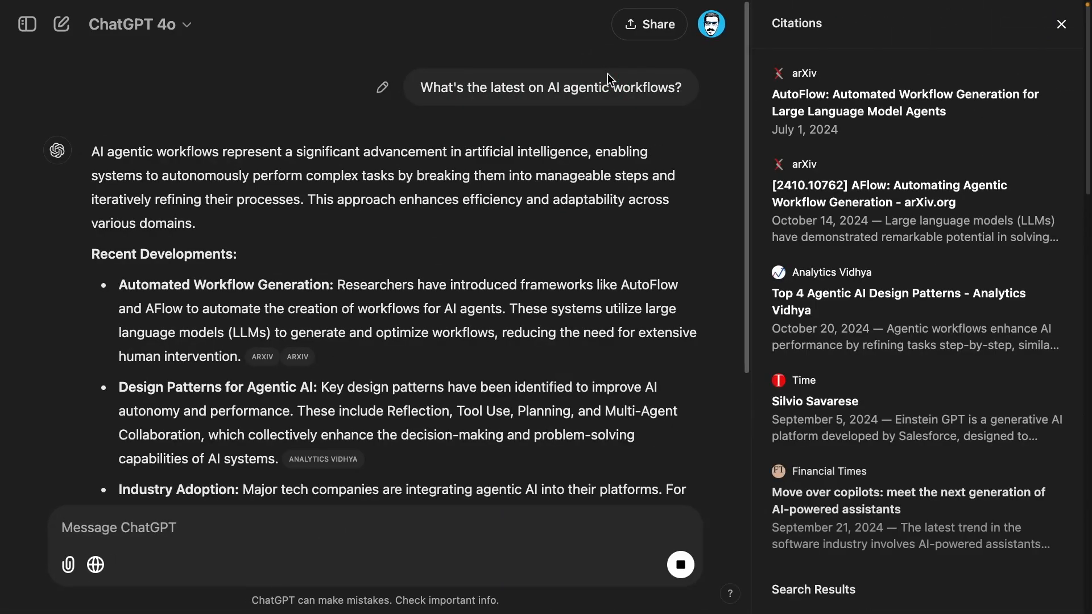
pyautogui.scroll(-3)
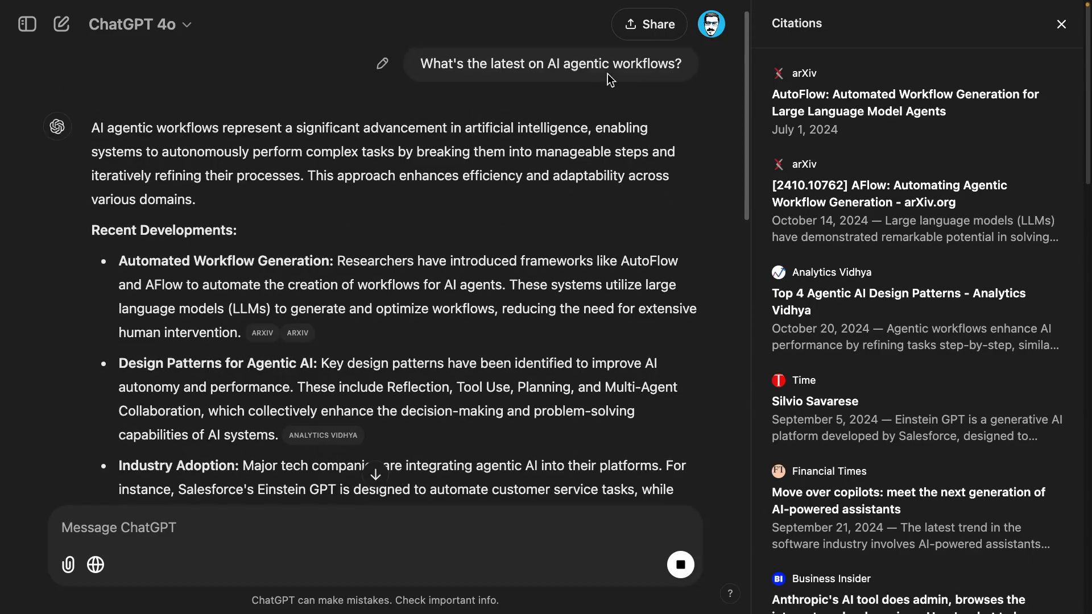
pyautogui.click(615, 129)
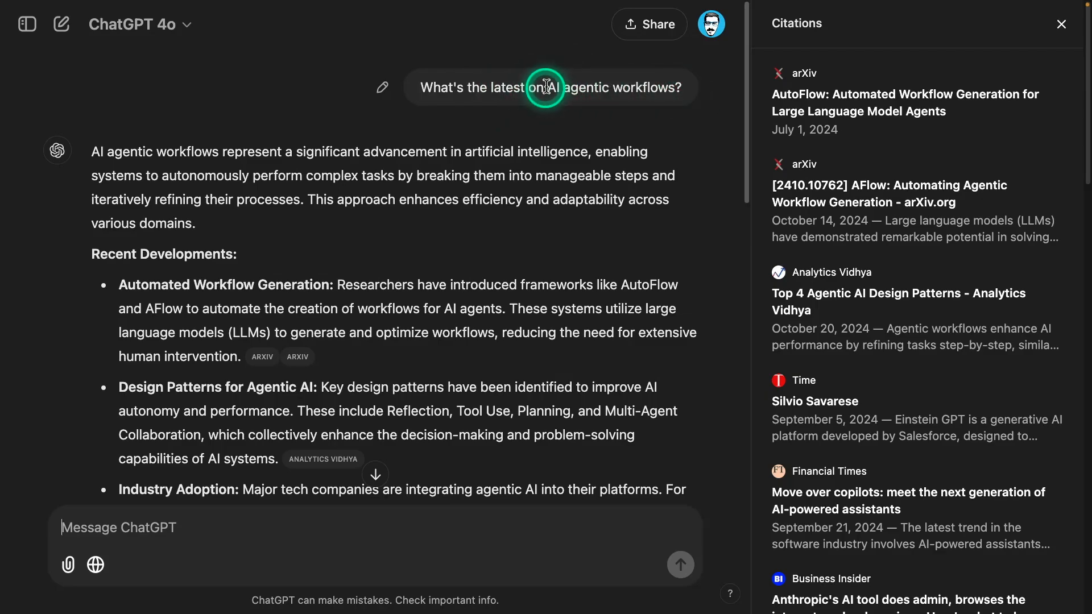
# Read down through the agentic workflow summary and its recent news article cards.
pyautogui.scroll(-3)
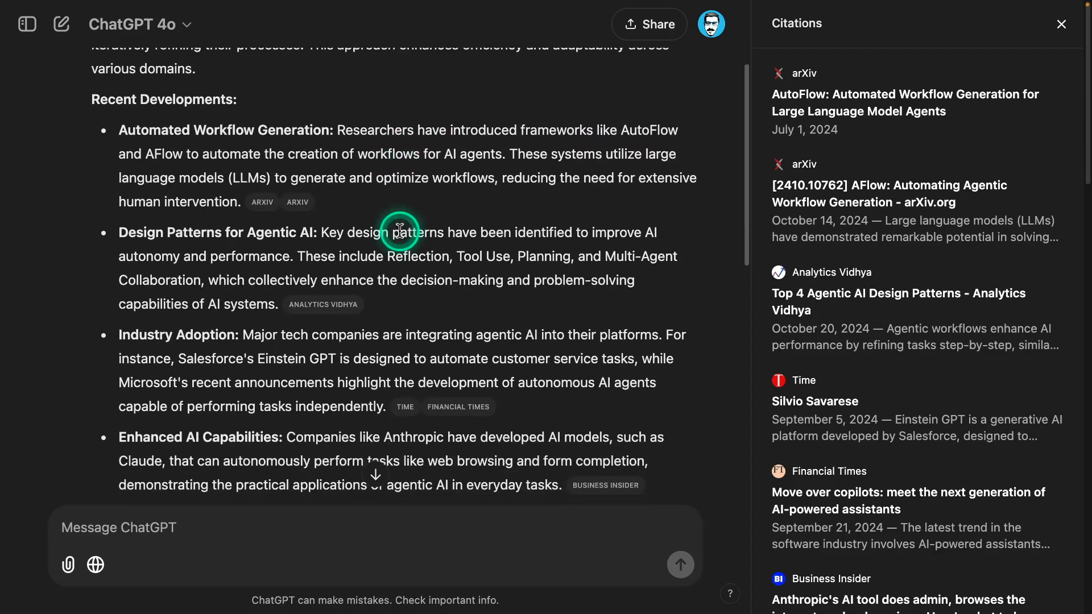
pyautogui.scroll(-3)
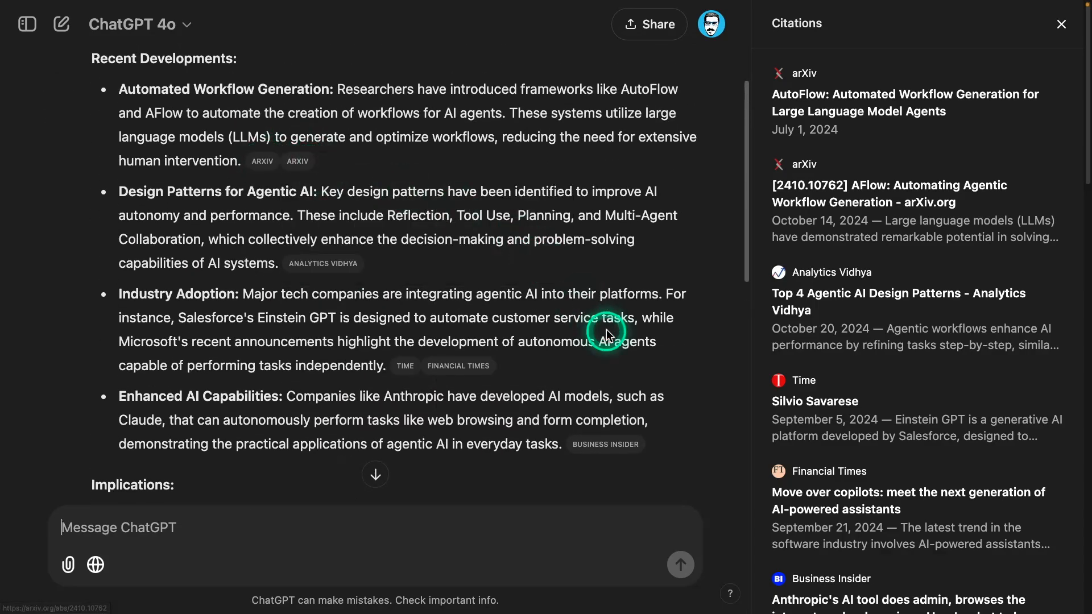
pyautogui.scroll(-3)
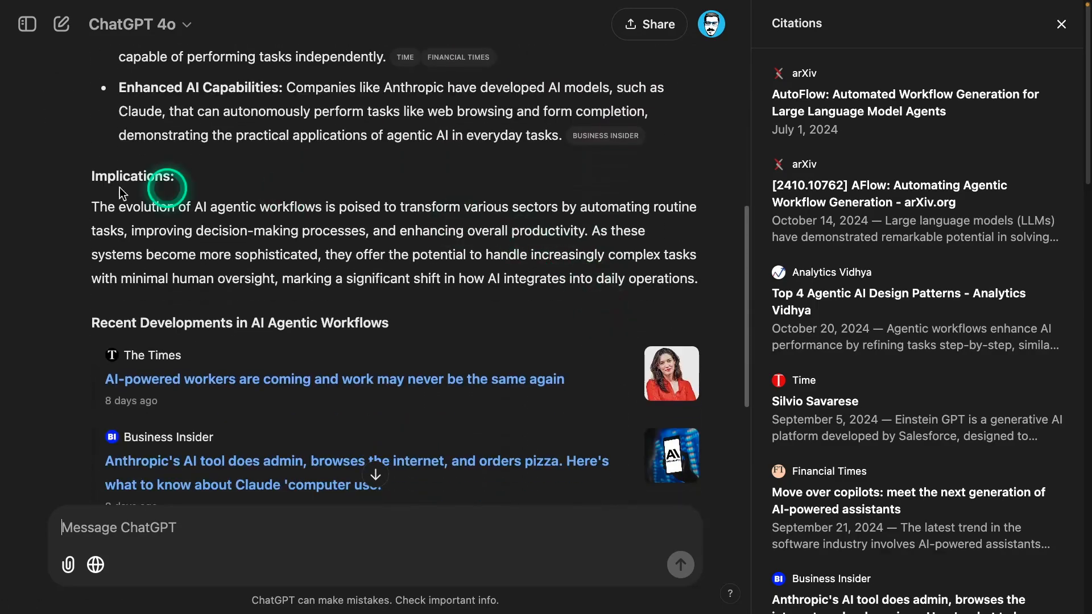
pyautogui.scroll(-3)
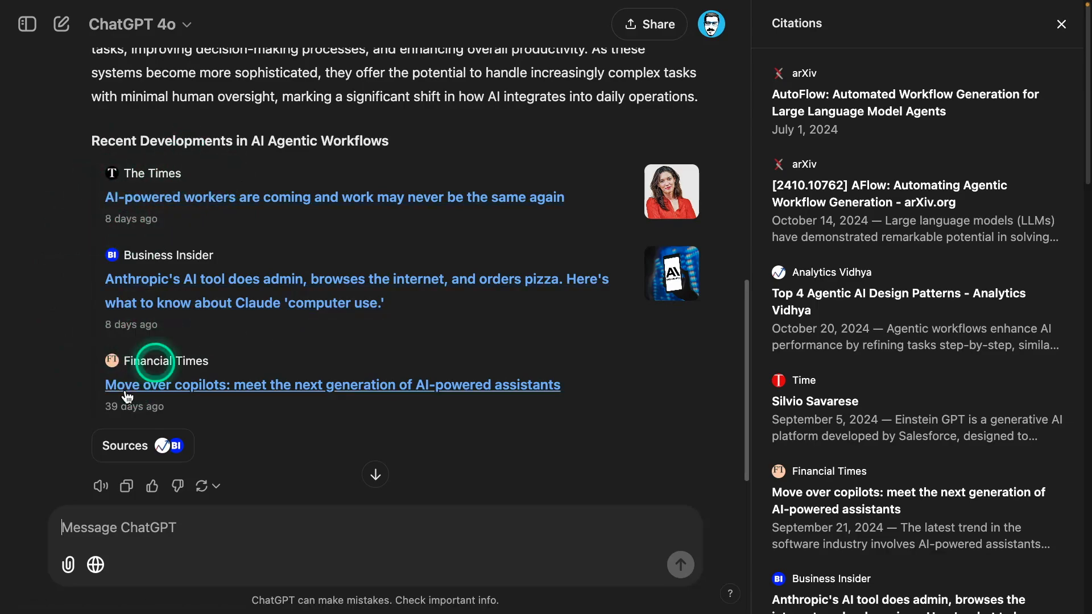
pyautogui.moveTo(170, 256)
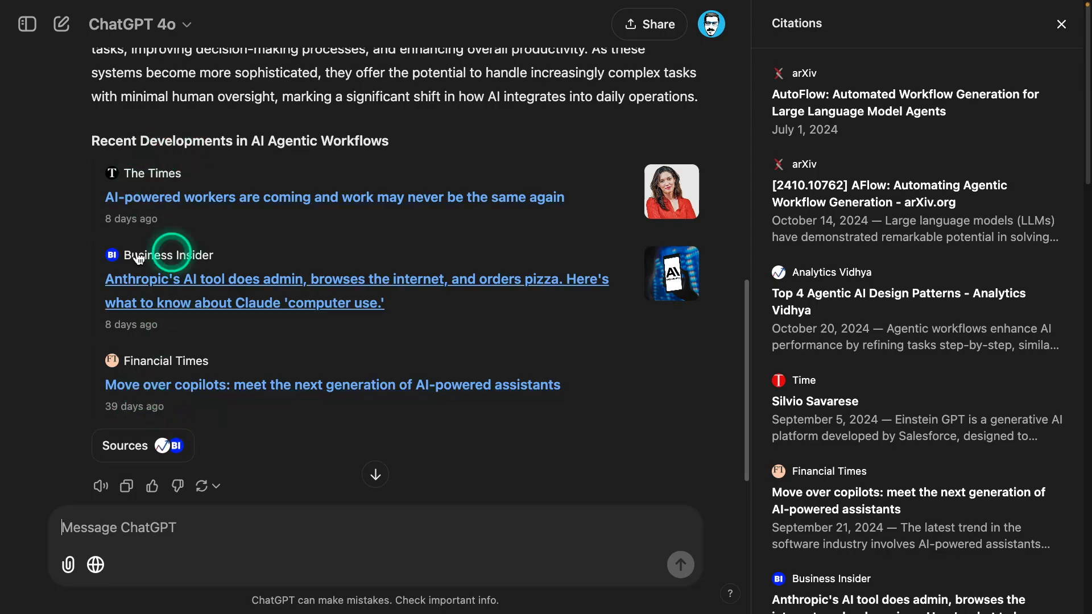
pyautogui.moveTo(205, 374)
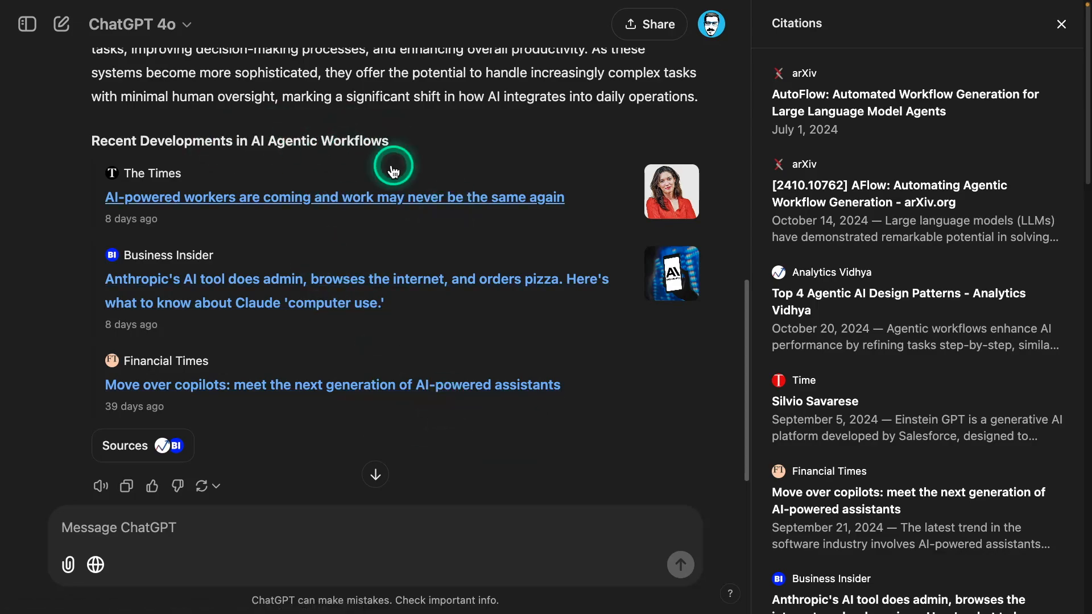
# In a new chat, write the request to find NLP Newsletter (Top ML Papers of the Week) papers as a markdown table.
pyautogui.click(61, 24)
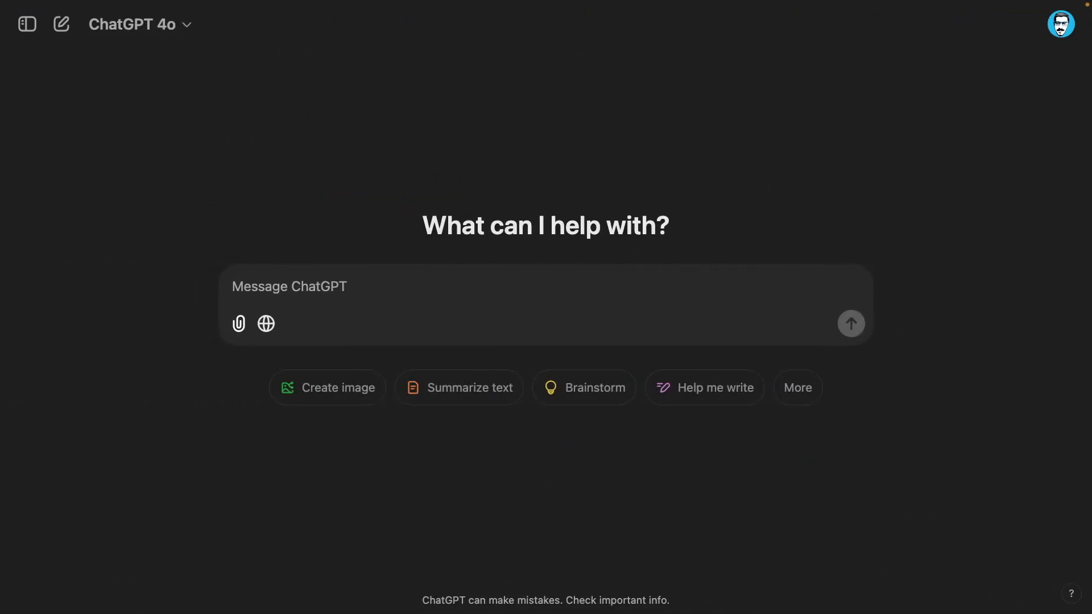
pyautogui.click(530, 317)
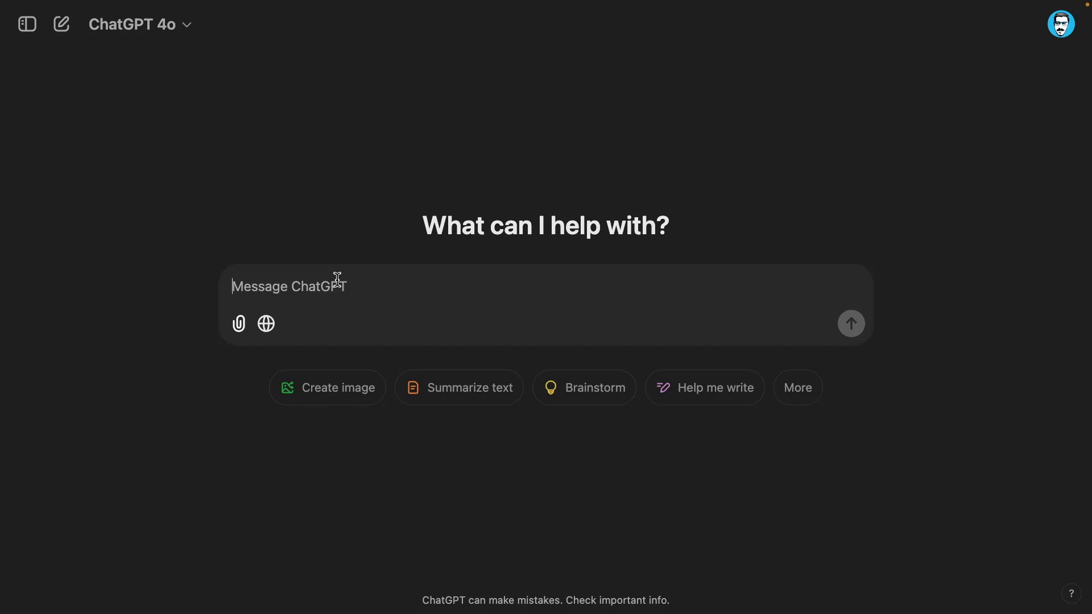
pyautogui.click(334, 285)
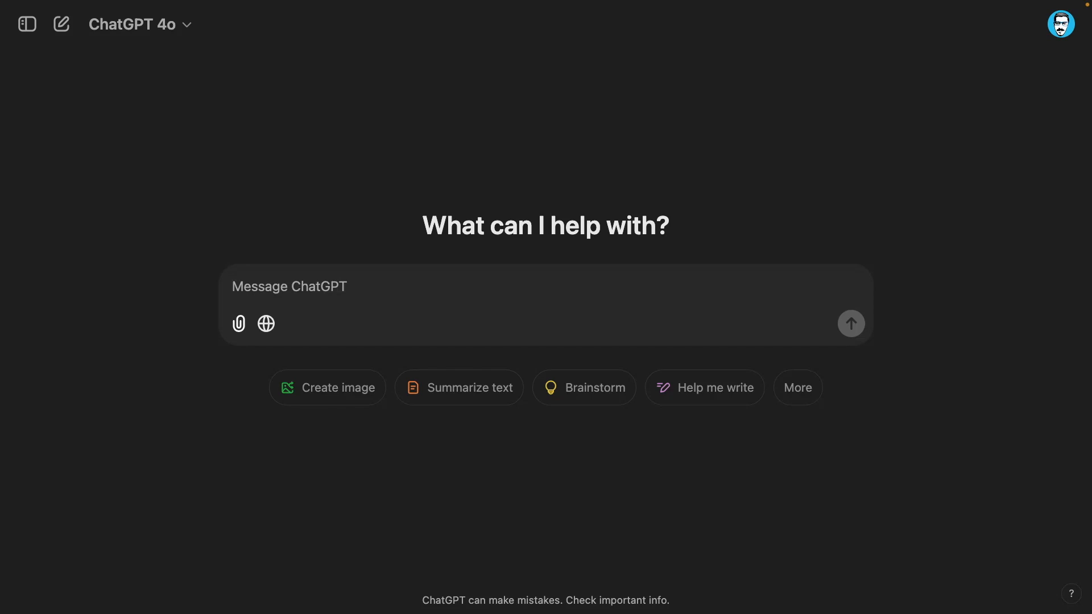
pyautogui.write('- Can you search for the papers from my newsletter NLP Newsletter (Top ML Papers of the Week) on Substack and generate a markdown table of it here.')
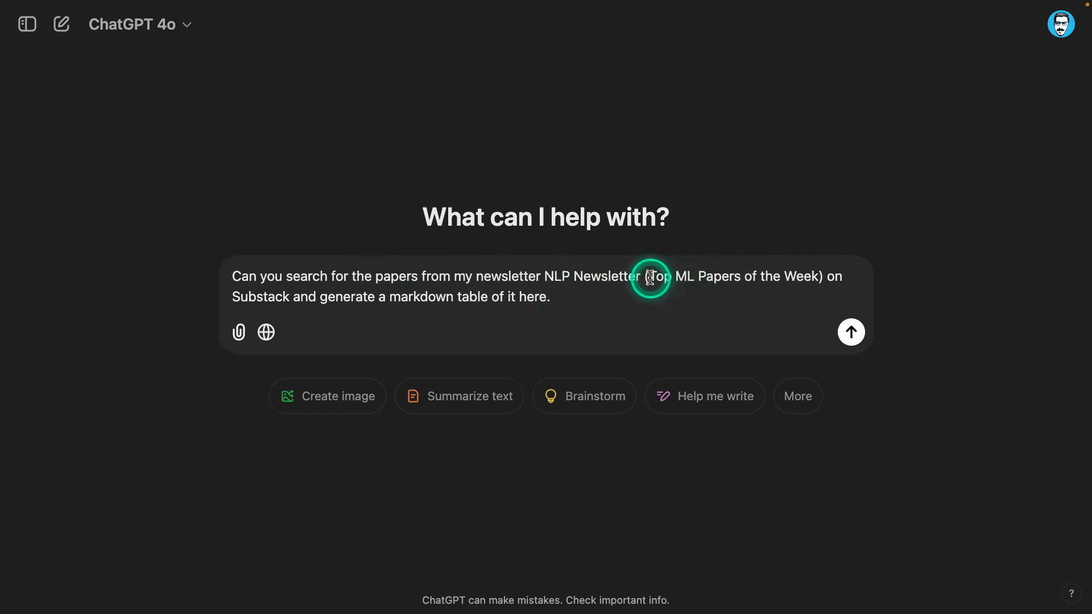
pyautogui.moveTo(647, 276); pyautogui.dragTo(843, 276)
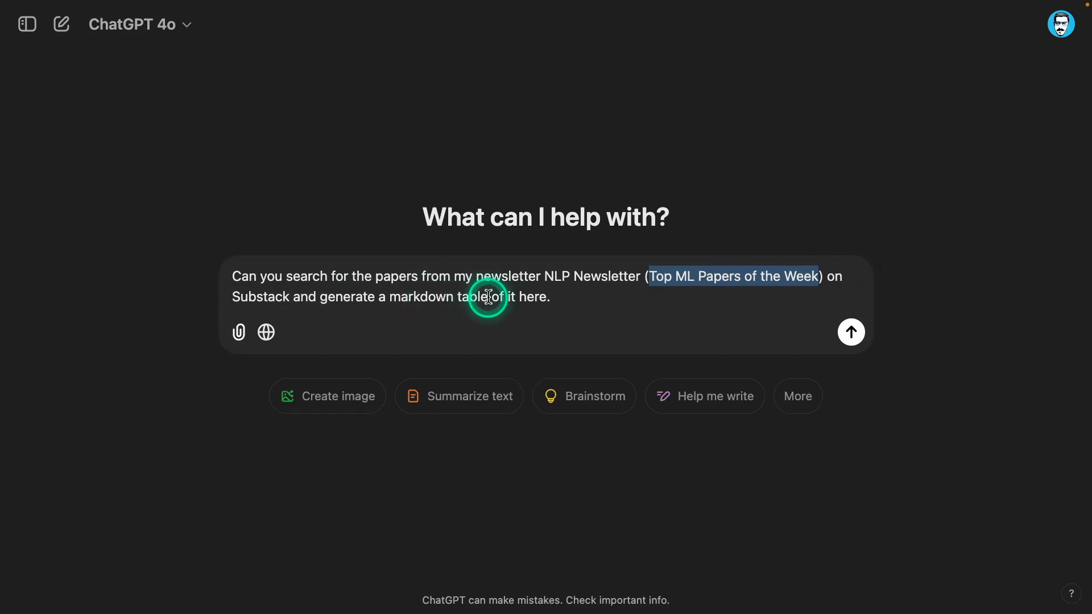
pyautogui.click(574, 276)
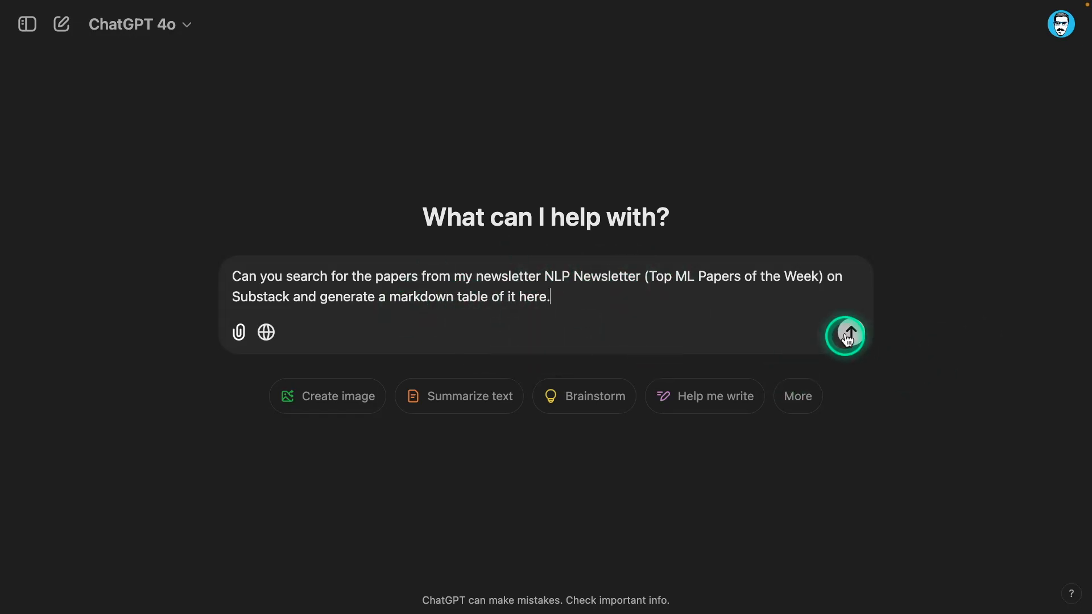
# Send the newsletter request and read the resulting five-paper markdown table.
pyautogui.click(845, 333)
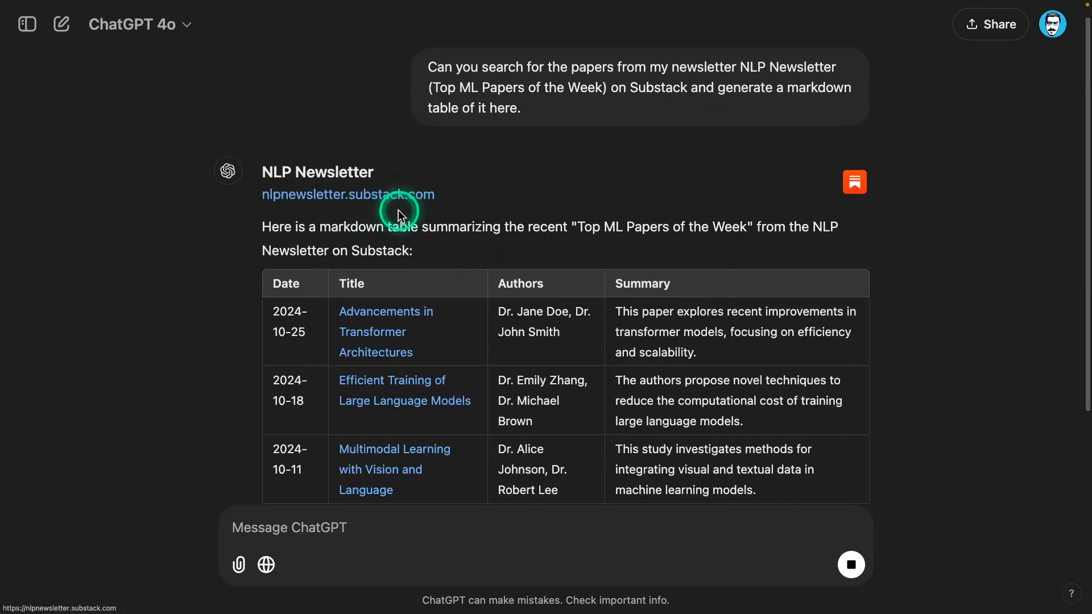
pyautogui.scroll(-3)
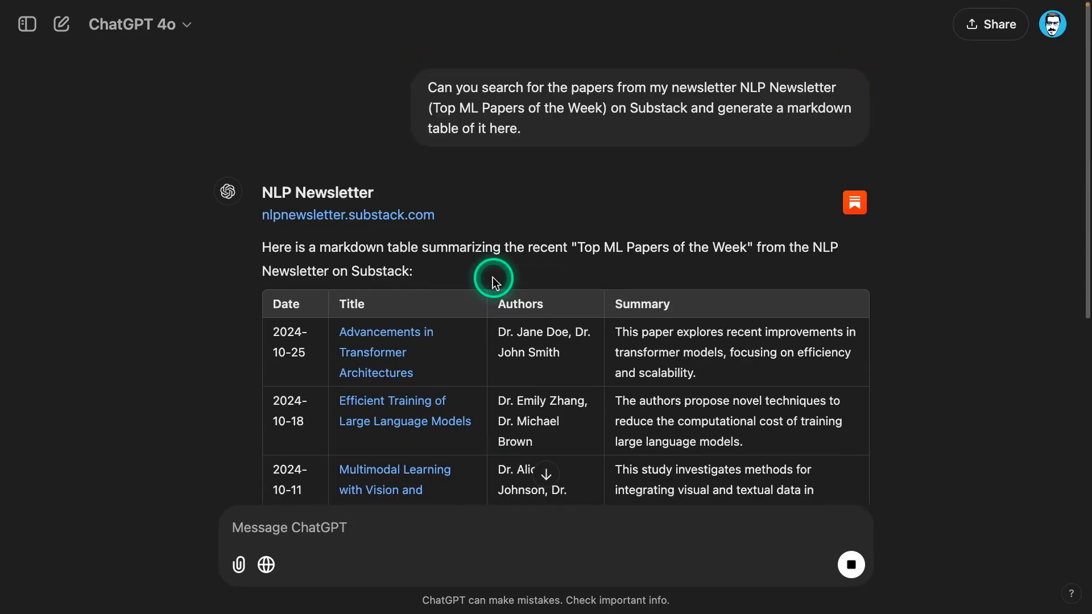
pyautogui.scroll(-3)
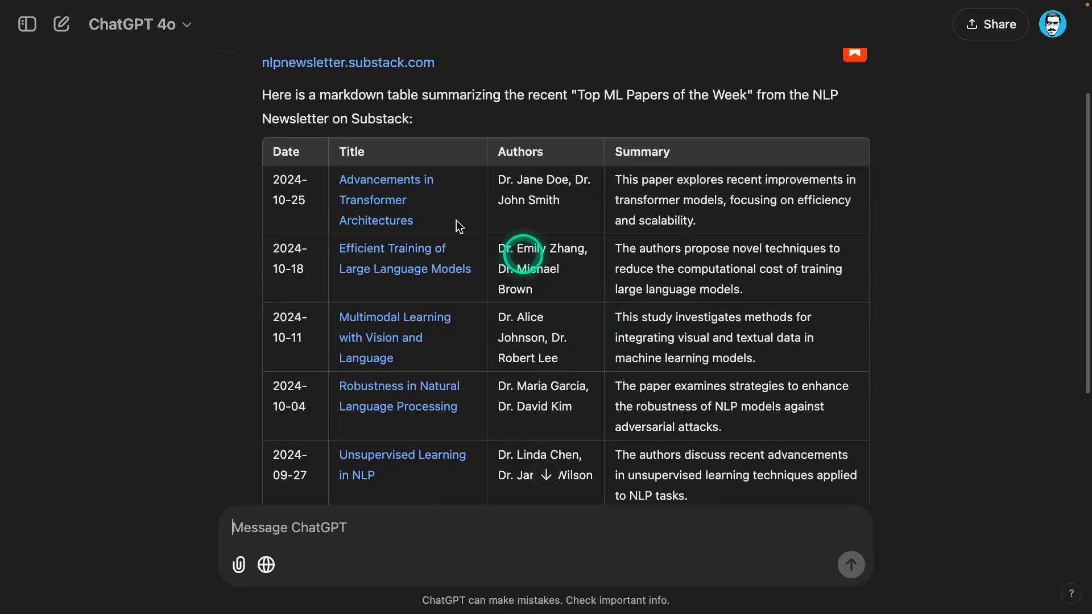
pyautogui.scroll(-3)
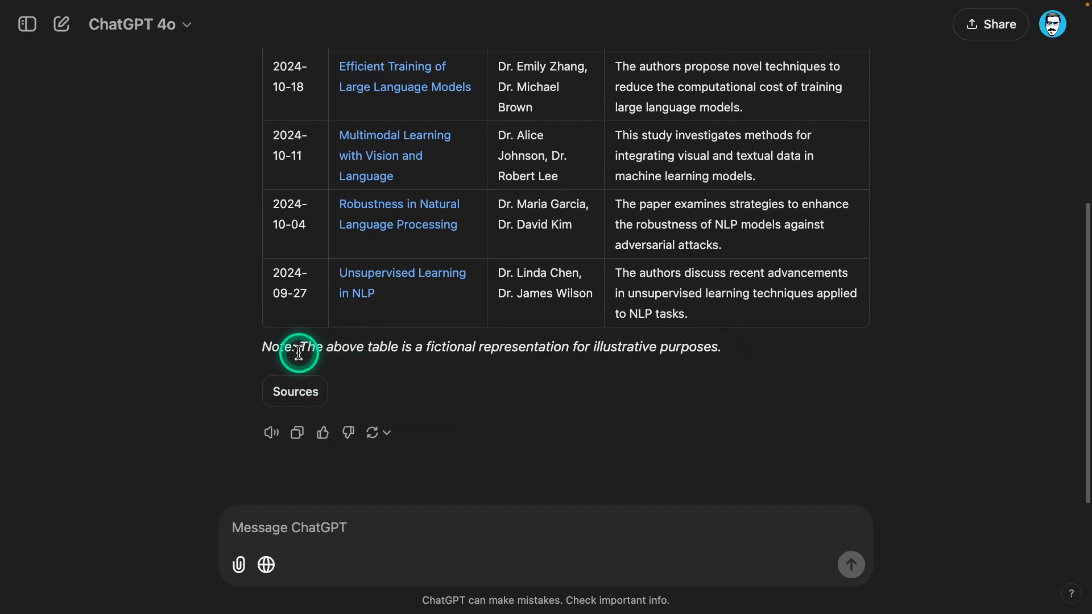
pyautogui.moveTo(696, 348)
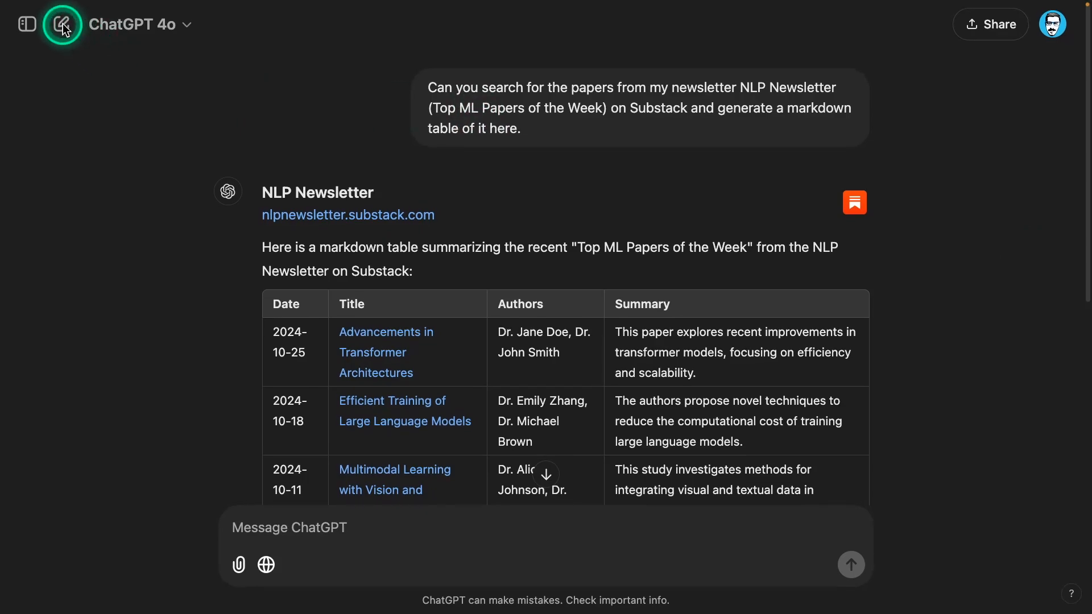
# In a fresh chat, request a markdown table of the 10 paper summaries from the newsletter link and read it.
pyautogui.click(61, 24)
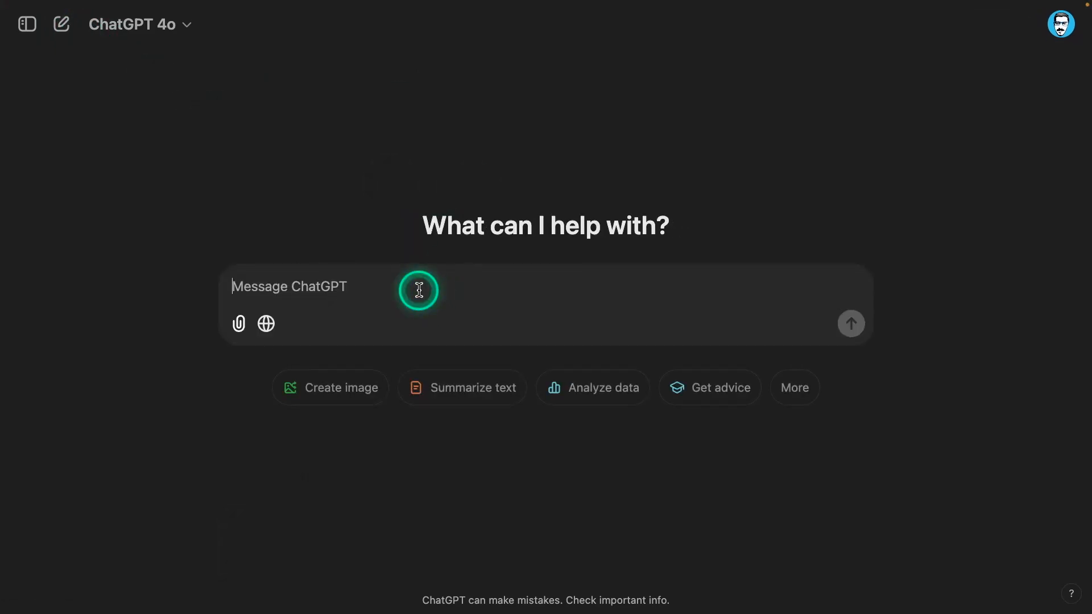
pyautogui.write('Can please generate a markdown table of the 10 paper summaries found in this link: https://nlp.elvissaravia.com/p/top-ml-papers-of-the-week-fc9')
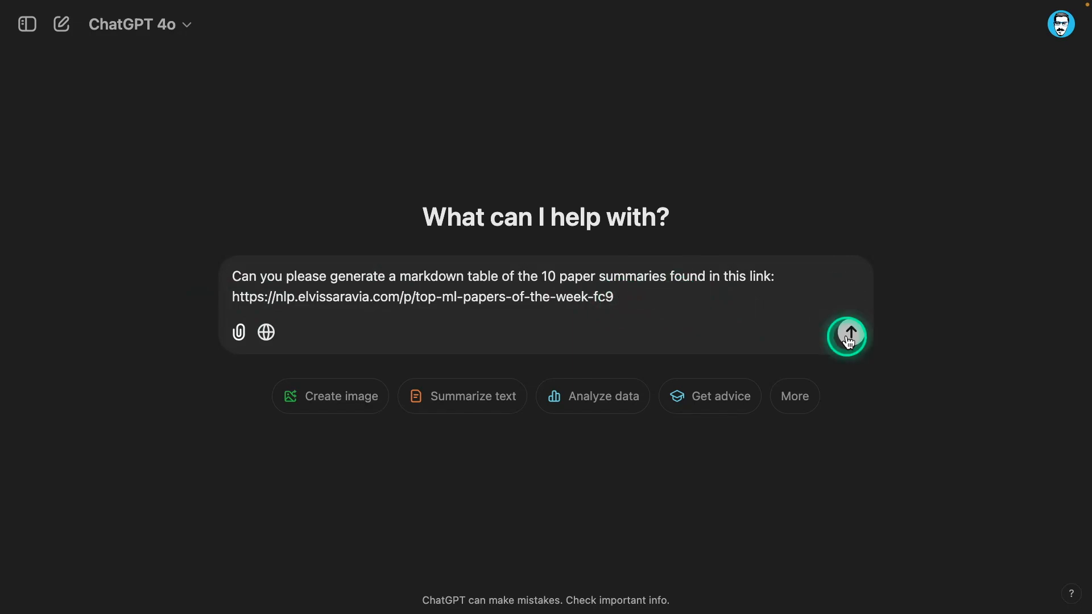
pyautogui.click(846, 336)
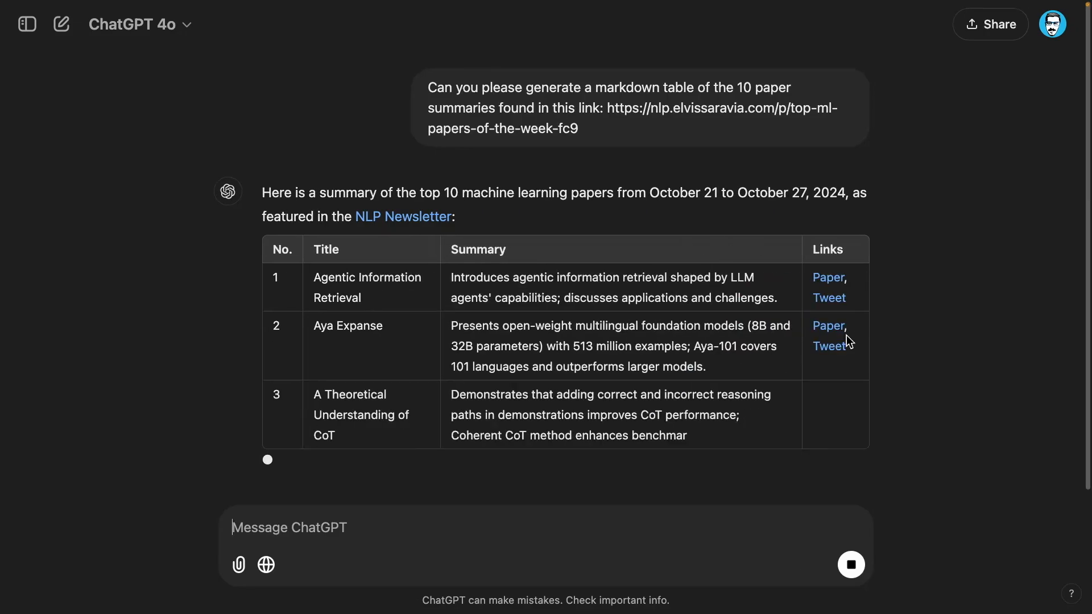
pyautogui.scroll(-3)
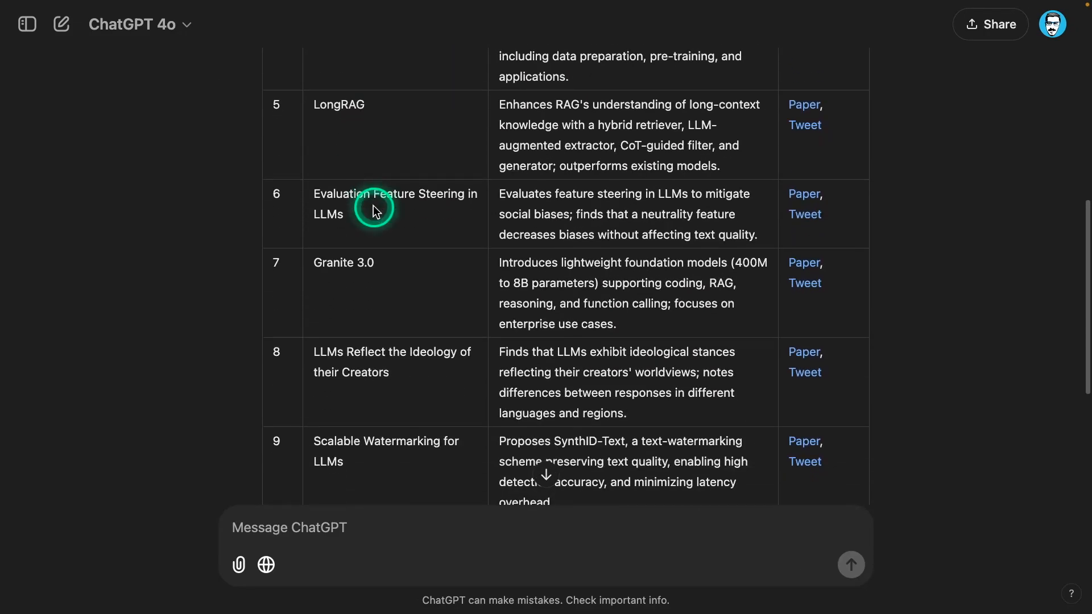
pyautogui.scroll(-3)
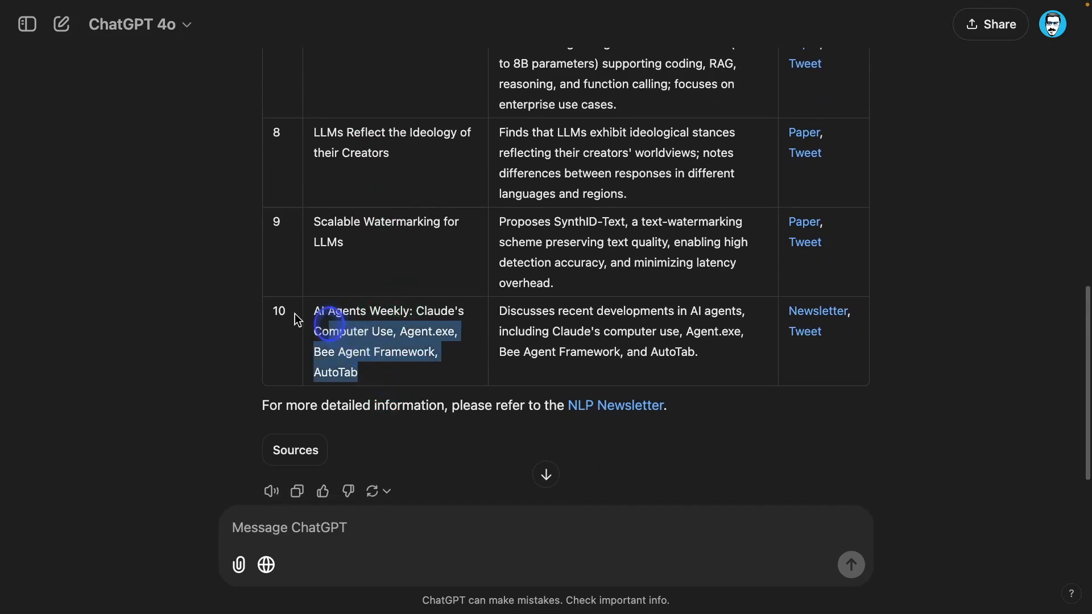
# Highlight the tenth paper title and the AI Agents Weekly entry in the table.
pyautogui.click(705, 367)
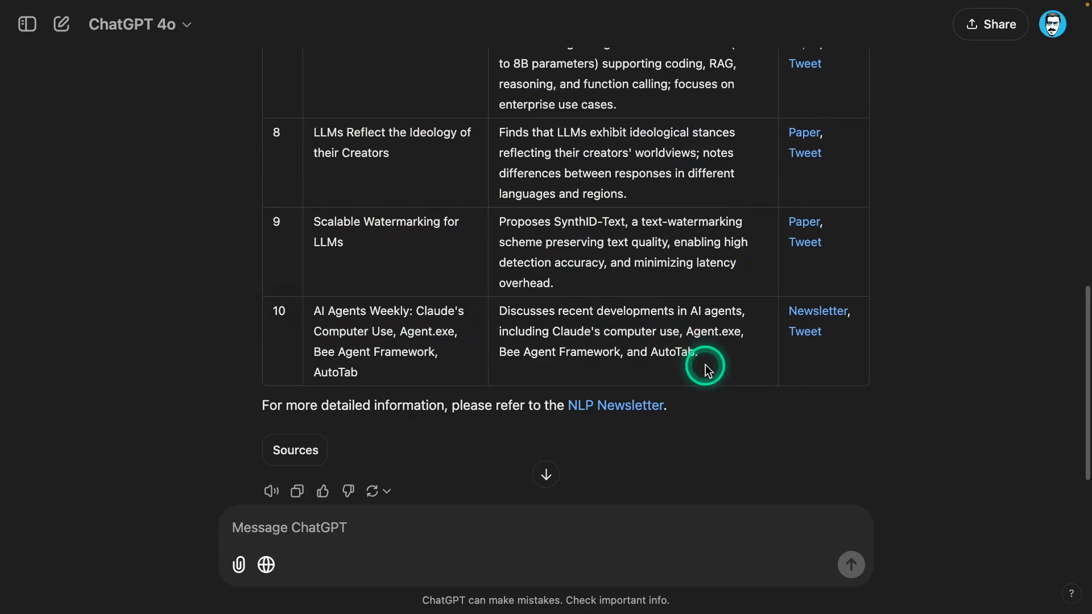
pyautogui.moveTo(705, 369); pyautogui.dragTo(581, 337)
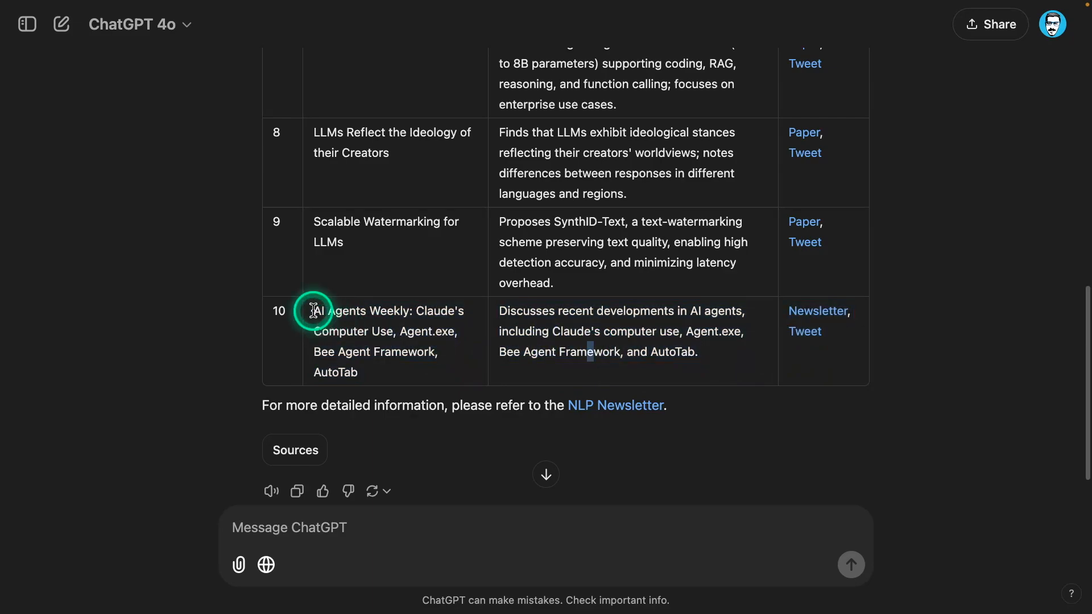
pyautogui.moveTo(315, 310); pyautogui.dragTo(411, 310)
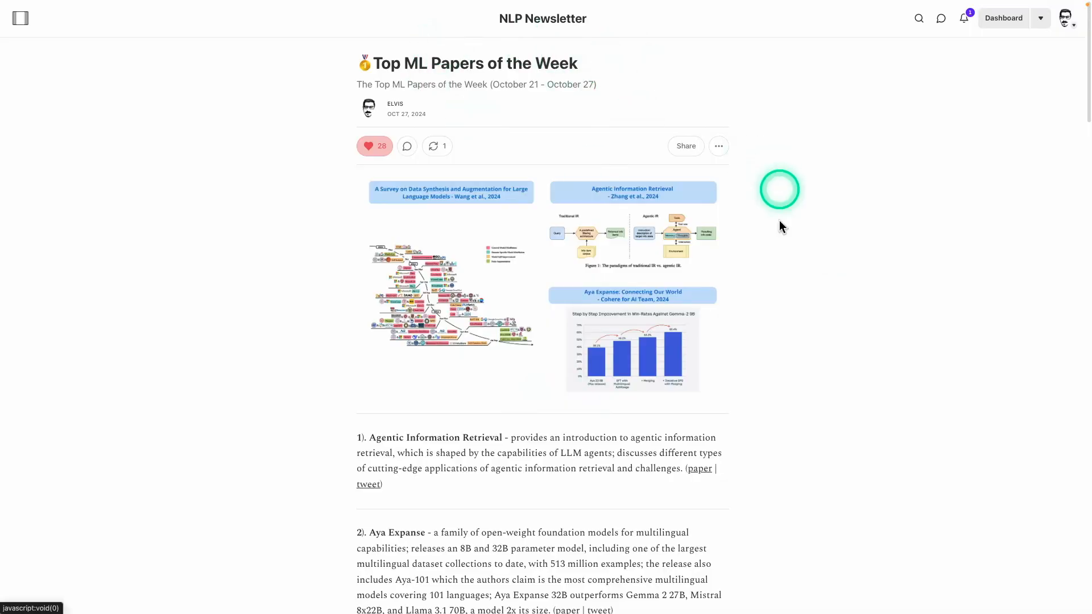
# Scroll the Substack Top ML Papers issue and return to ChatGPT's ten-paper table.
pyautogui.scroll(-3)
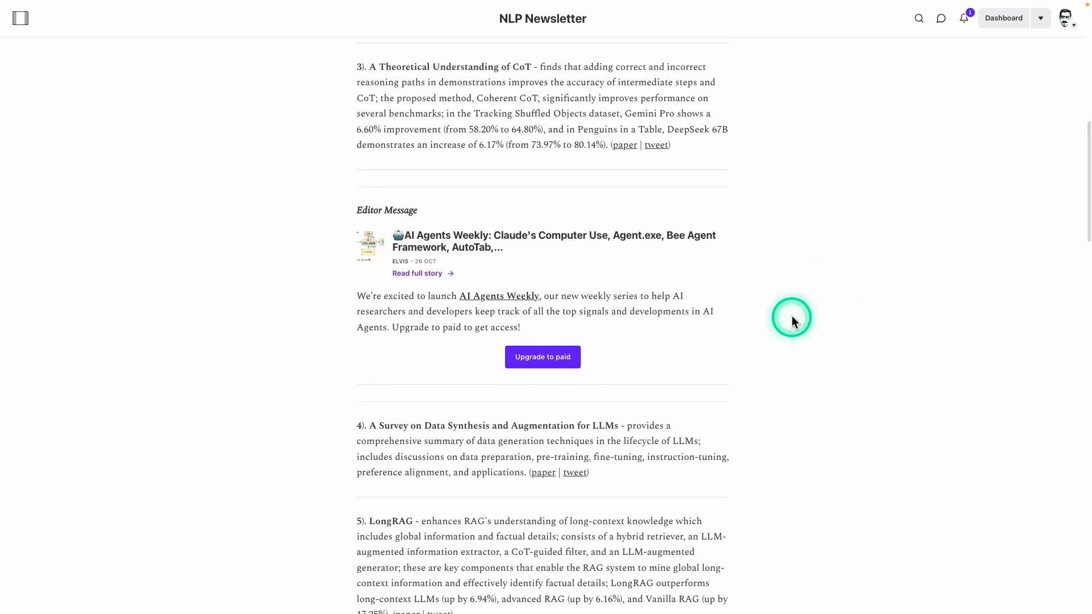
pyautogui.moveTo(355, 210)
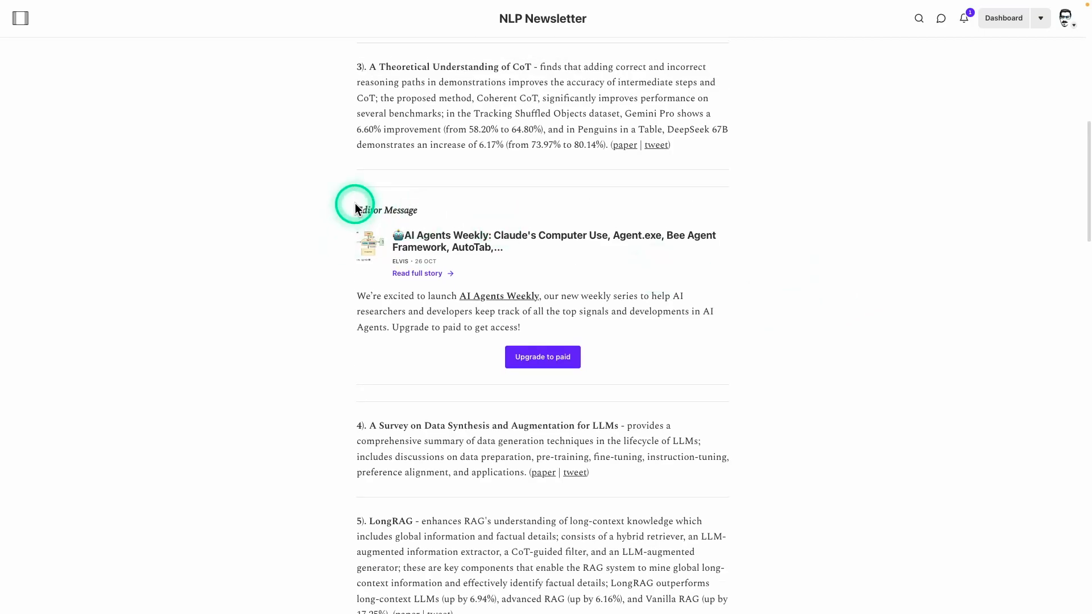
pyautogui.moveTo(436, 215)
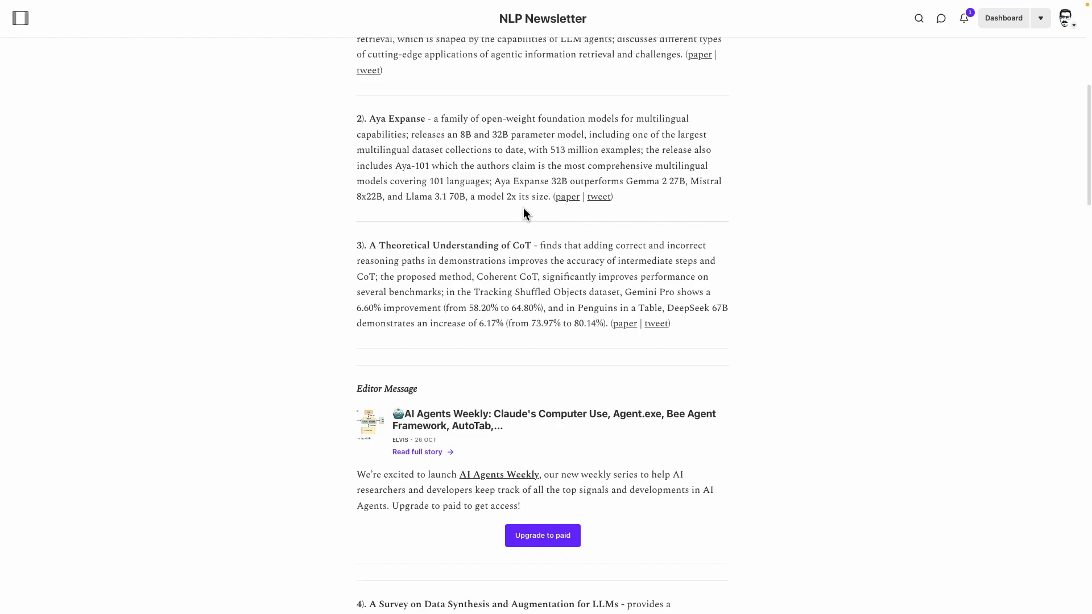
pyautogui.click(527, 220)
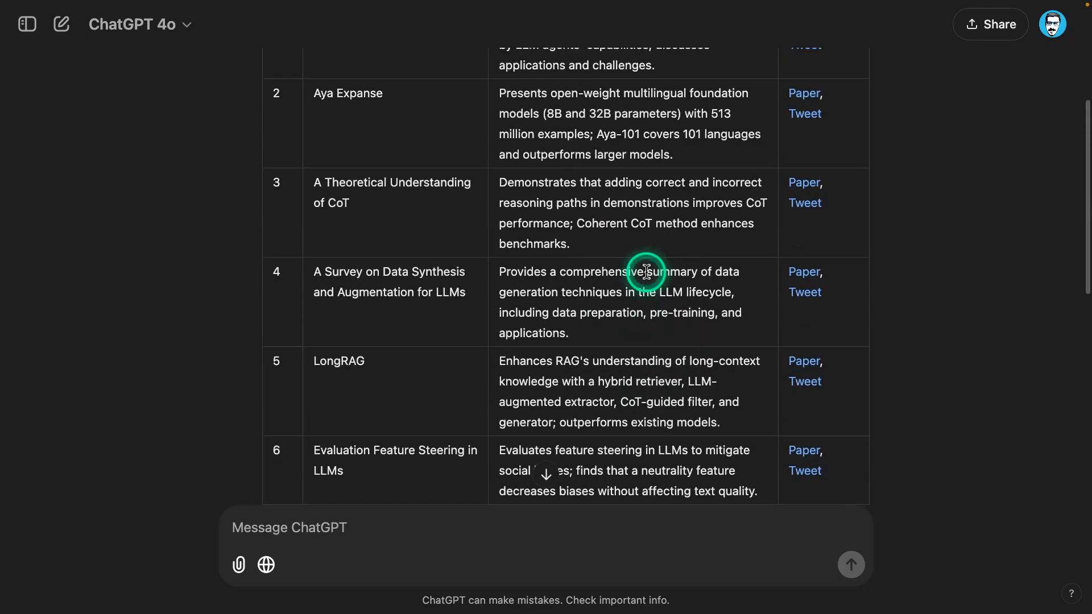
pyautogui.scroll(-3)
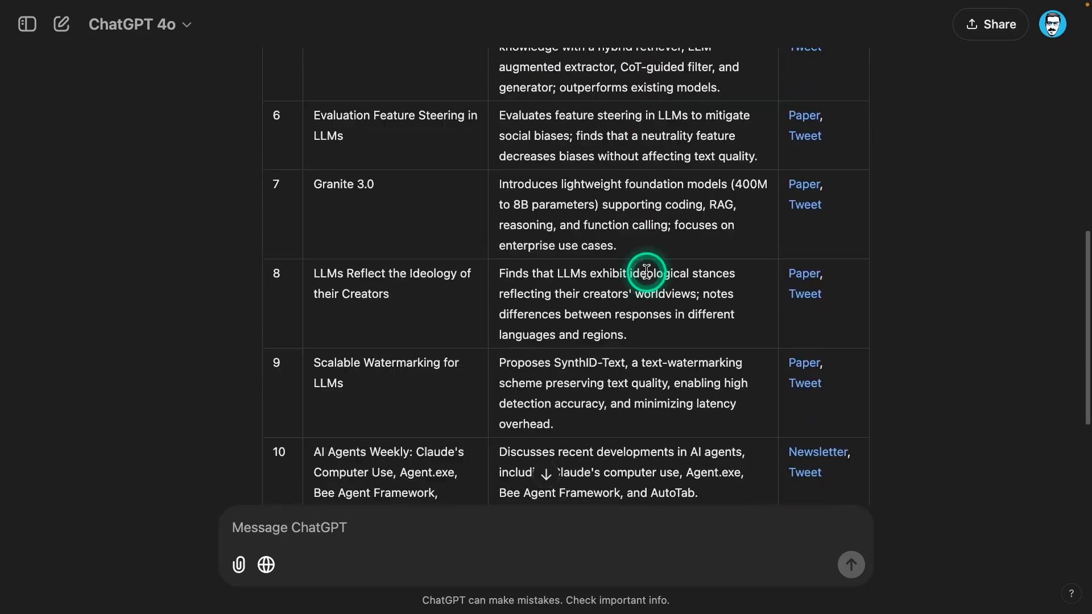
pyautogui.scroll(3)
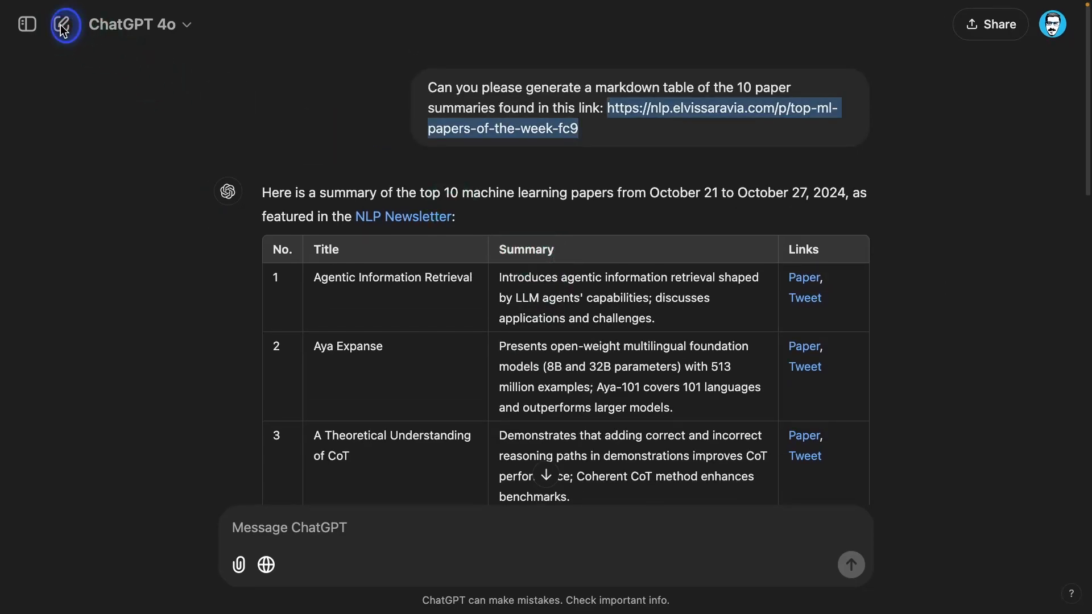
# Ask with web search on for the latest AI news from Hacker News, considering the current date.
pyautogui.click(61, 24)
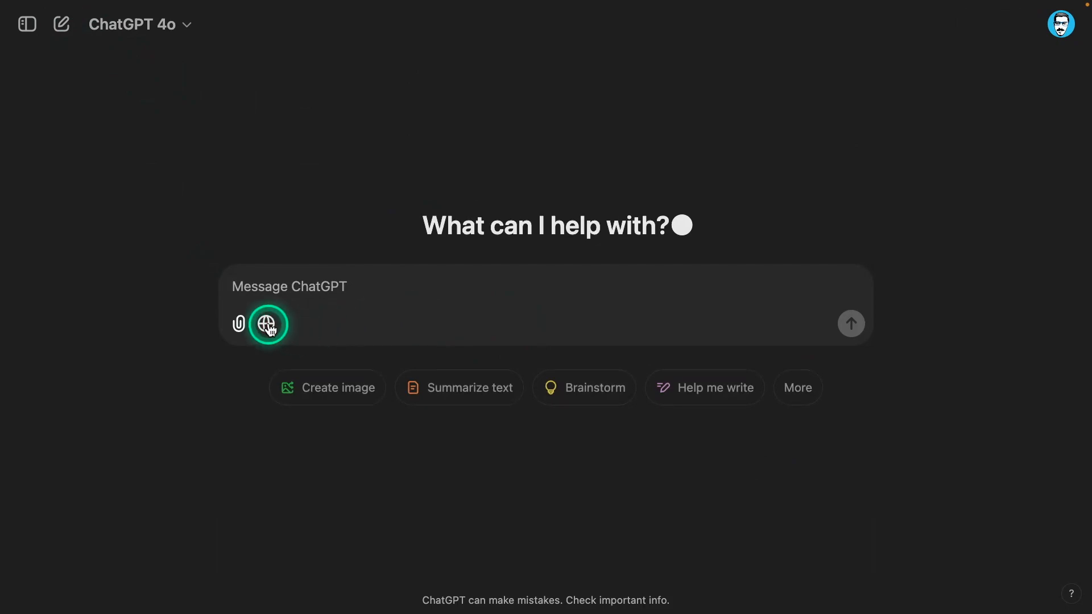
pyautogui.write('- Please look for the latest AI news from hackernews. Consider the current date.')
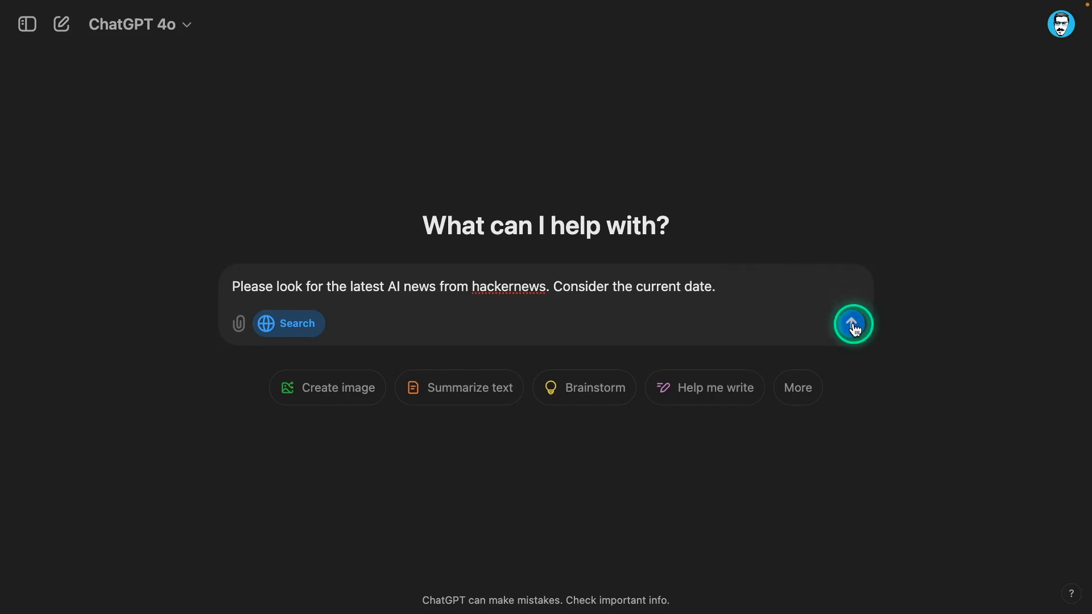
pyautogui.click(852, 323)
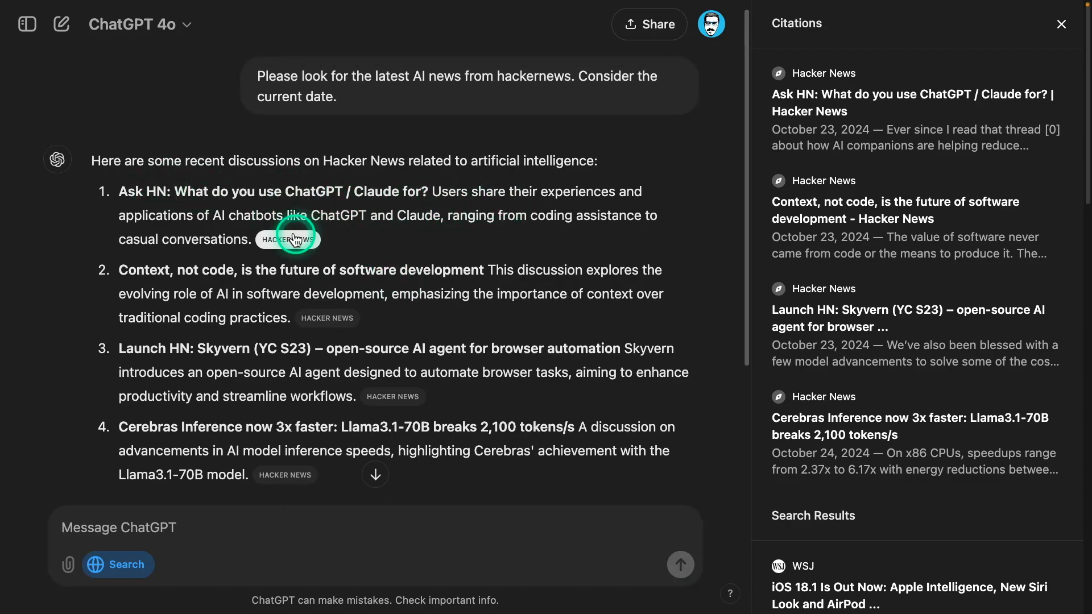
pyautogui.moveTo(287, 239)
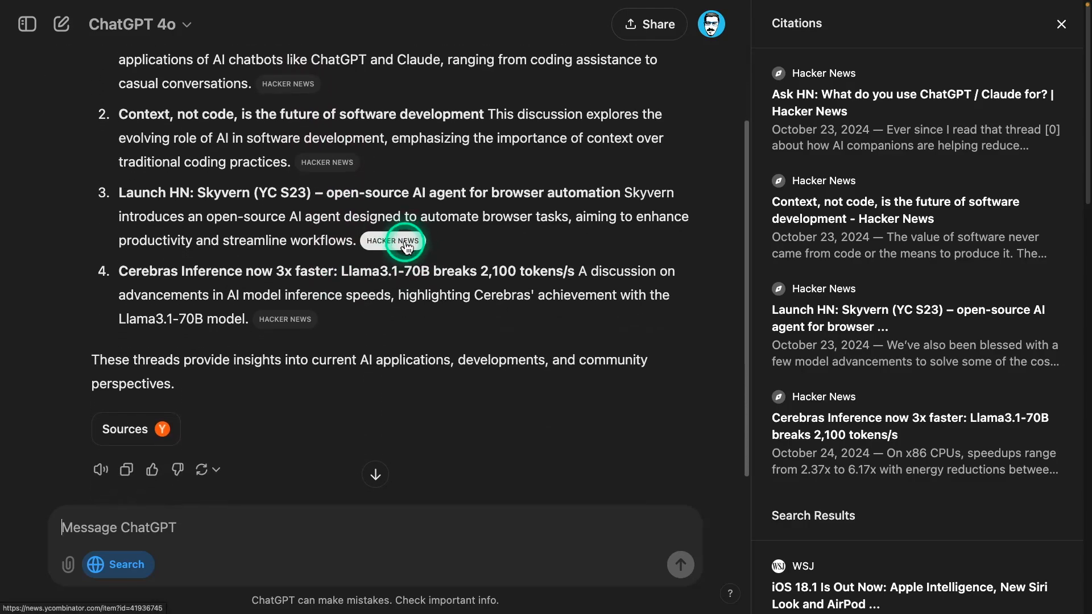
pyautogui.moveTo(285, 318)
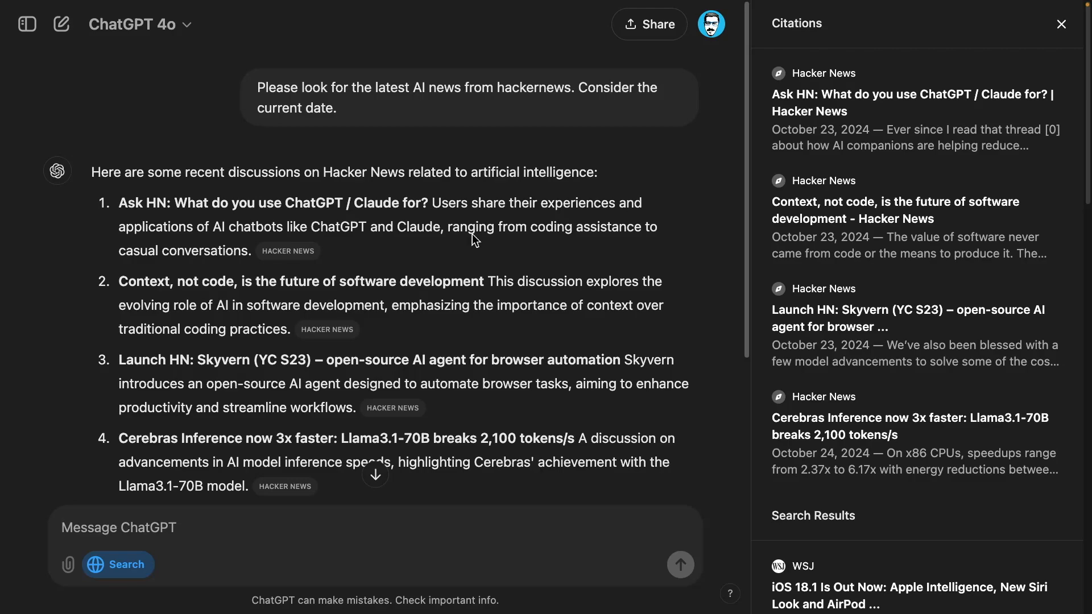
# Review the four Hacker News AI discussion summaries and their Hacker News citations.
pyautogui.click(473, 237)
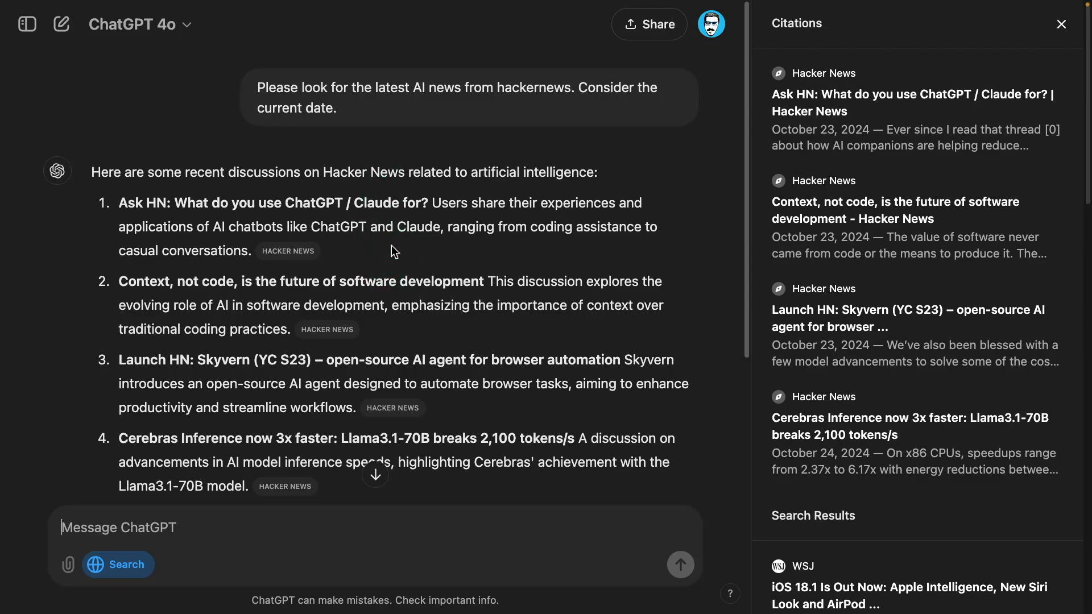
pyautogui.click(388, 225)
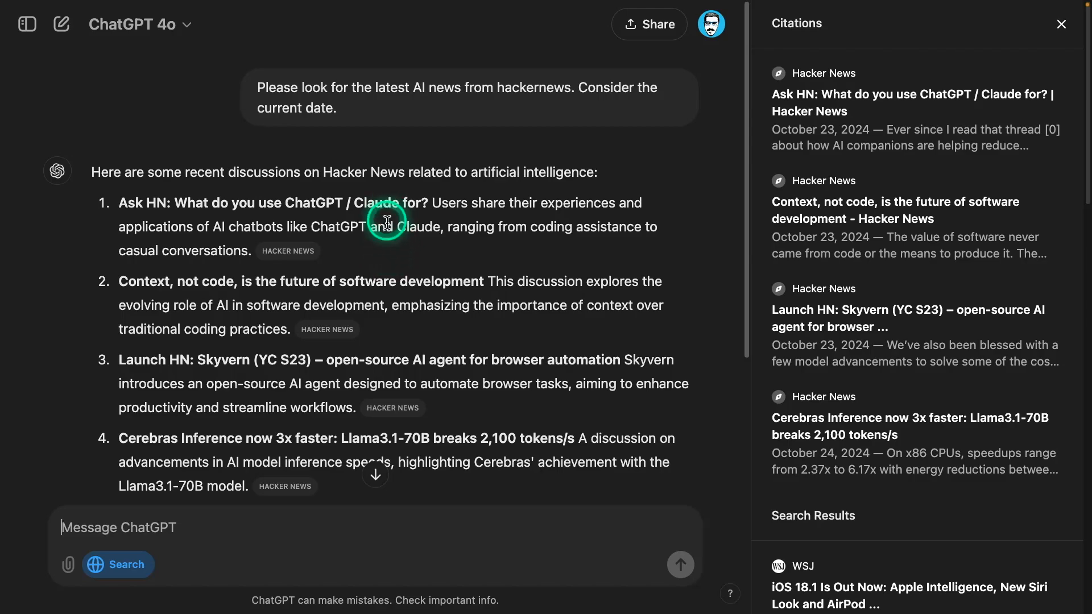
pyautogui.moveTo(287, 250)
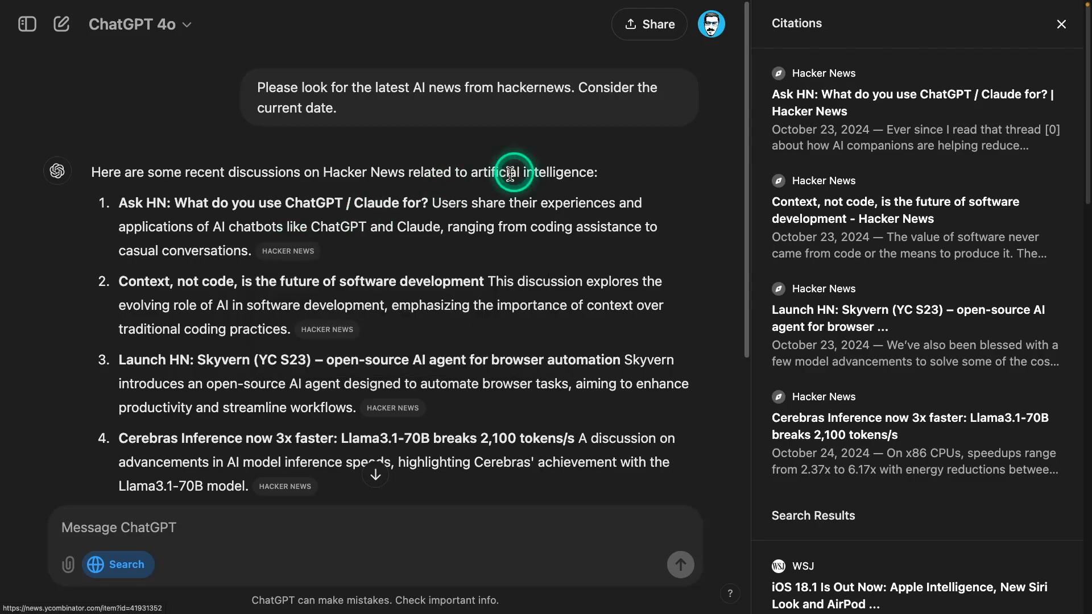
pyautogui.moveTo(287, 250)
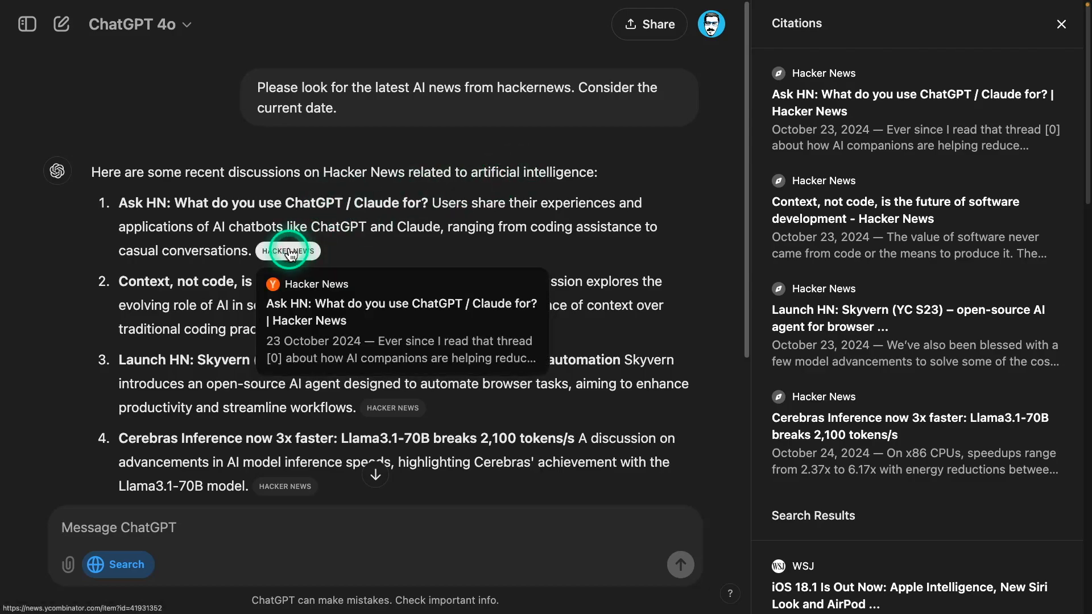